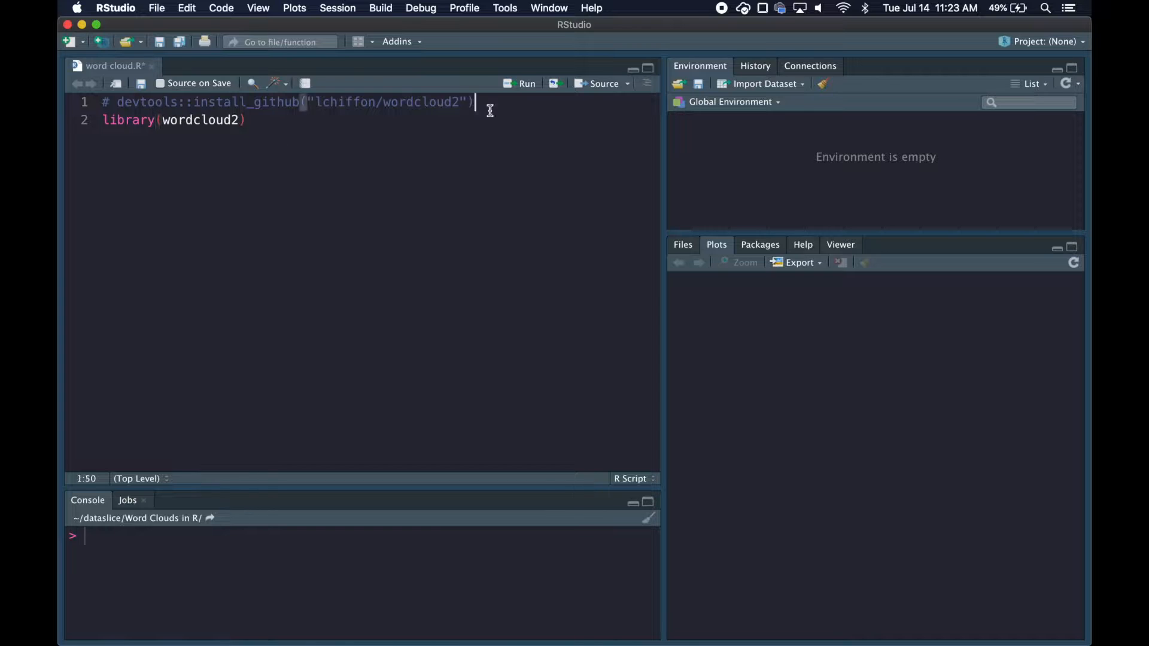
Add library(tm), library(readr) and library(dplyr) lines to the script
text(libr)
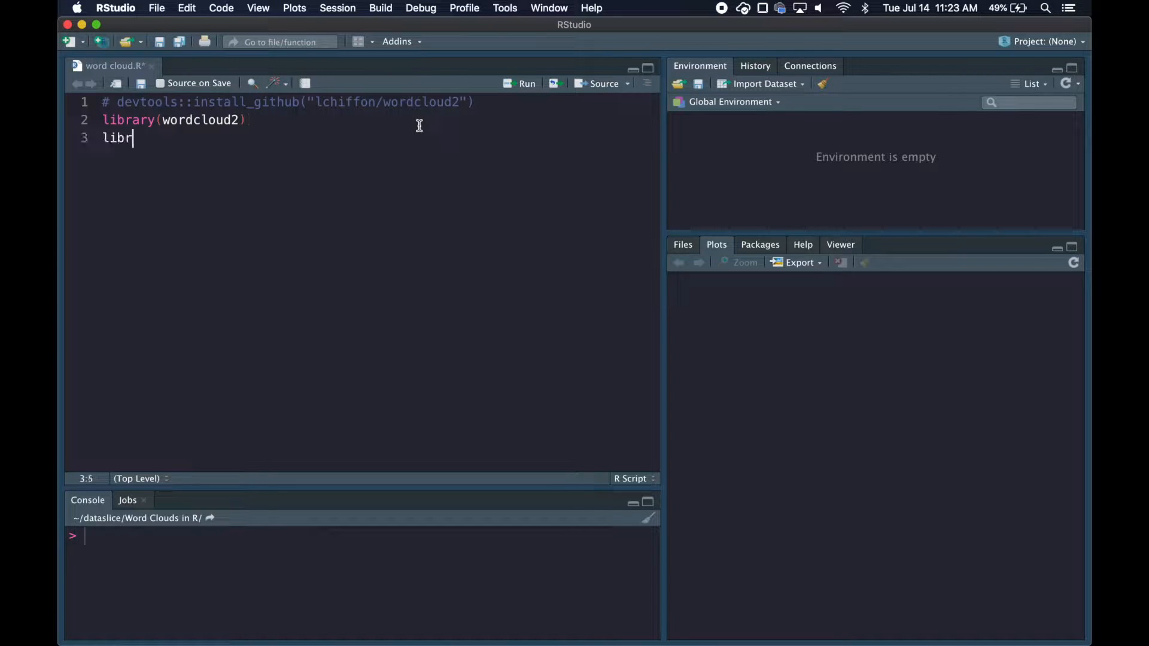
text(ary(tm))
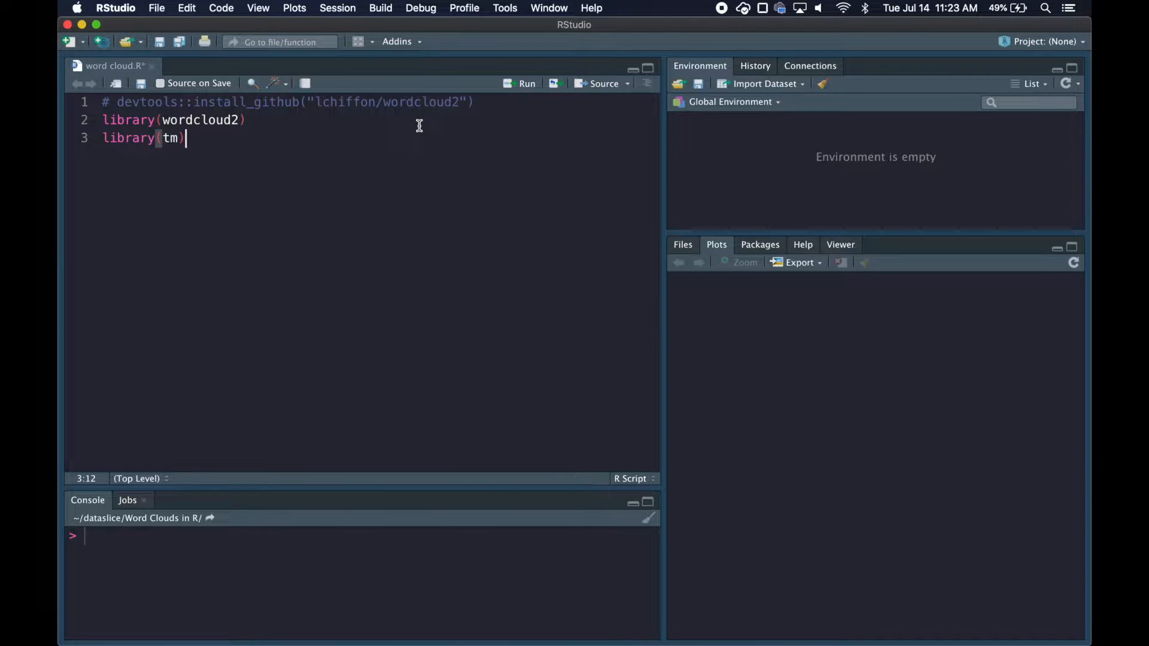
text(library(readr))
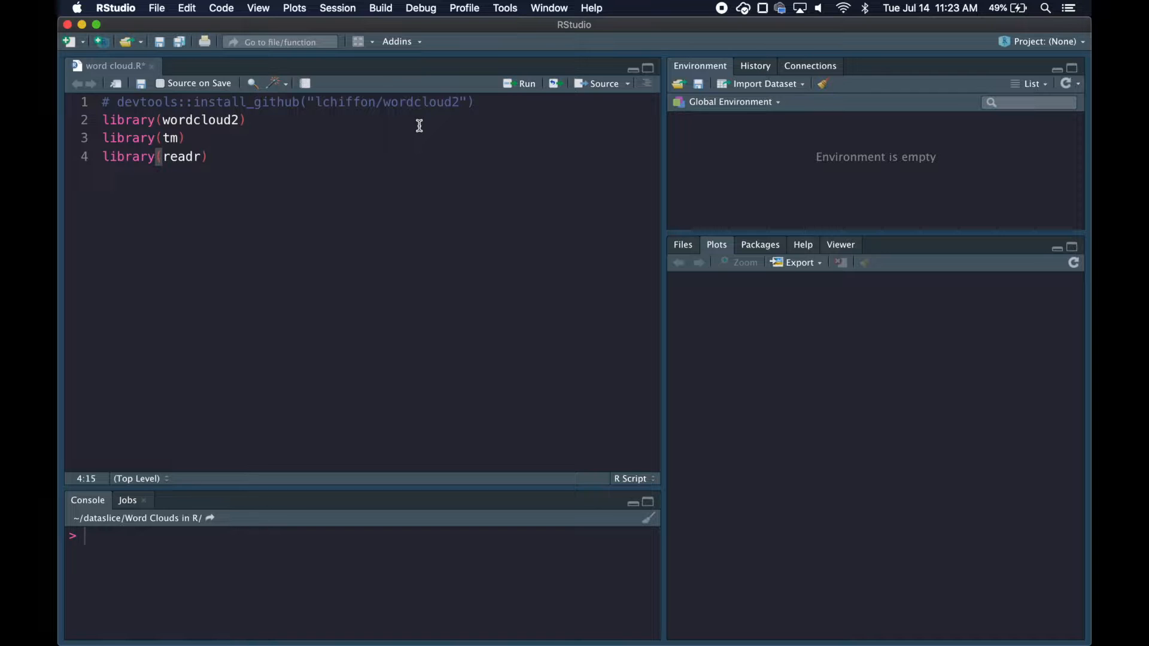
text(library(dply)
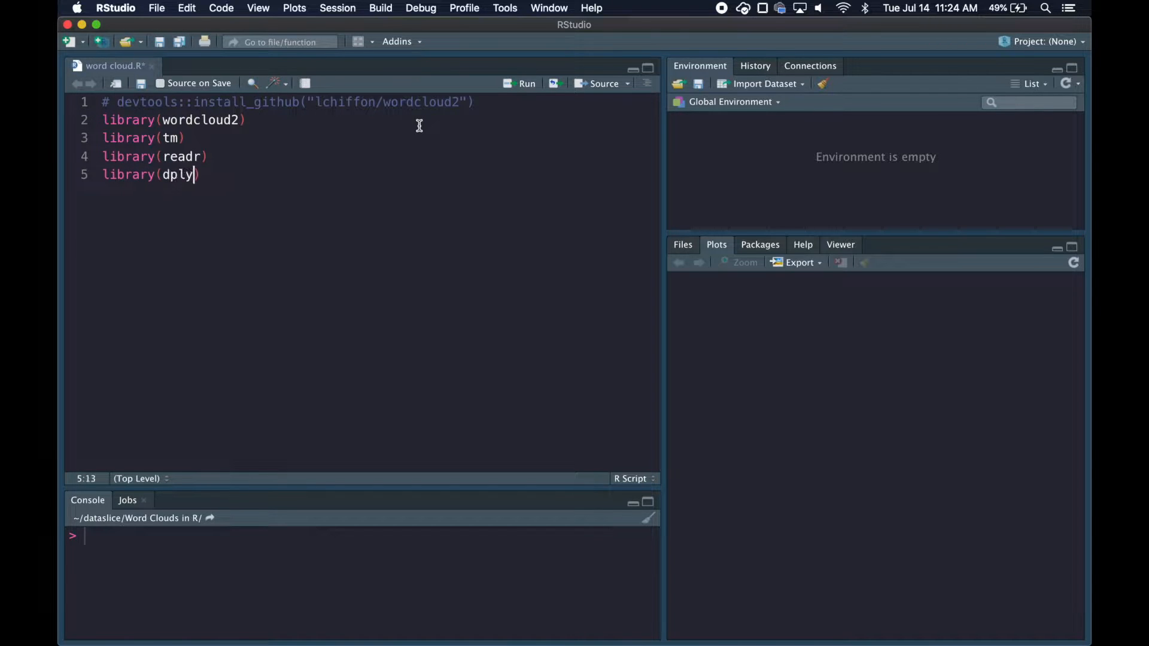
text(r)
click(377, 210)
text(medium_csv = read_csv("medium_data.csv"))
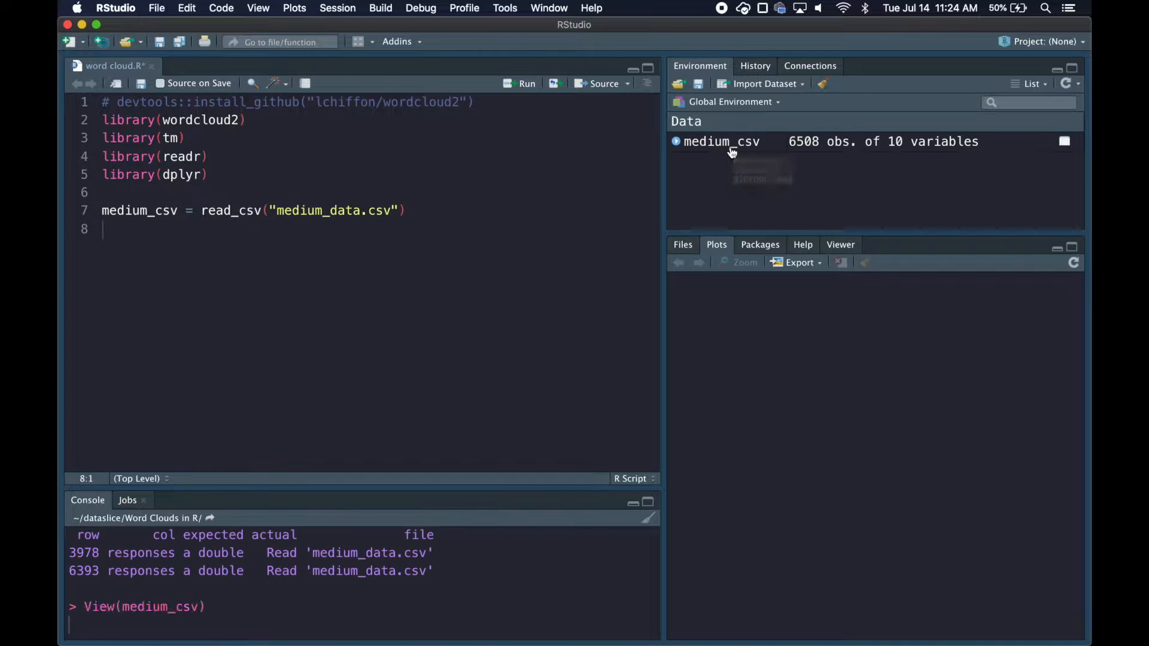
click(720, 141)
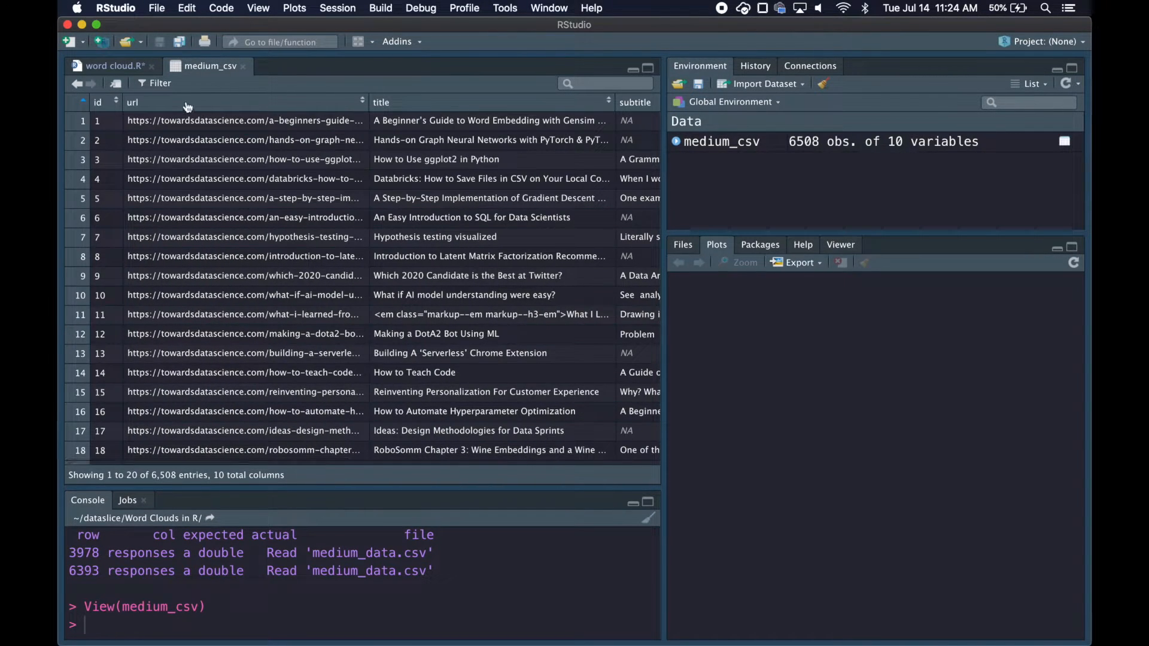
scroll(right, 3)
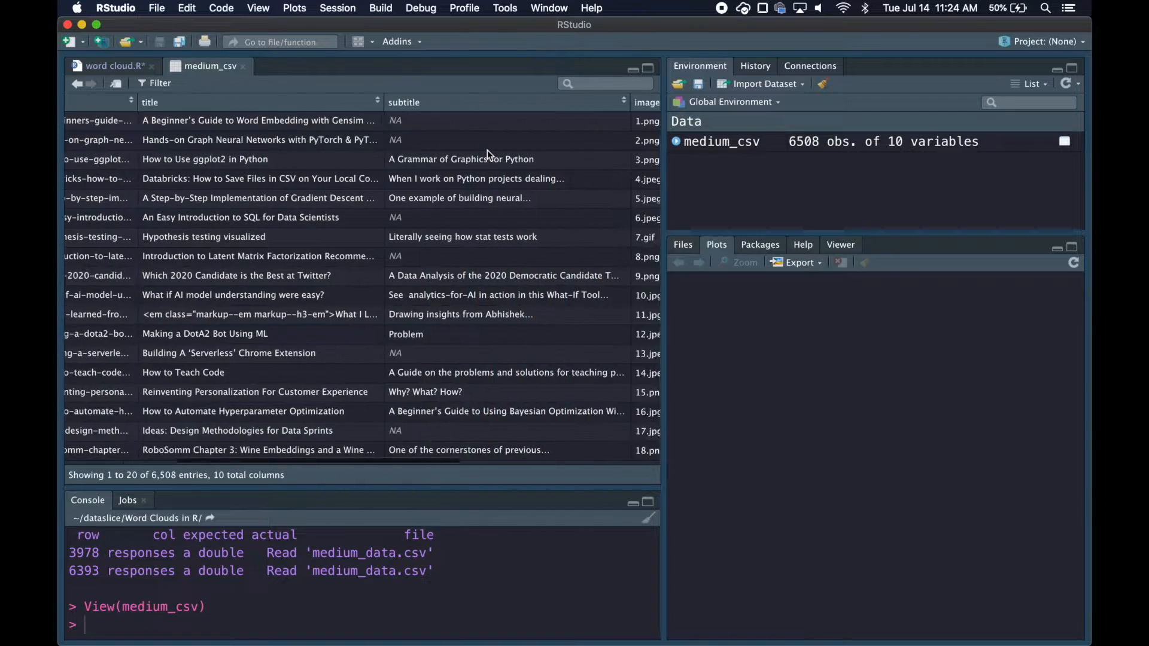
scroll(right, 3)
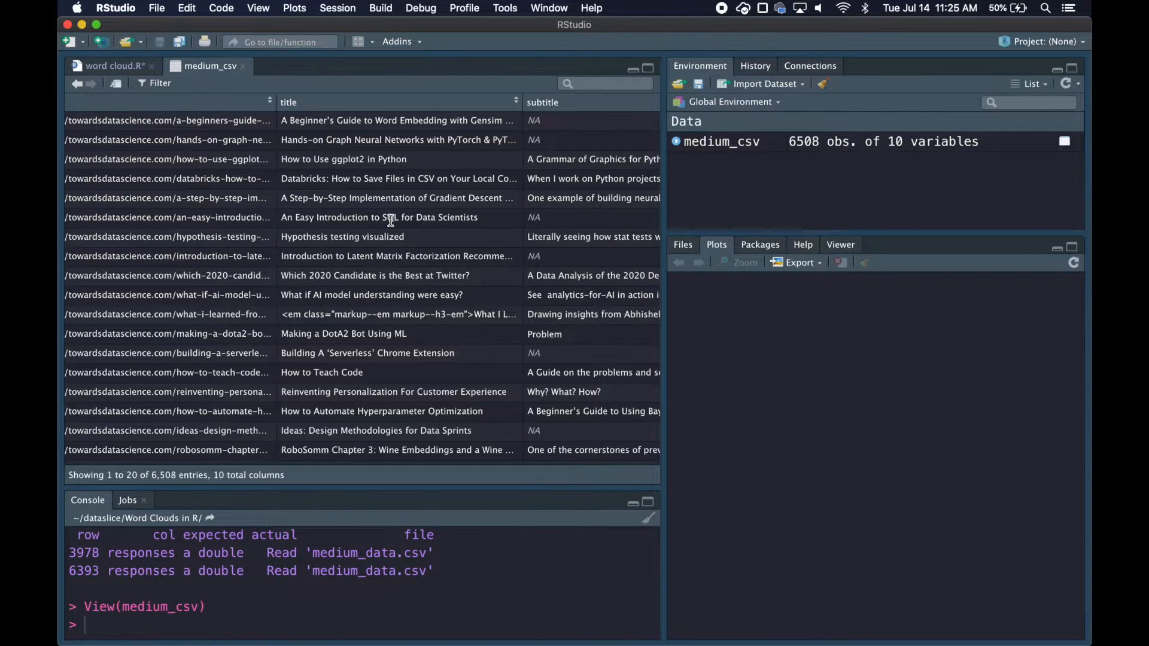
scroll(down, 3)
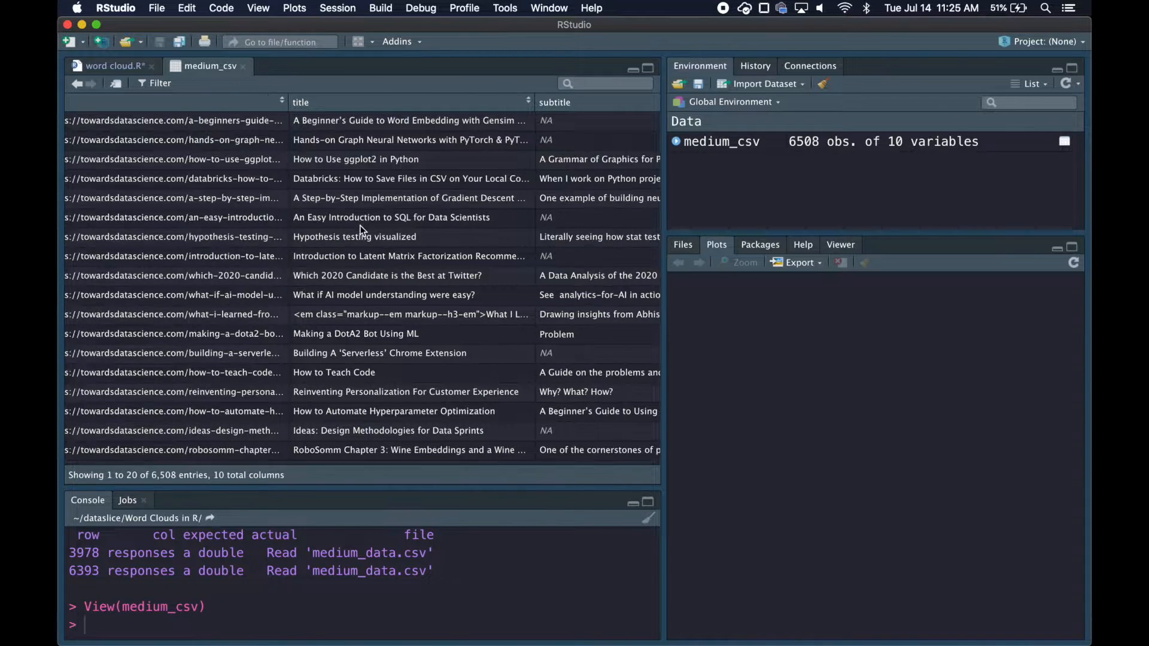
mouse_move(344, 195)
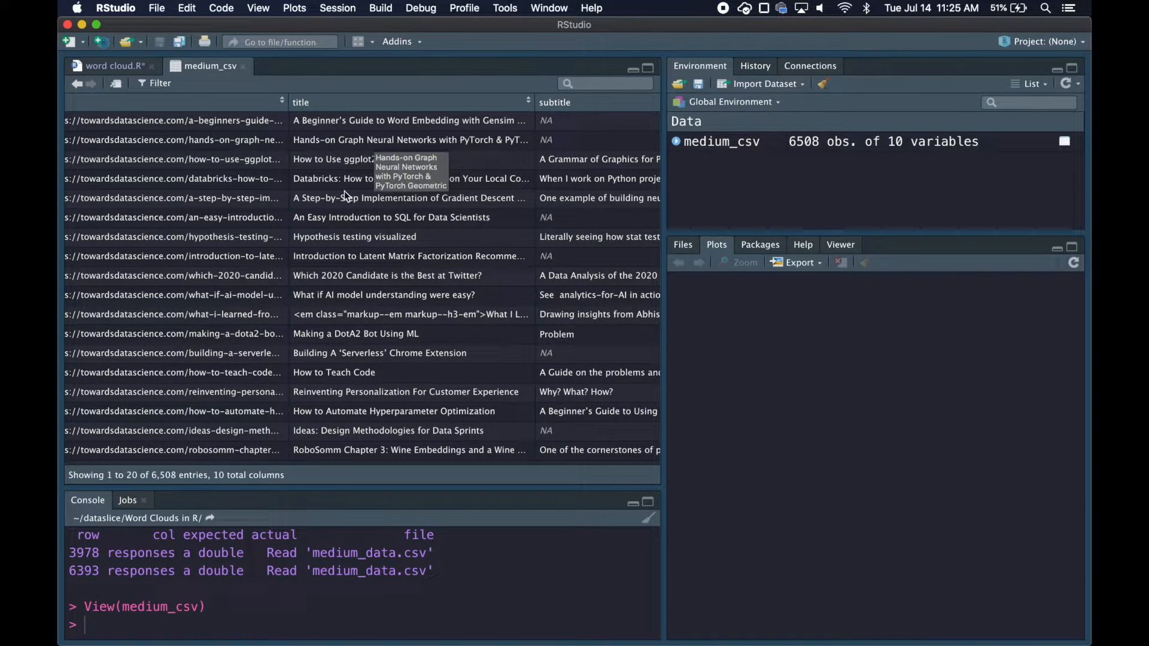
mouse_move(377, 295)
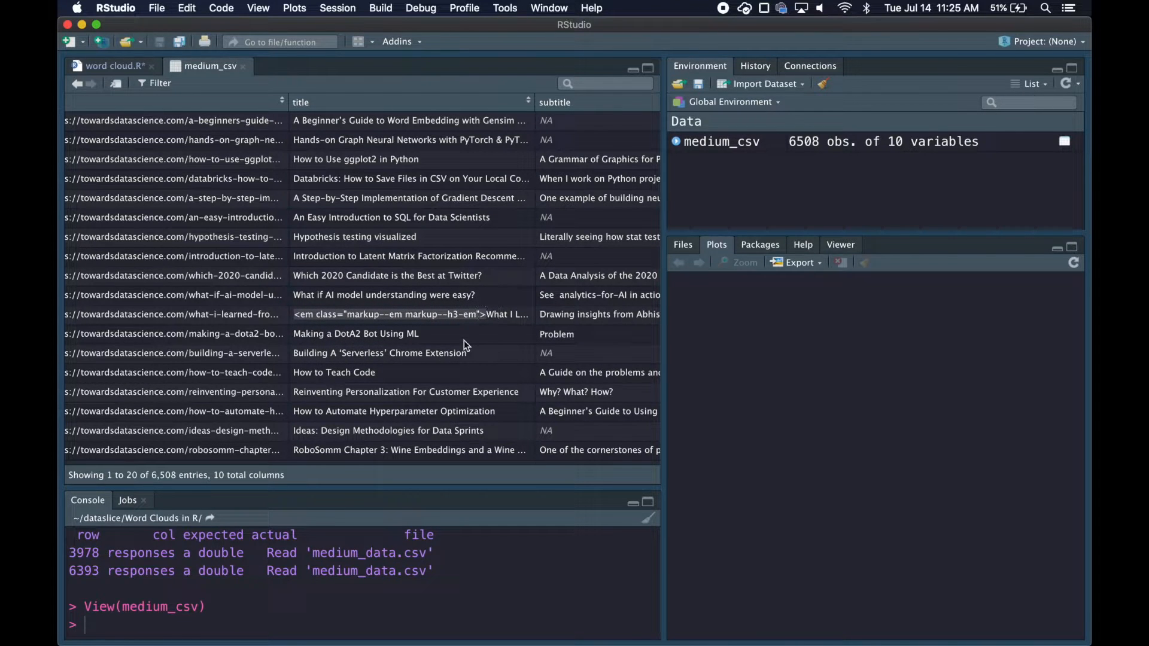
scroll(down, 3)
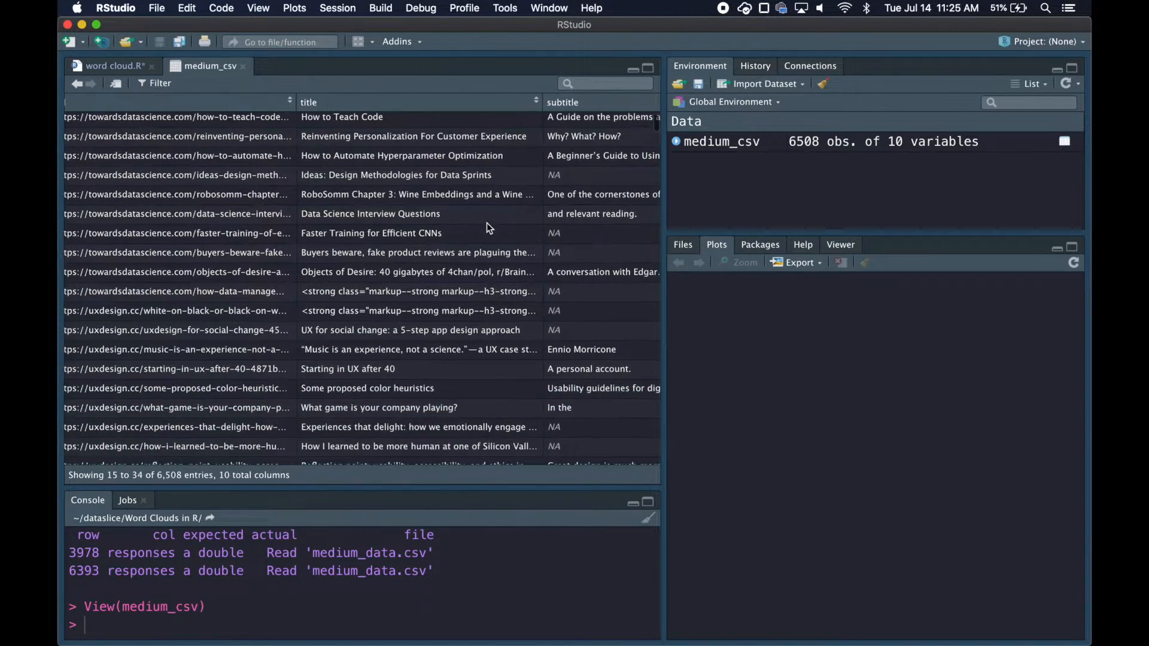
click(110, 64)
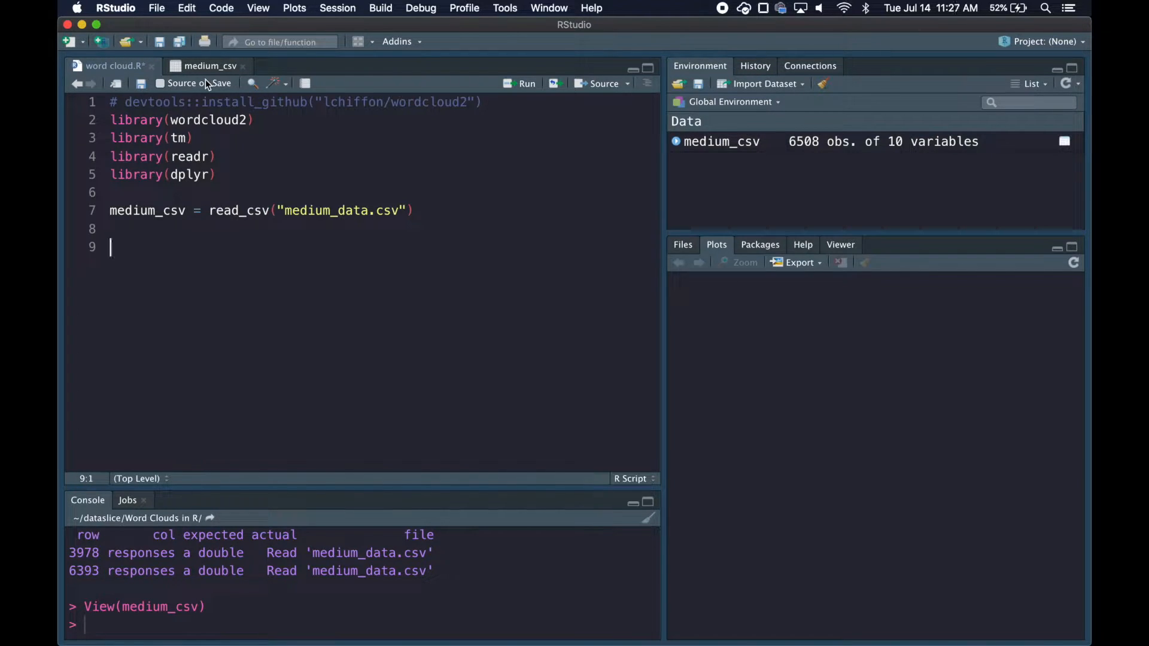
Write medium.corpus = Corpus(VectorSource(medium_csv$title)) to build a corpus of titles
text(medium.corp)
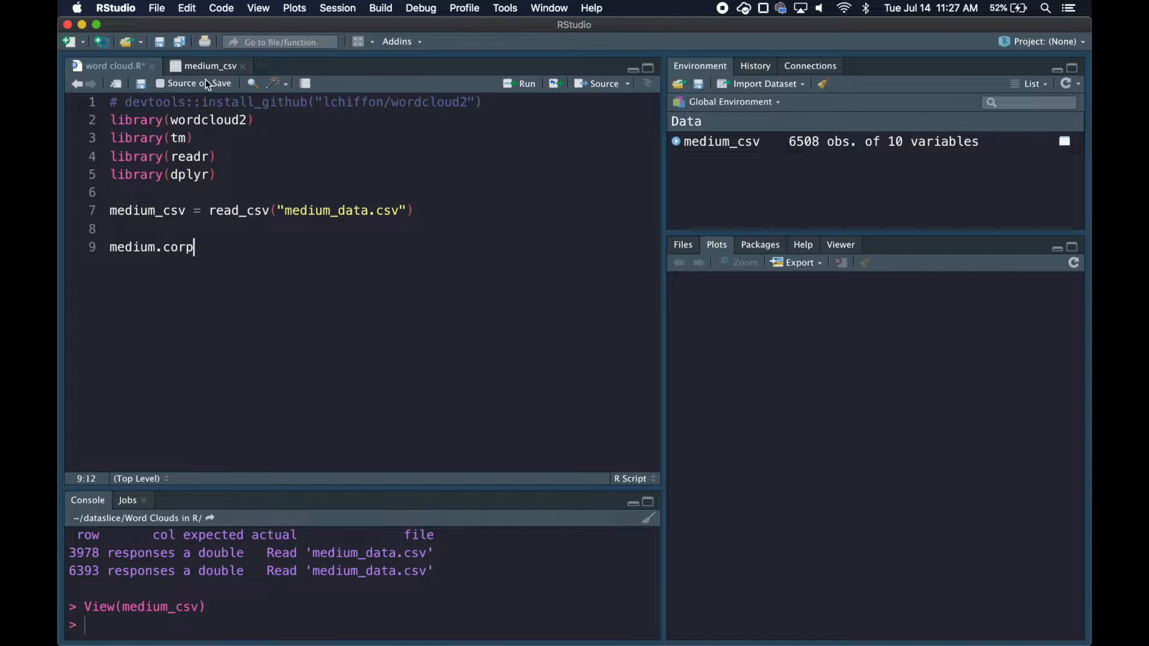
text(us = Corpus(Ve)
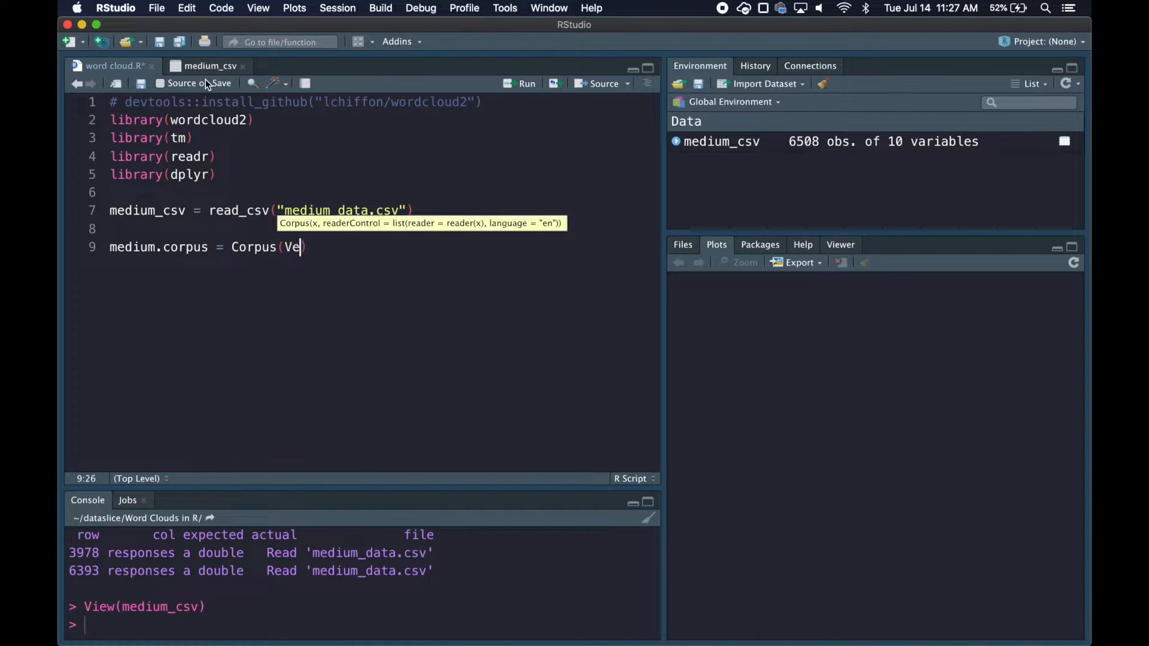
text(ctorSour)
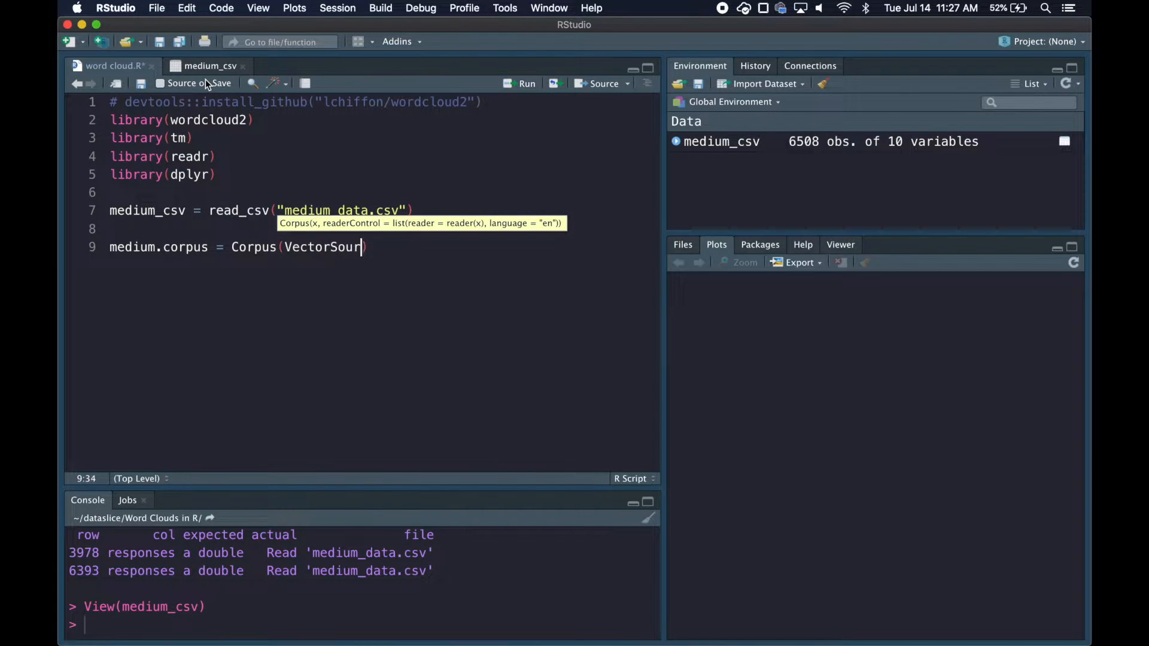
text((medium_csv$)
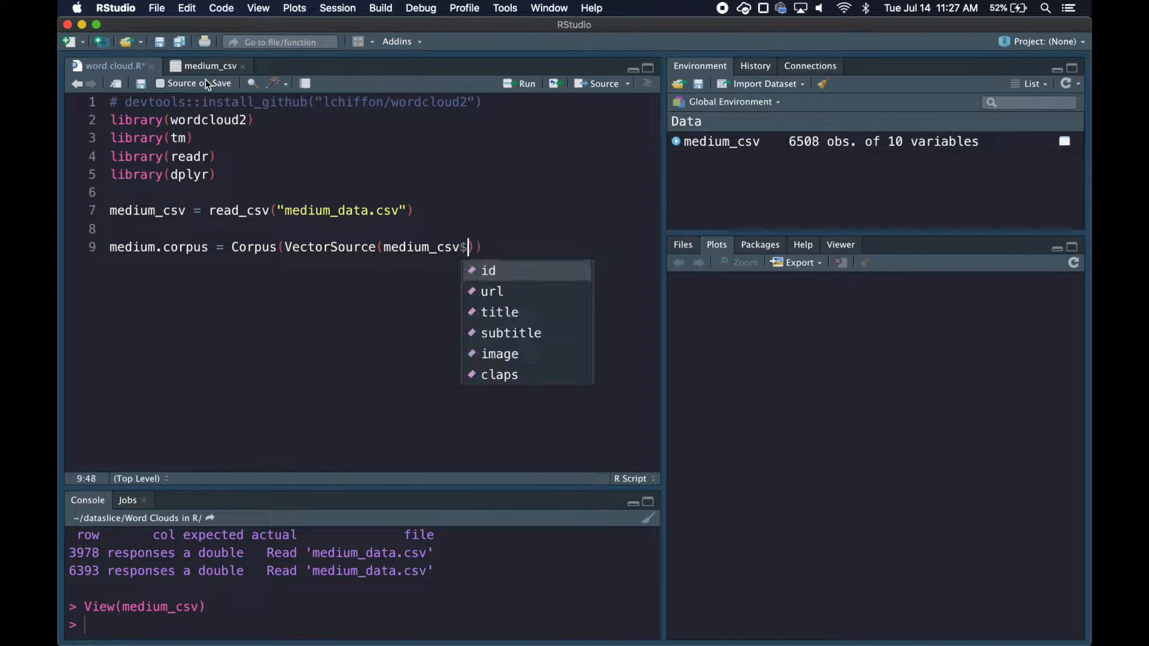
text(title)
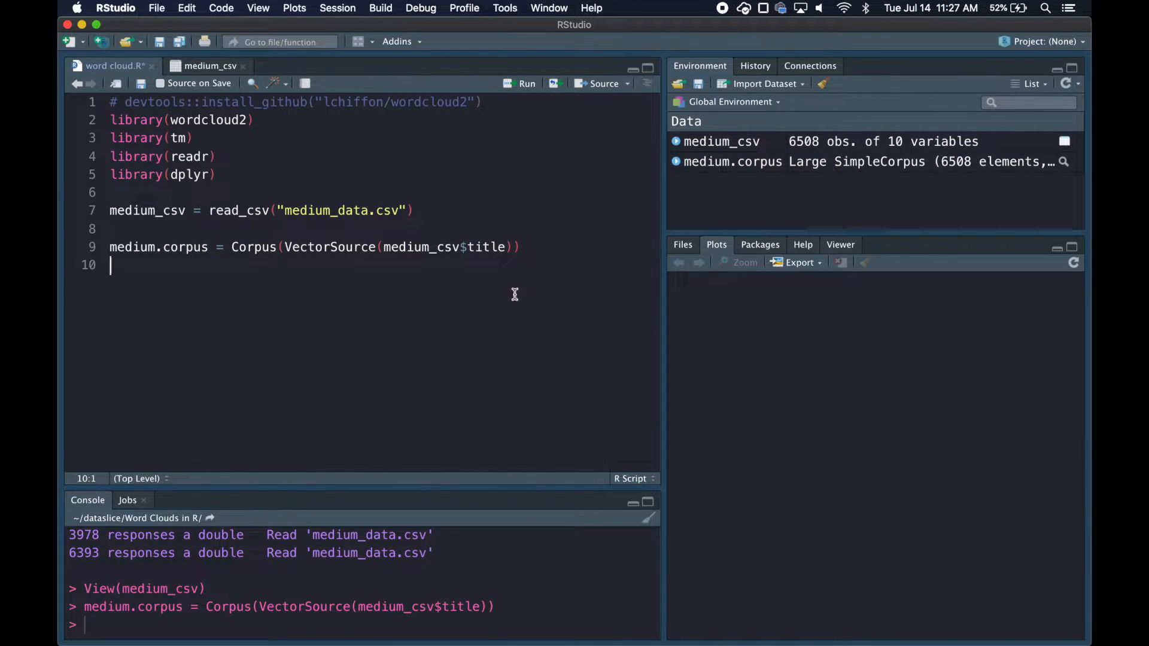
Inspect the medium_csv titles table for HTML tags before writing removeHTML
click(210, 66)
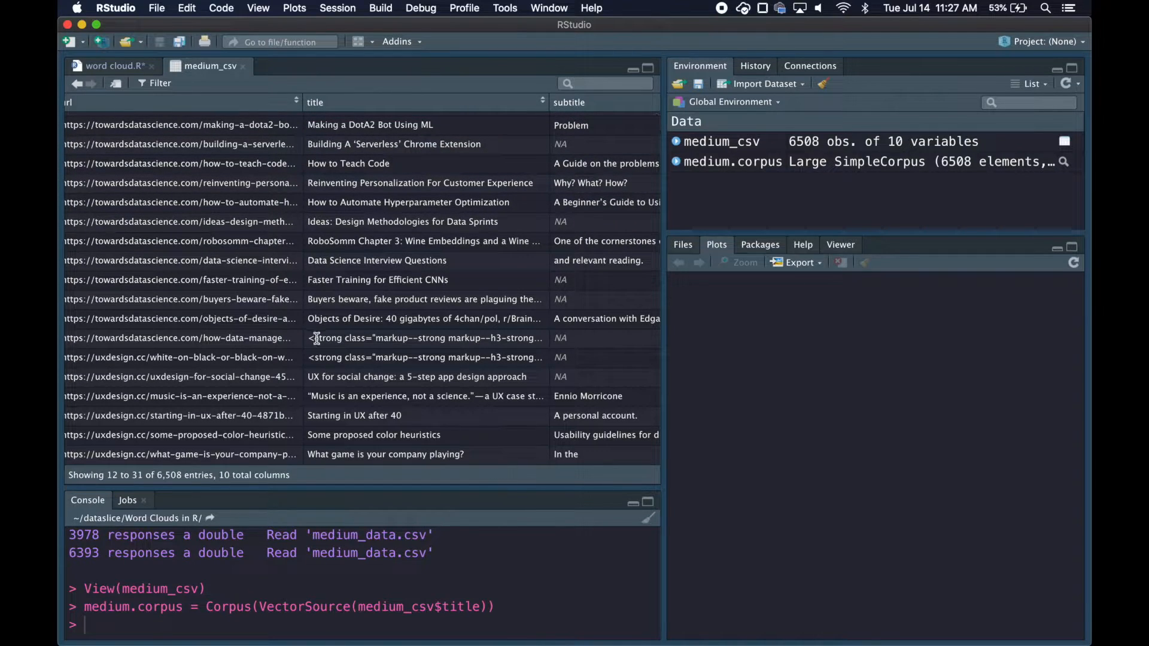
scroll(down, 3)
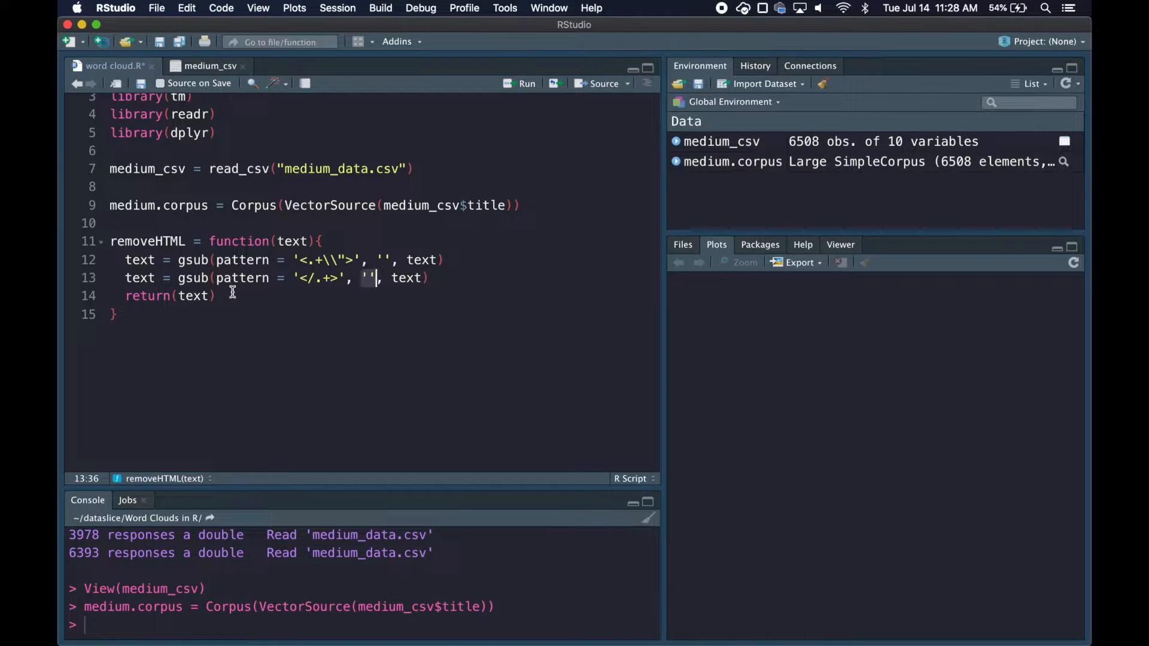
Run removeHTML and start the medium.corpus pipeline with tm_map(content_transformer(removeHTML))
click(524, 83)
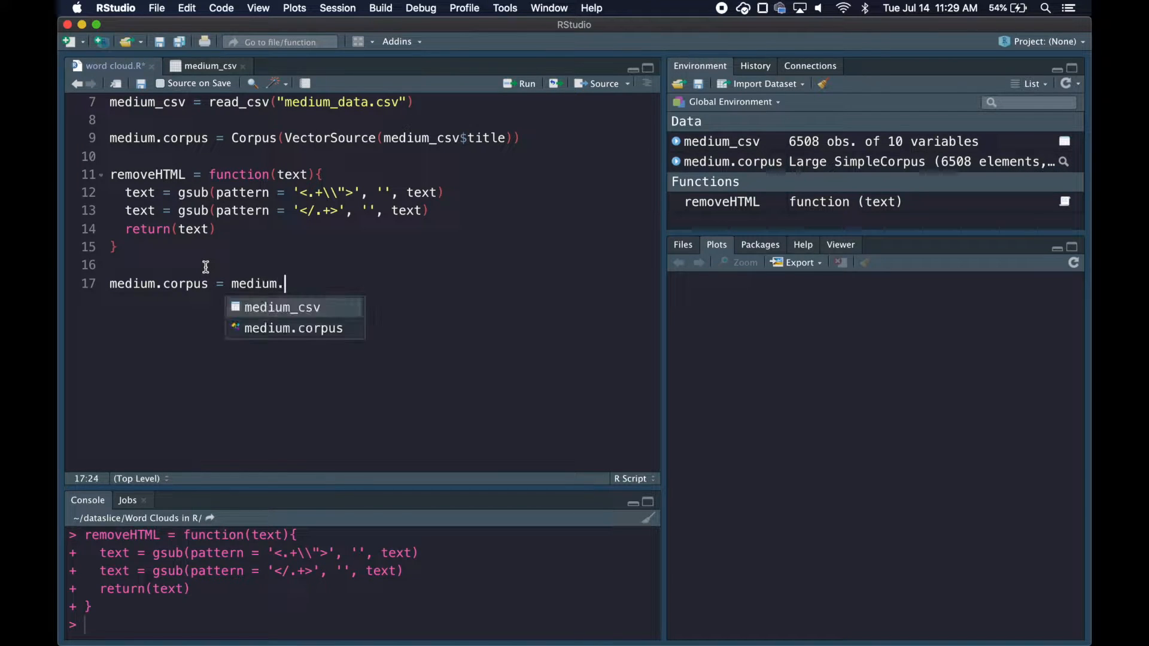
text(corpus %>%)
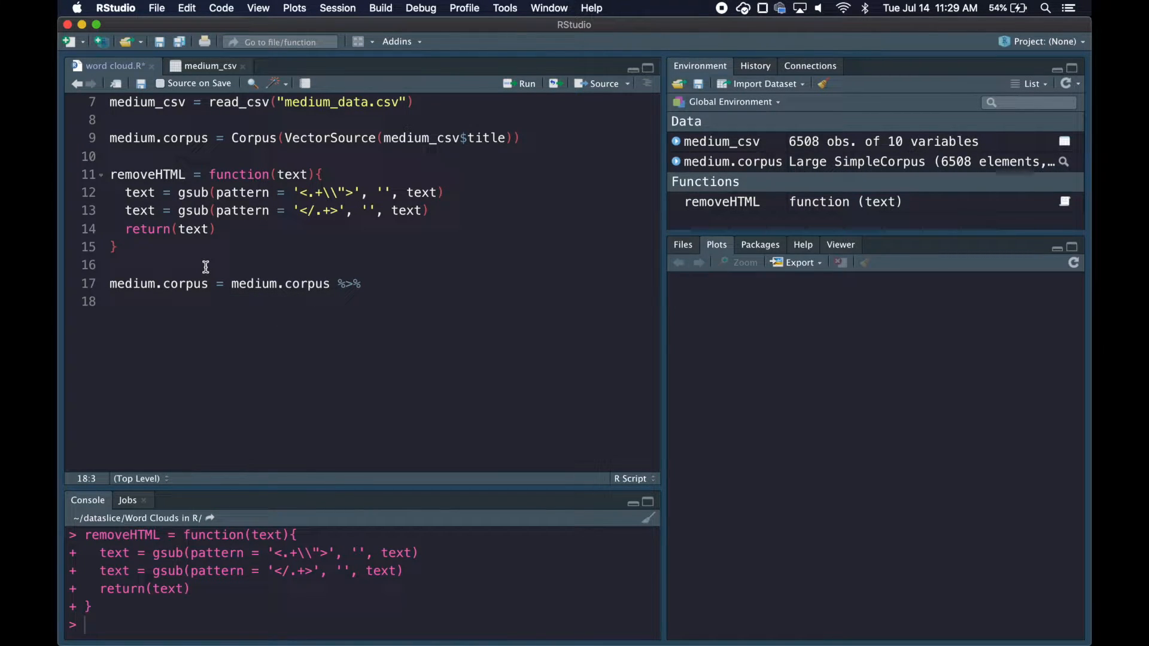
text(tm_map(content_transformer)
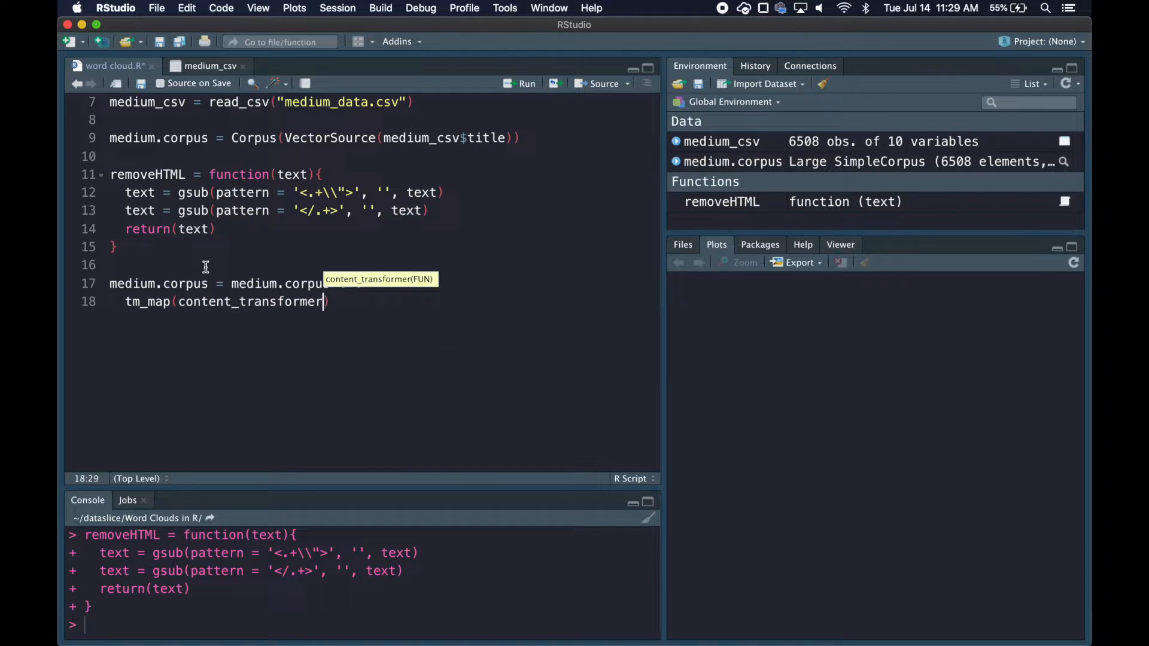
text(removeHTML)
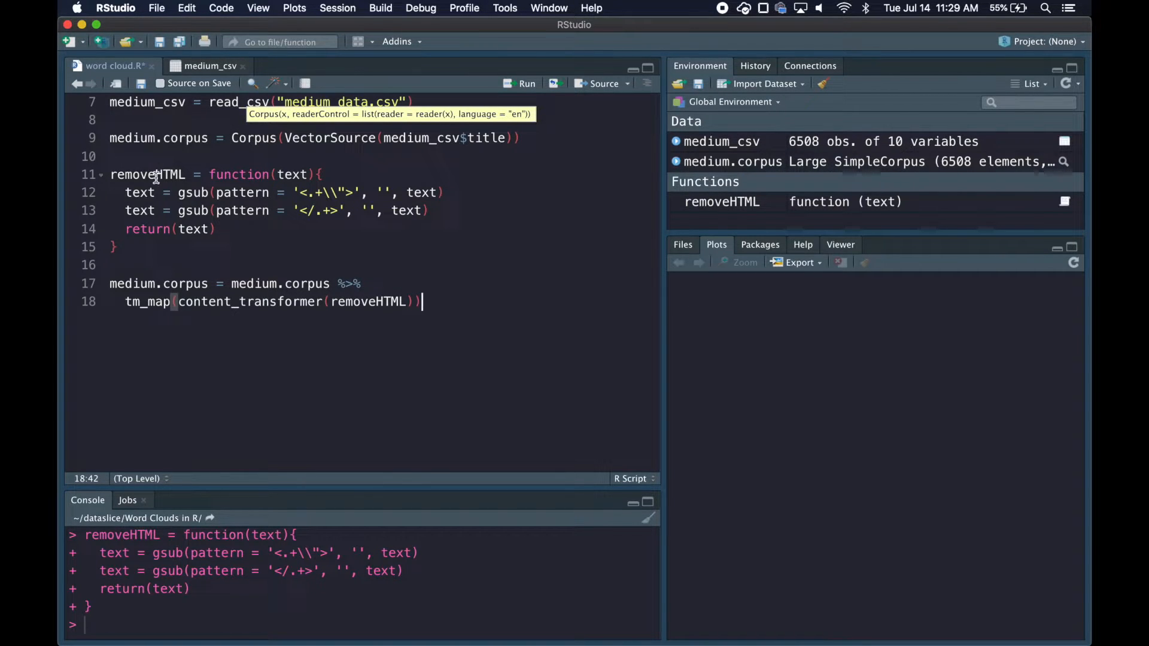
Chain tm_map(removeWords, stopwords("english")) and begin the SMART stopwords line
text(%>%)
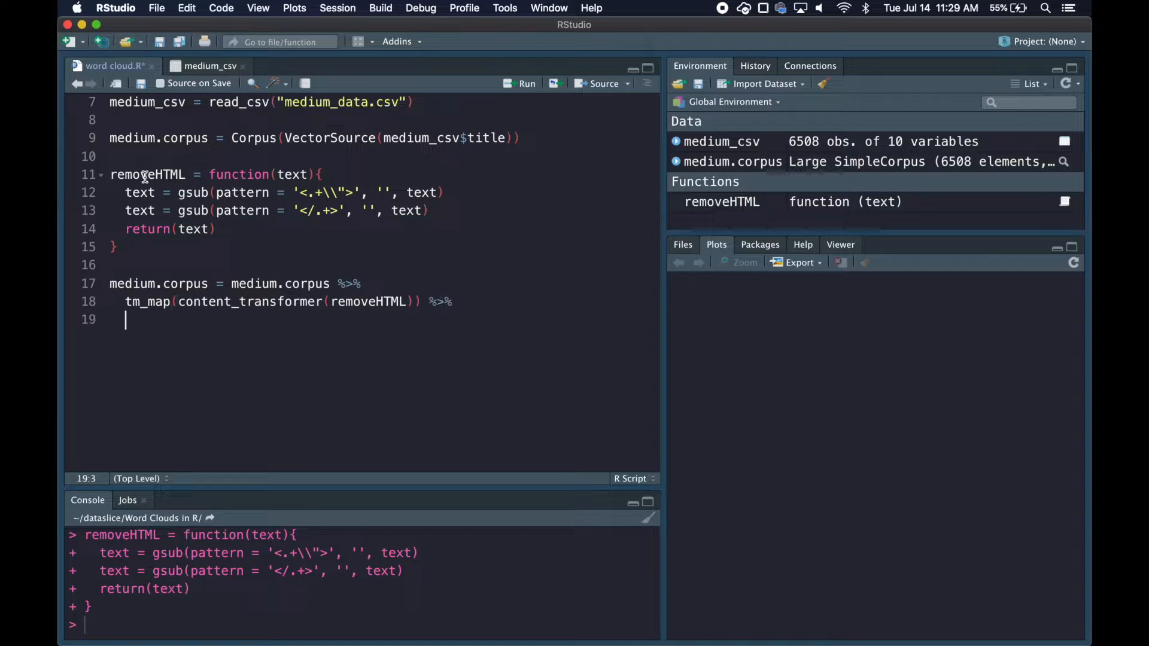
text(tm_map(removeNumbers) %>%)
text(tm_map(removeWords, stopwords()
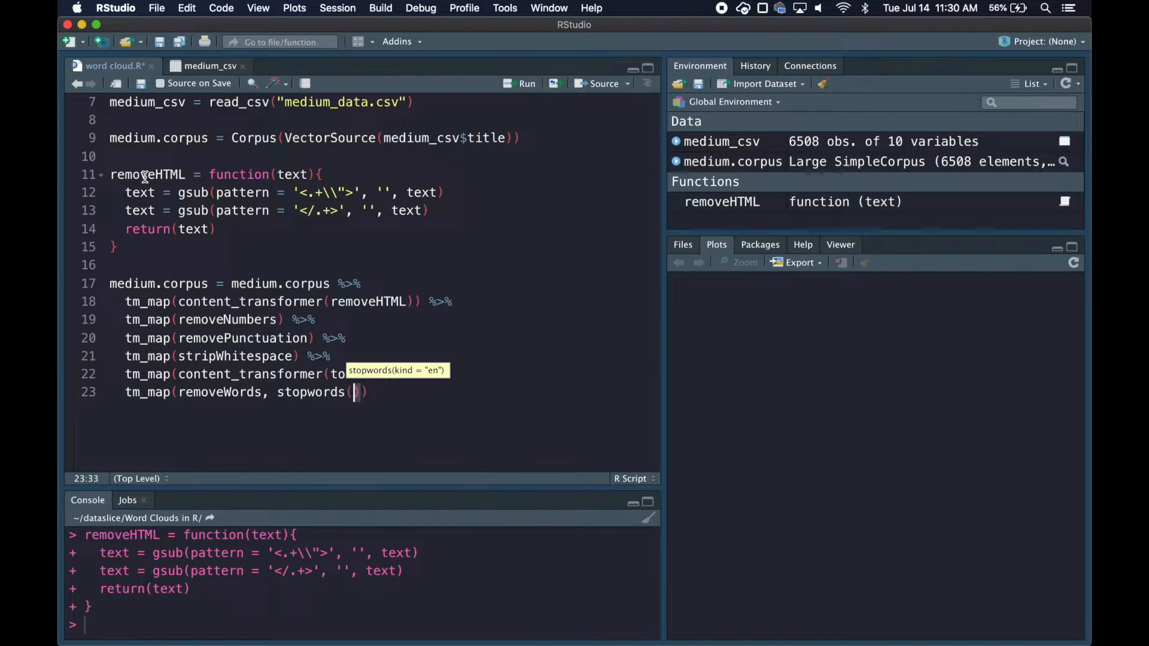
text("english")))
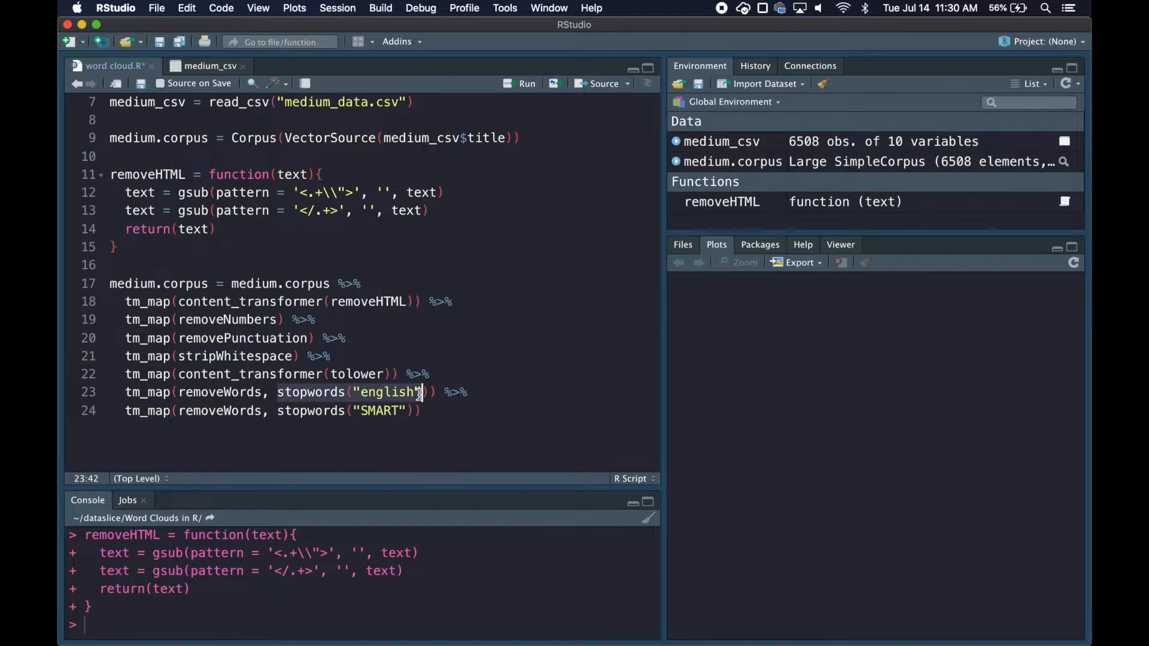
text(stop)
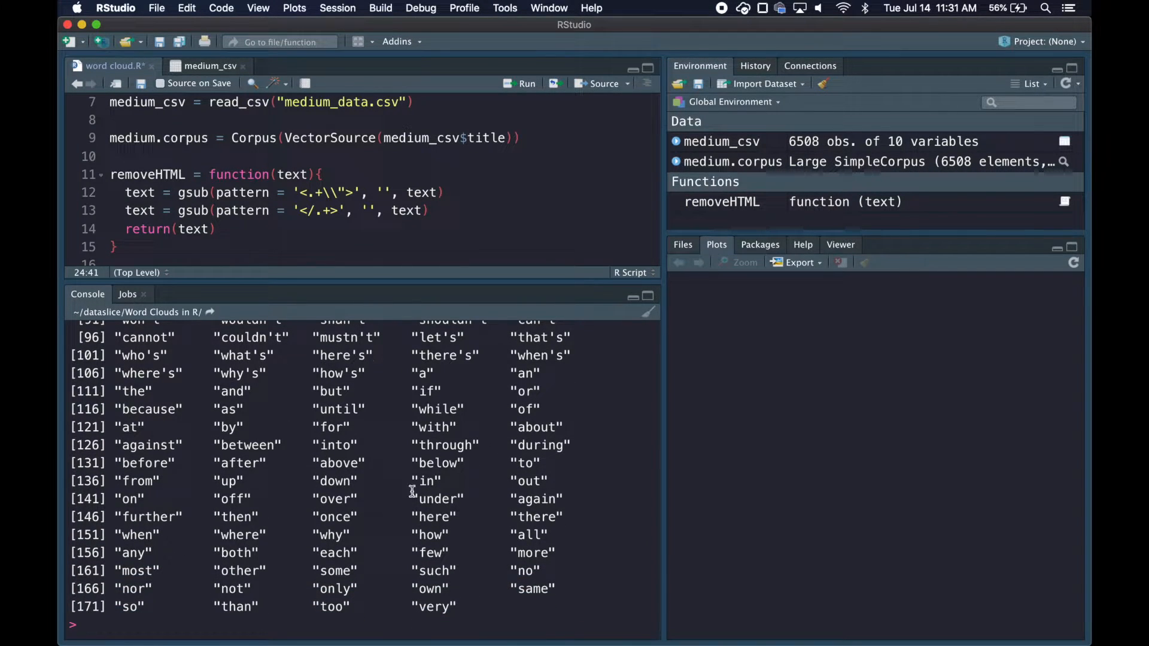
Run stopwords("english") in the console and add the SMART stopwords set
text(stopwords("english"))
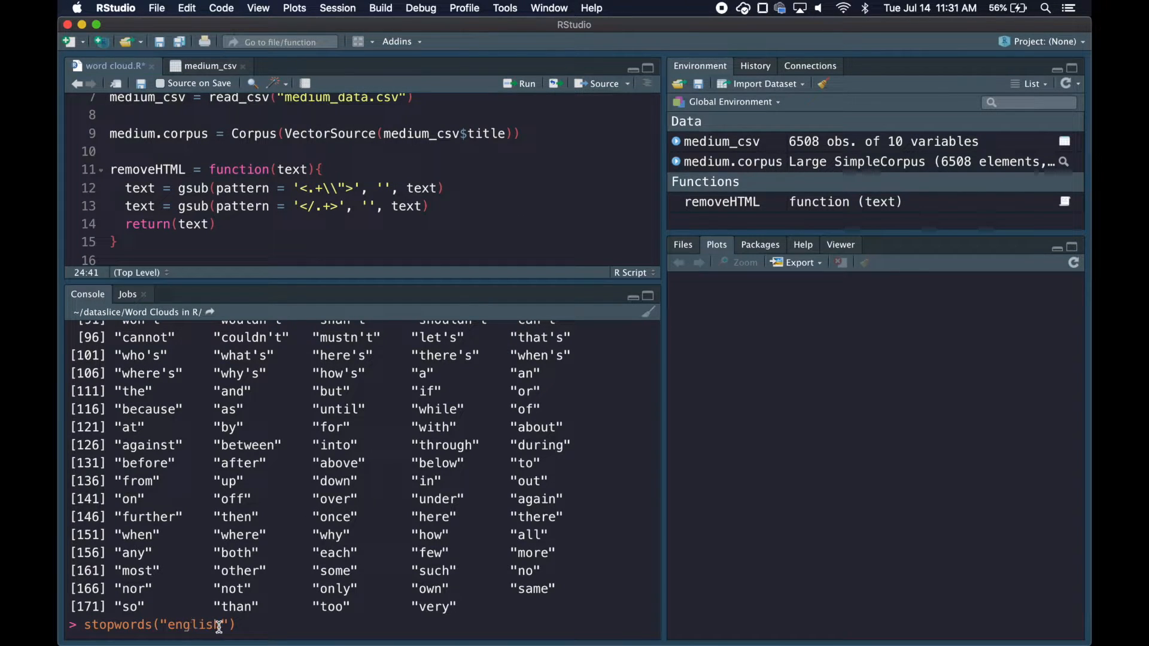
text(SMART")))
text(tdm)
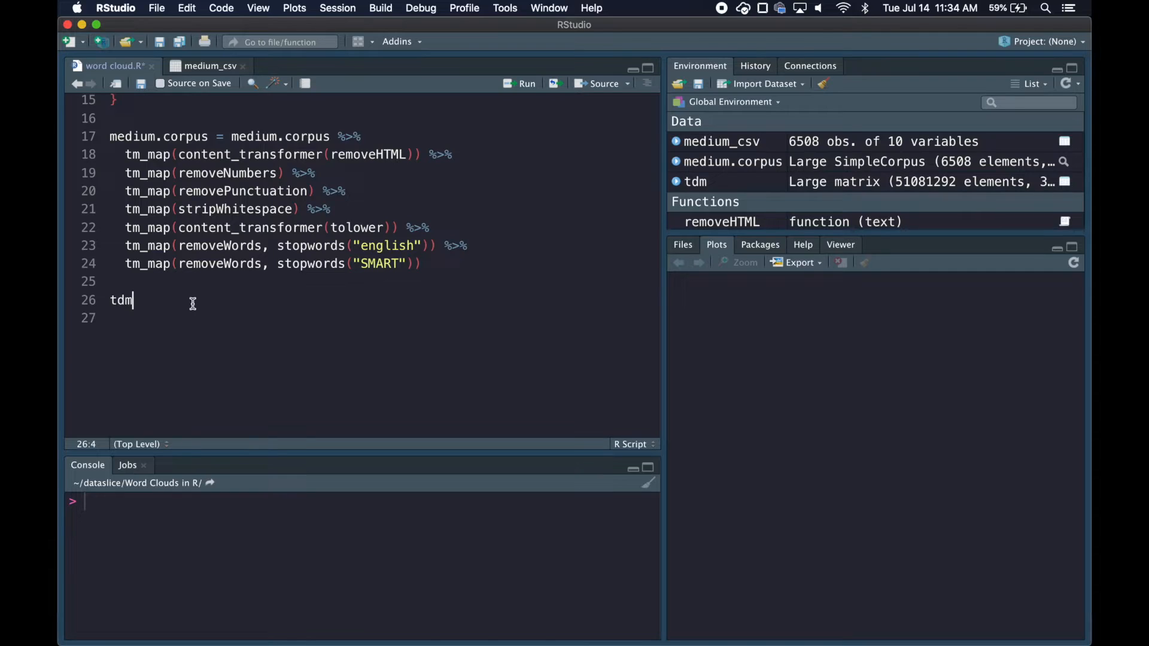
Build tdm as a TermDocumentMatrix matrix and words = sort(rowSums(tdm), decreasing = TRUE)
text(= TermDocumentMatrix(medium.corpus) %>%)
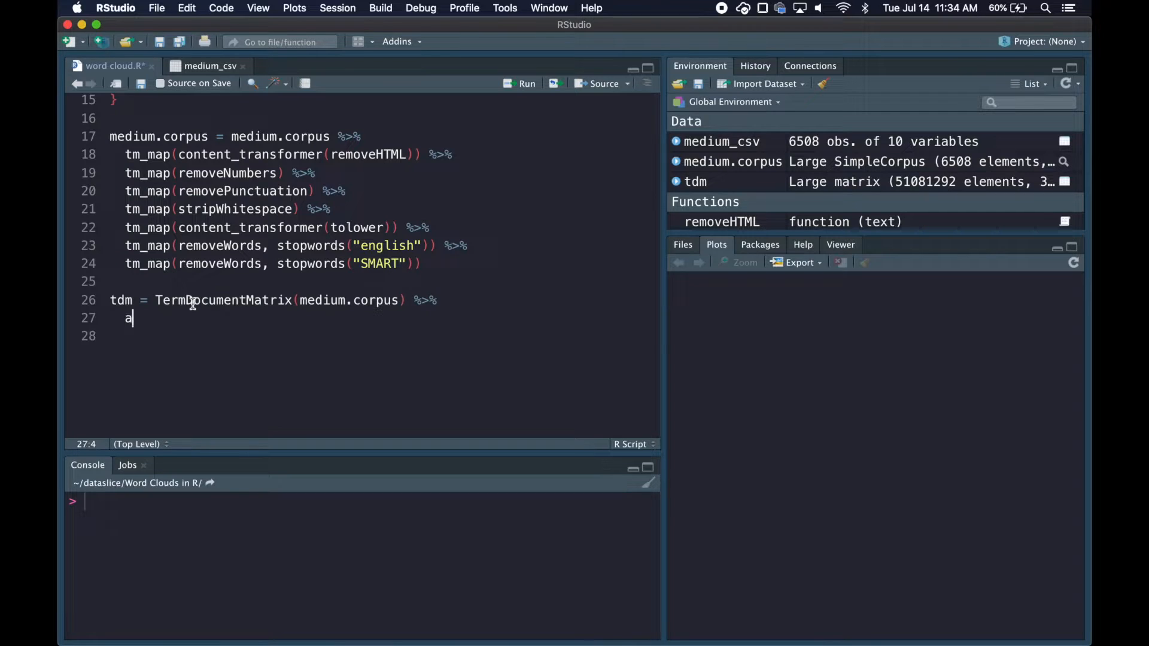
text(s.matrix()
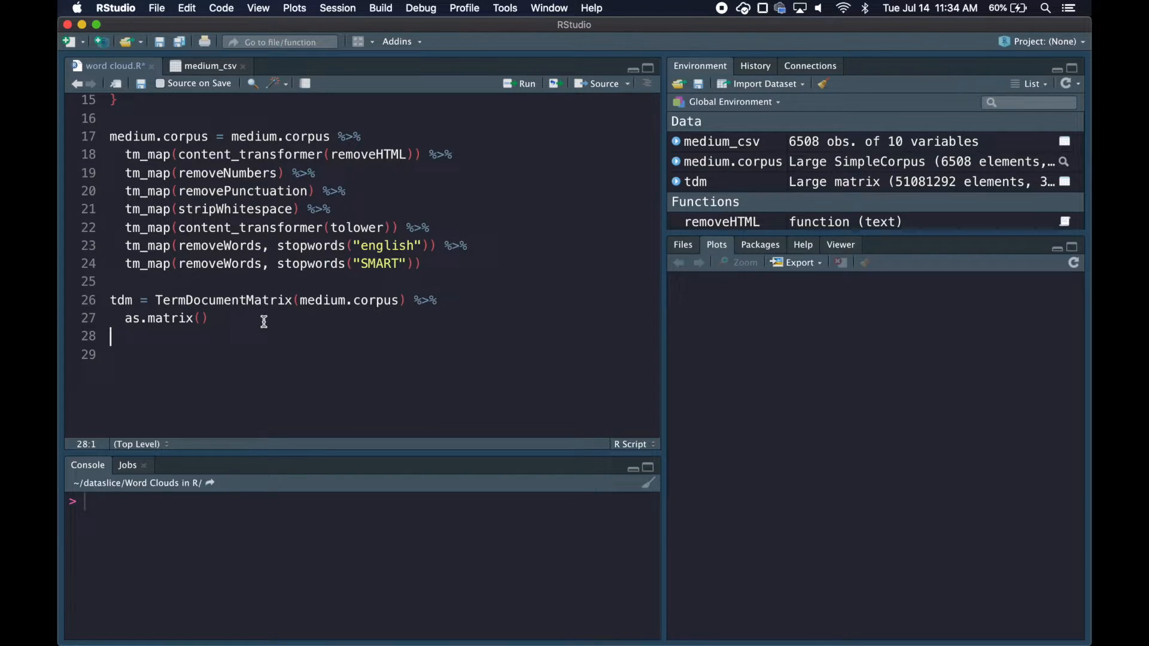
text(words =)
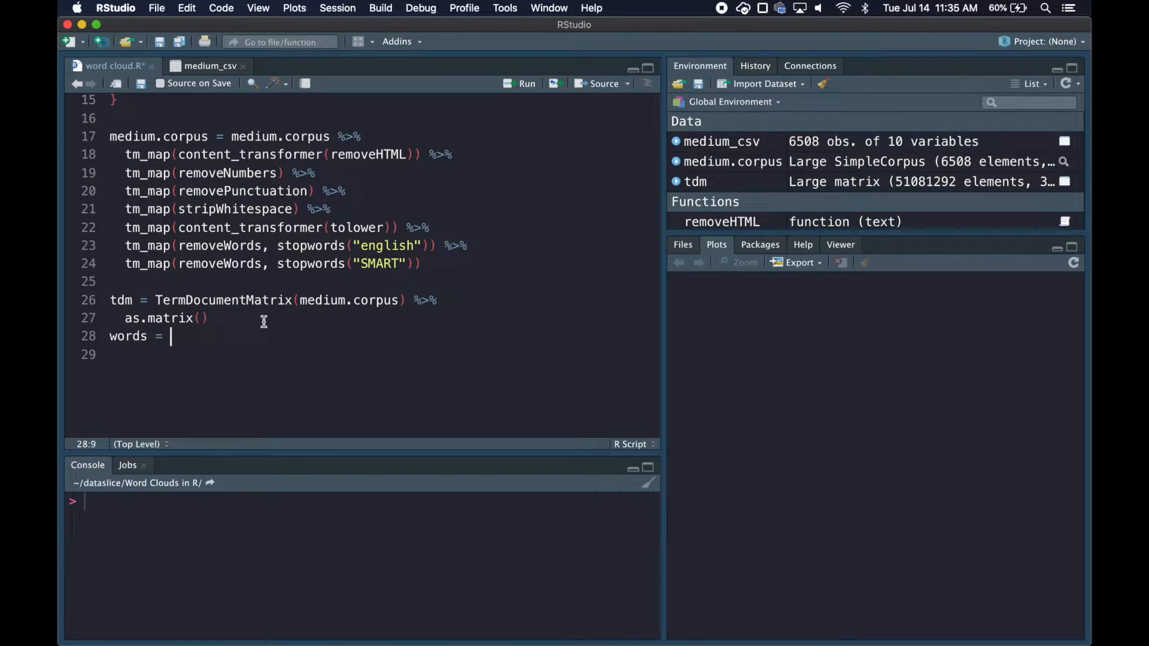
text(sort(rowSums(tdm)
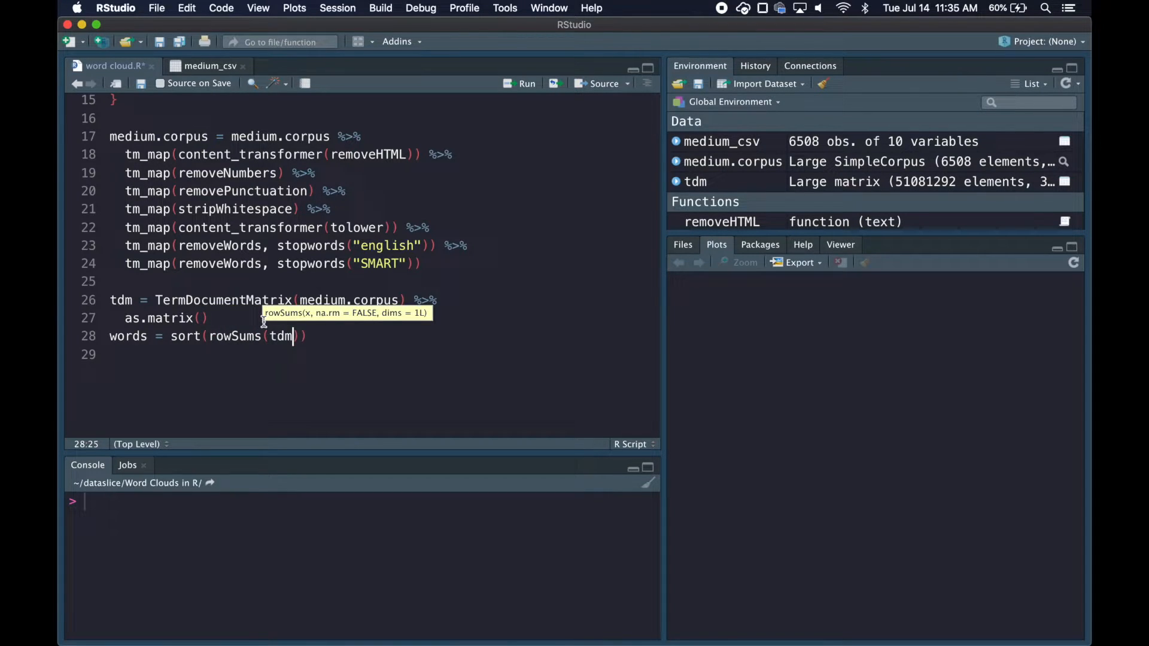
text(, decreasing = TRUE)
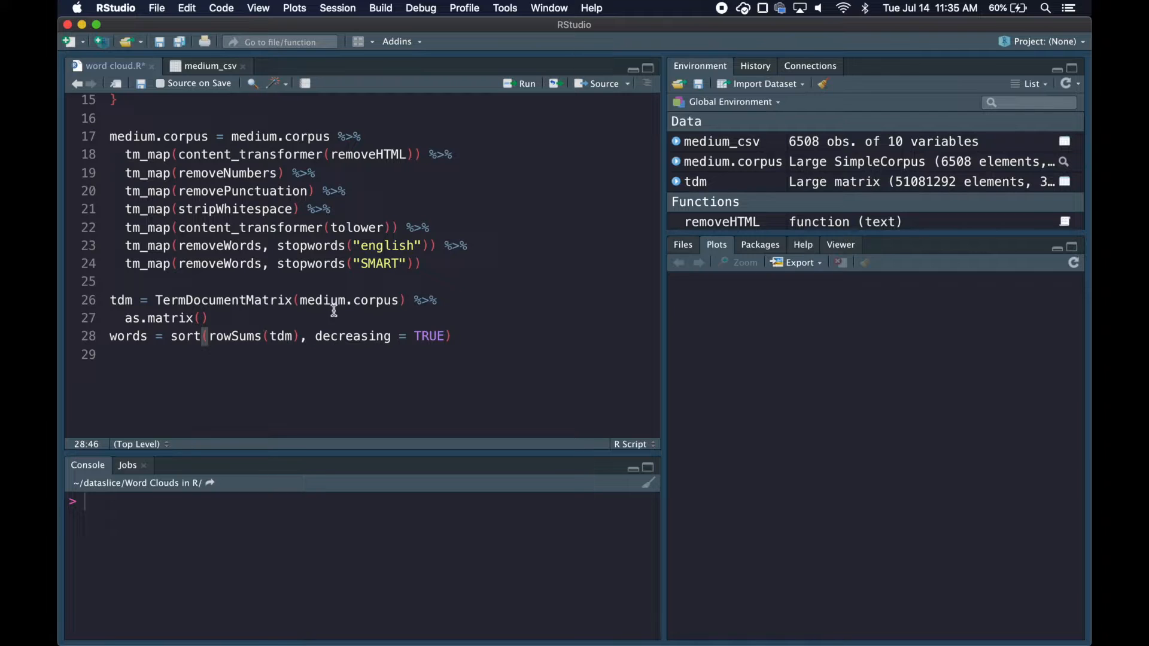
Create df = data.frame(word = names(words), freq = words)
text(df = data.frame()
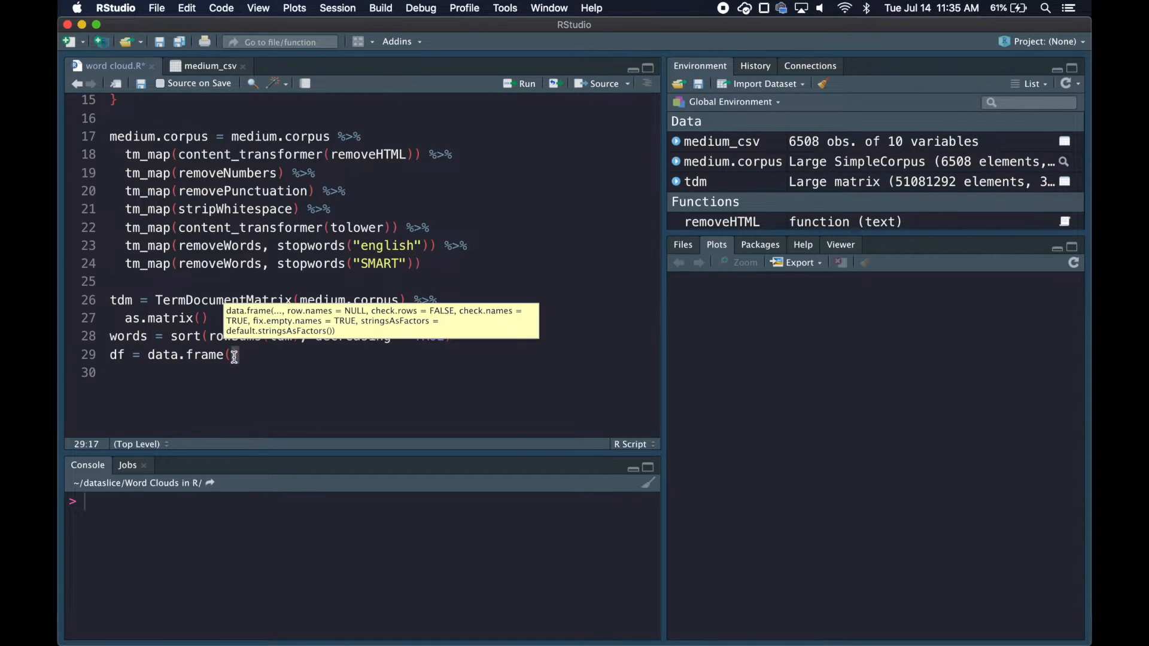
text(word)
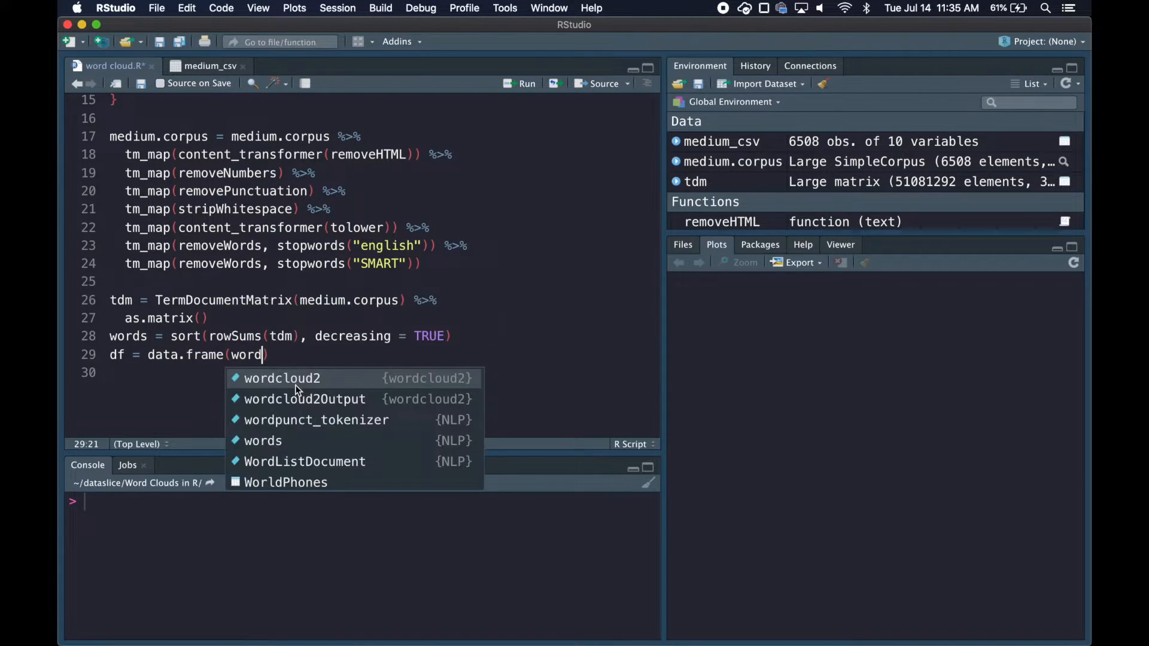
text(= names(words)
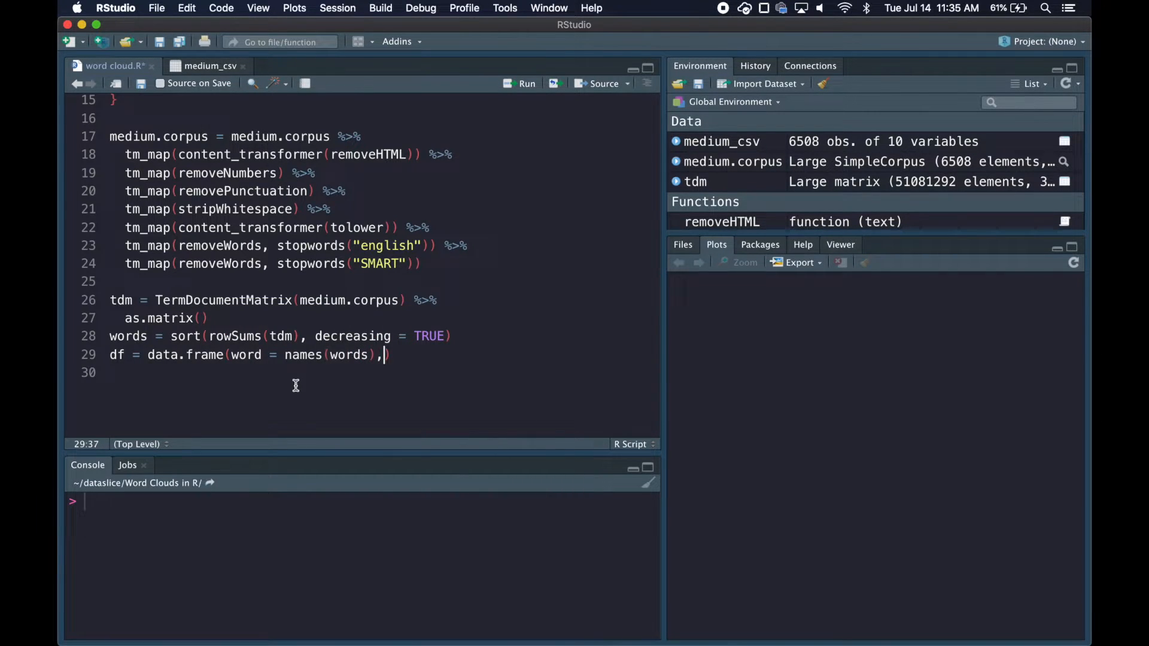
text(freq = word)
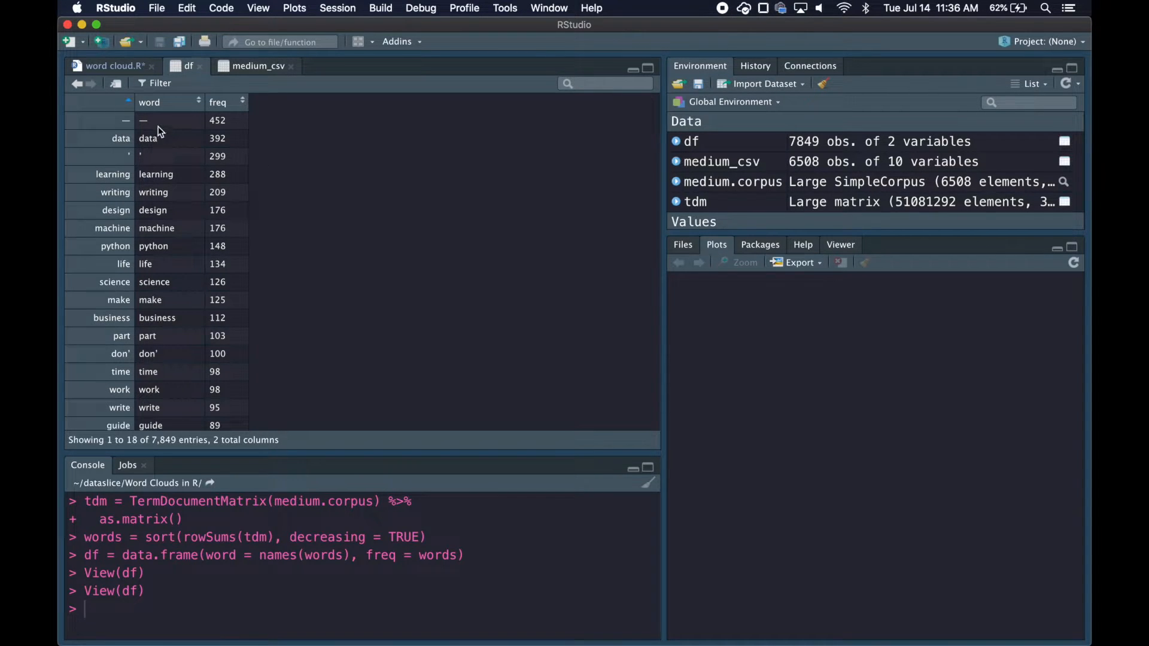
mouse_move(152, 159)
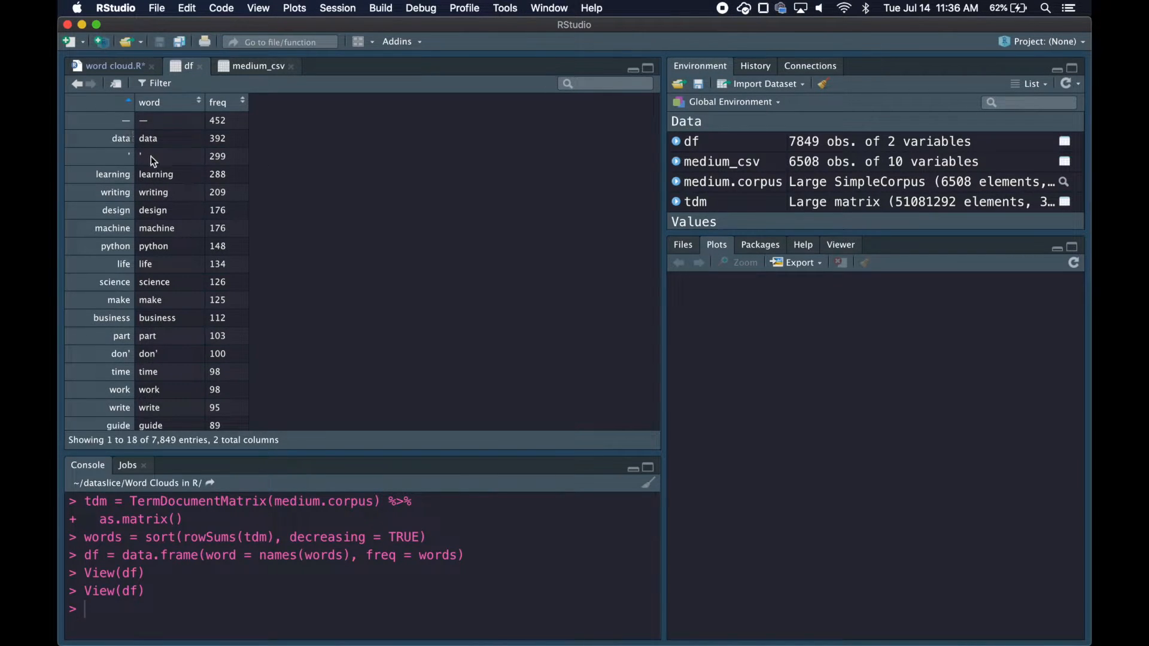
mouse_move(142, 356)
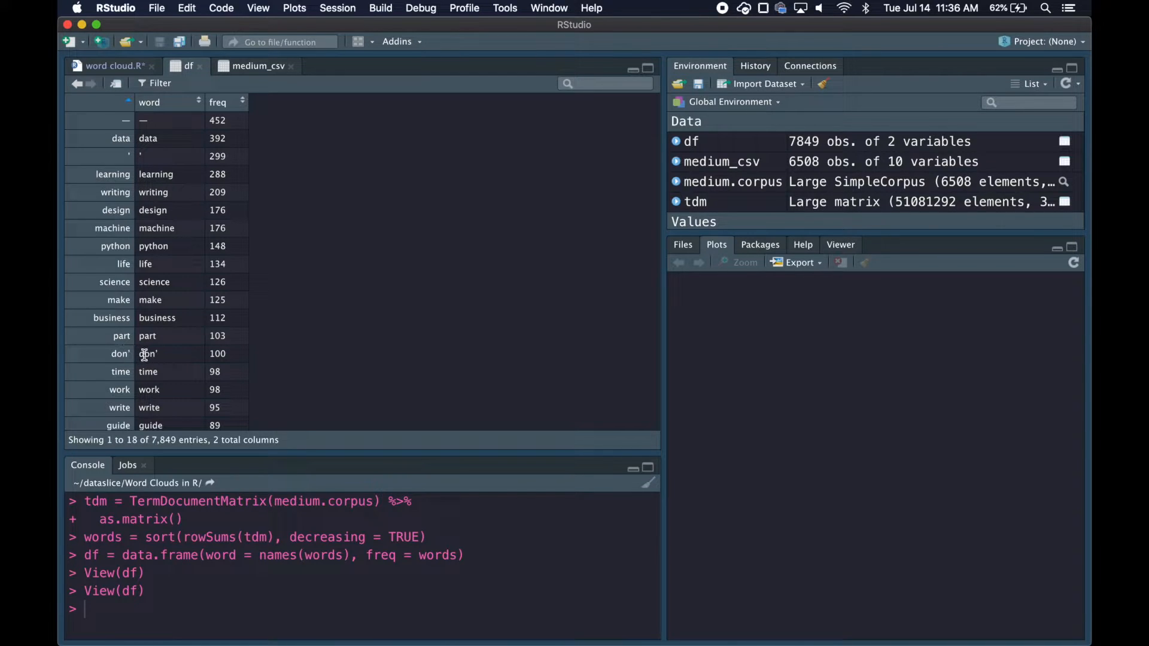
mouse_move(194, 192)
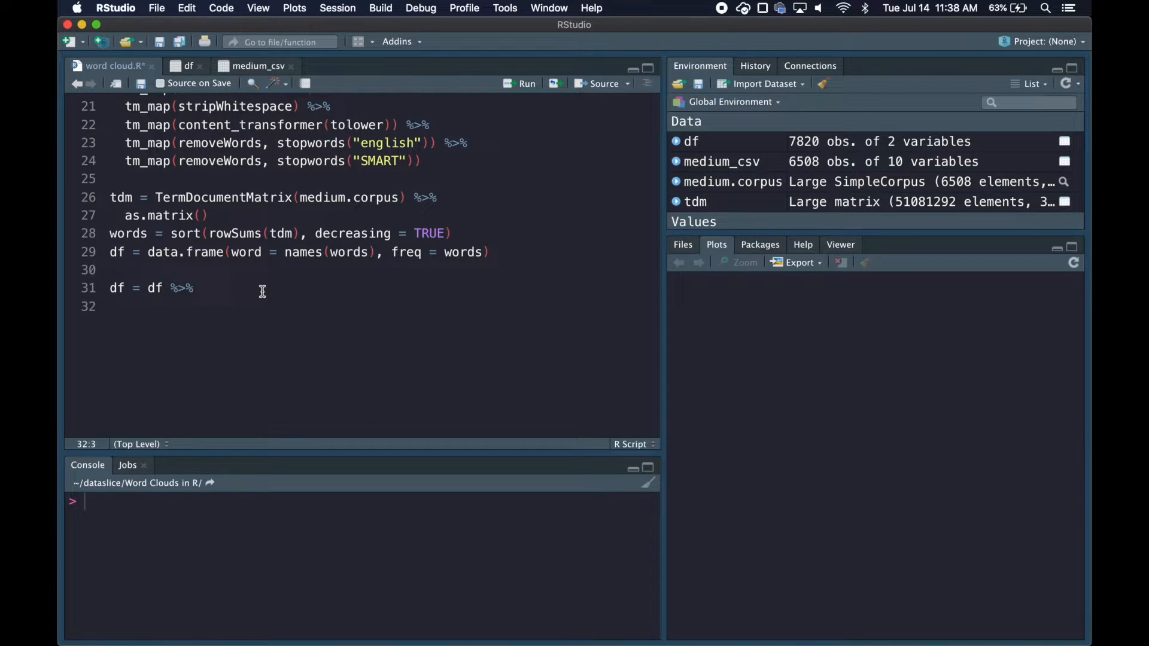
Filter df to words with nchar greater than 2, excluding don’
text(filter()
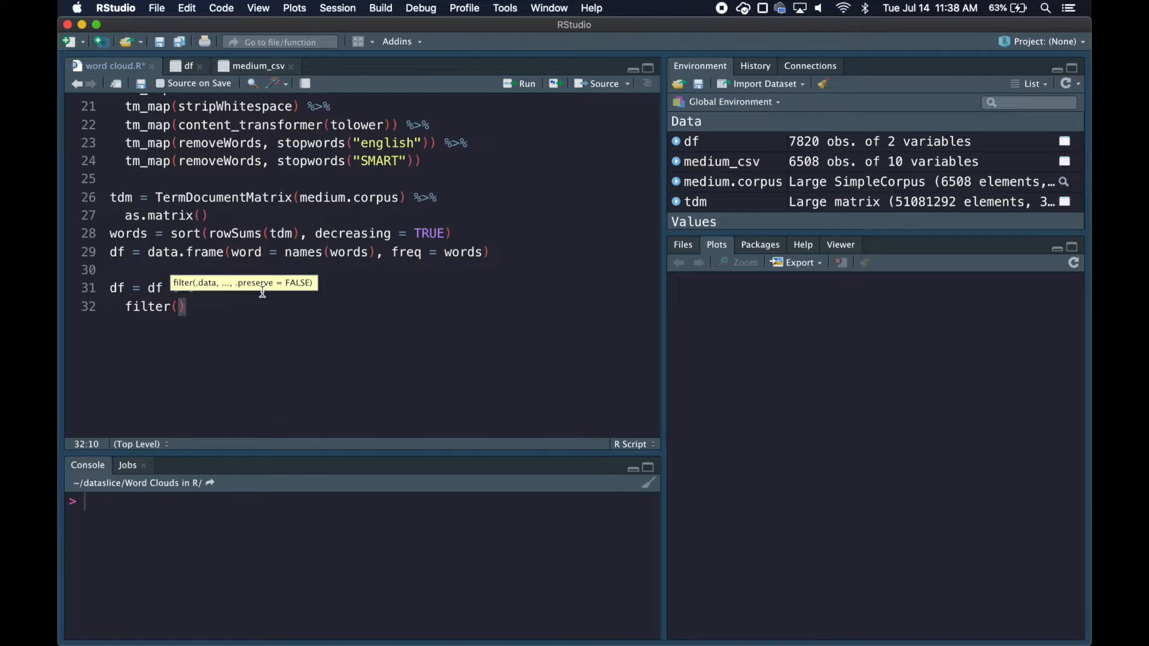
text(nchar(as.character(word)
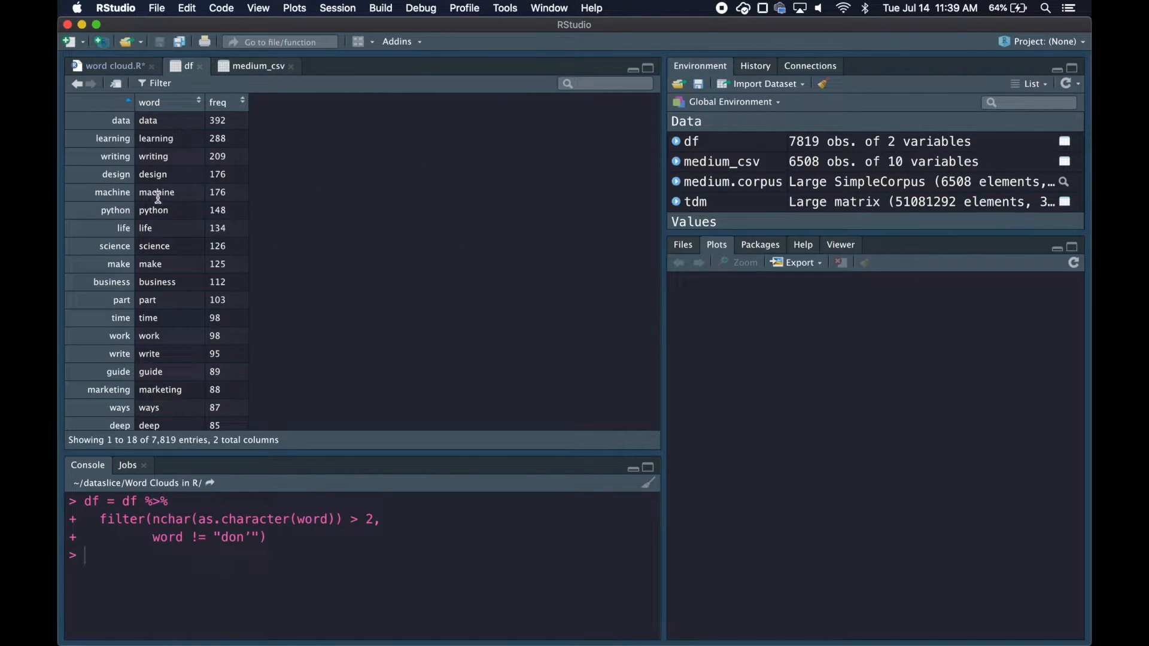
mouse_move(165, 338)
text(wordclo)
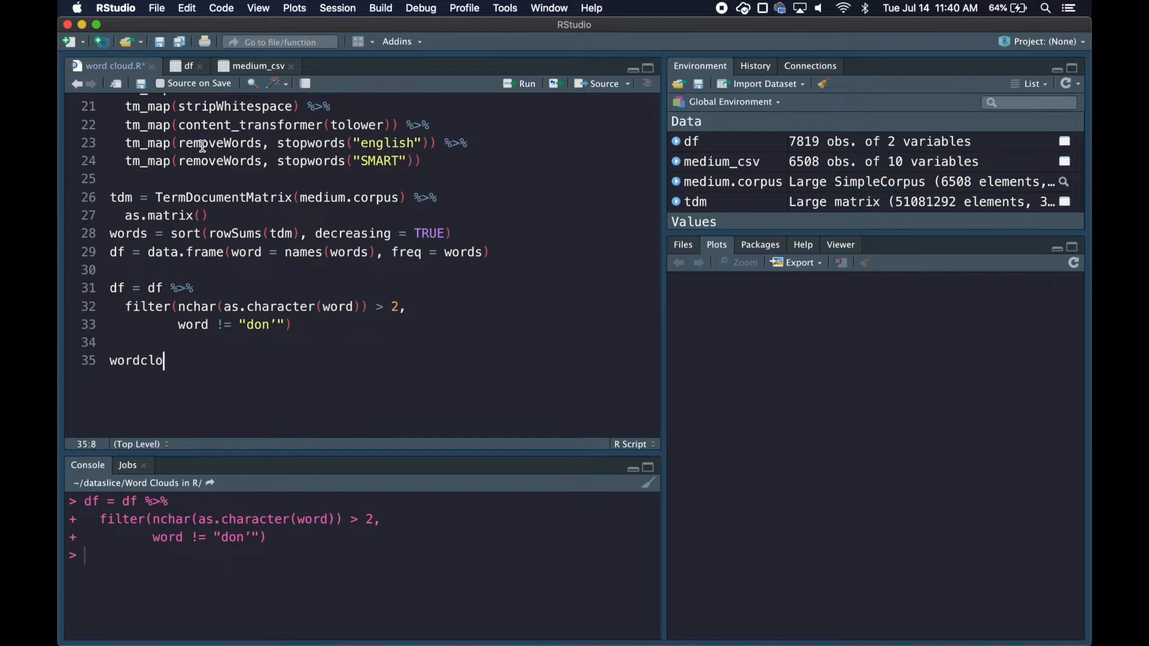
Run wordcloud2(df), look up ?wordcloud2 help, then view the medium_csv table
text(ud2(df))
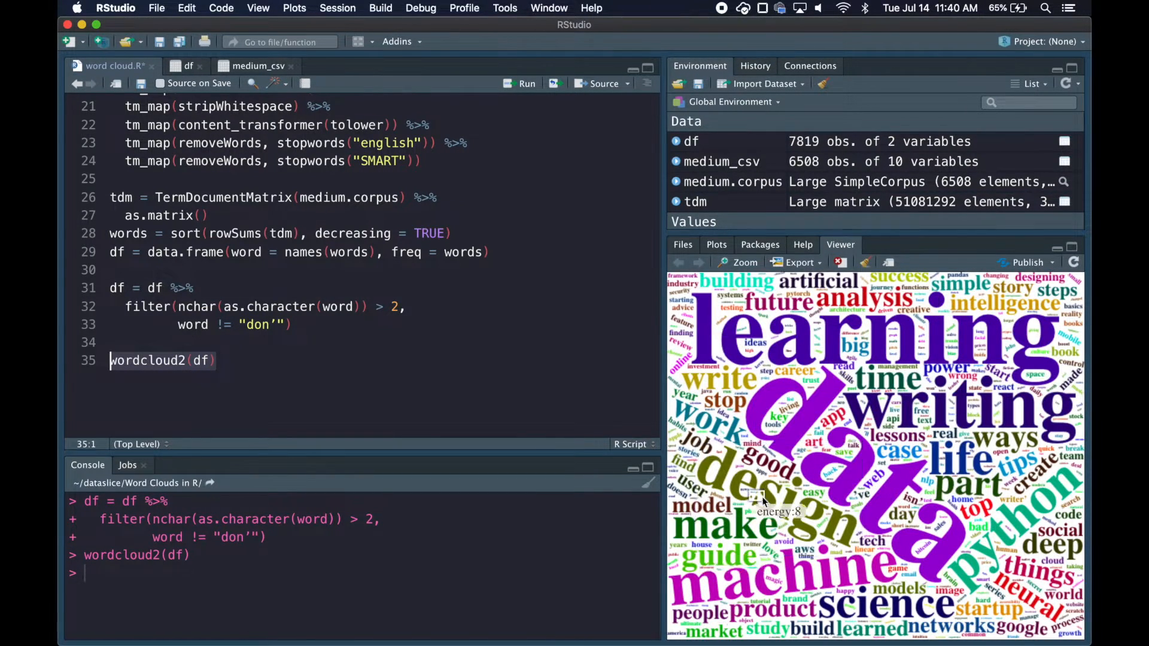
text(?wordcloud2)
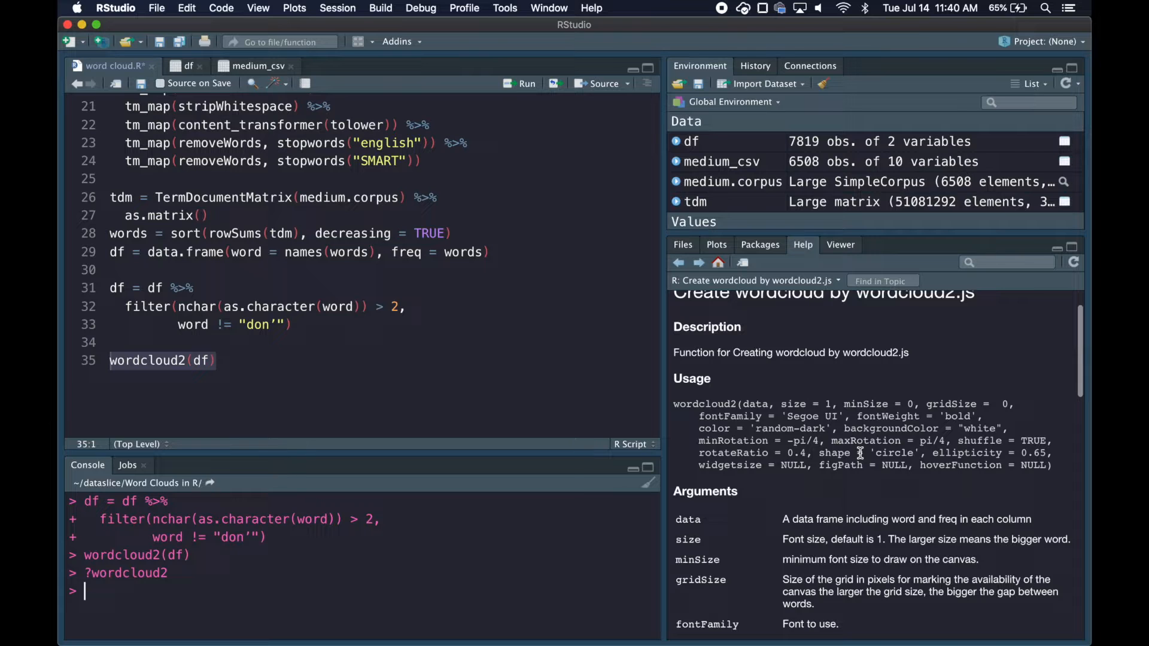
click(256, 66)
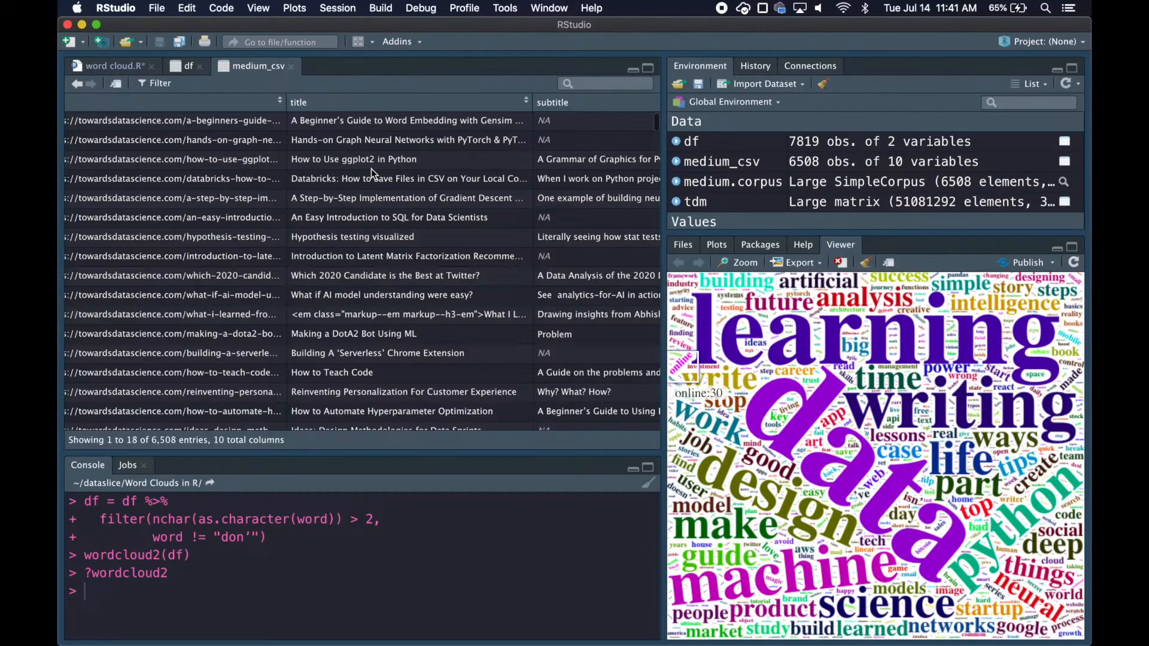
scroll(right, 3)
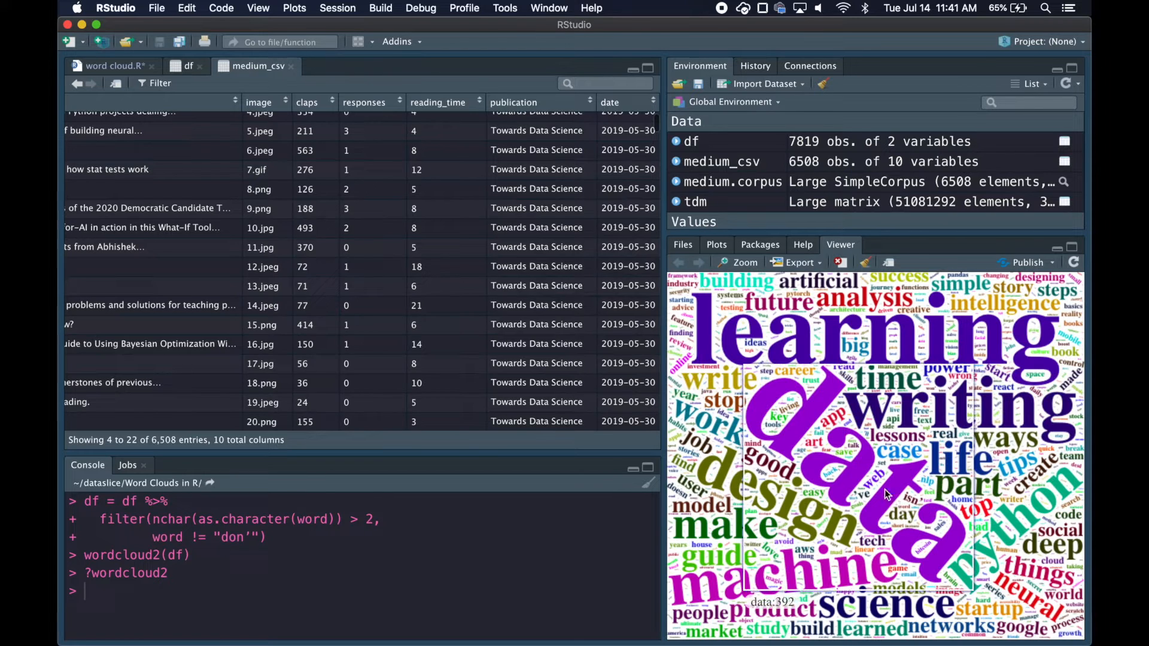
mouse_move(886, 348)
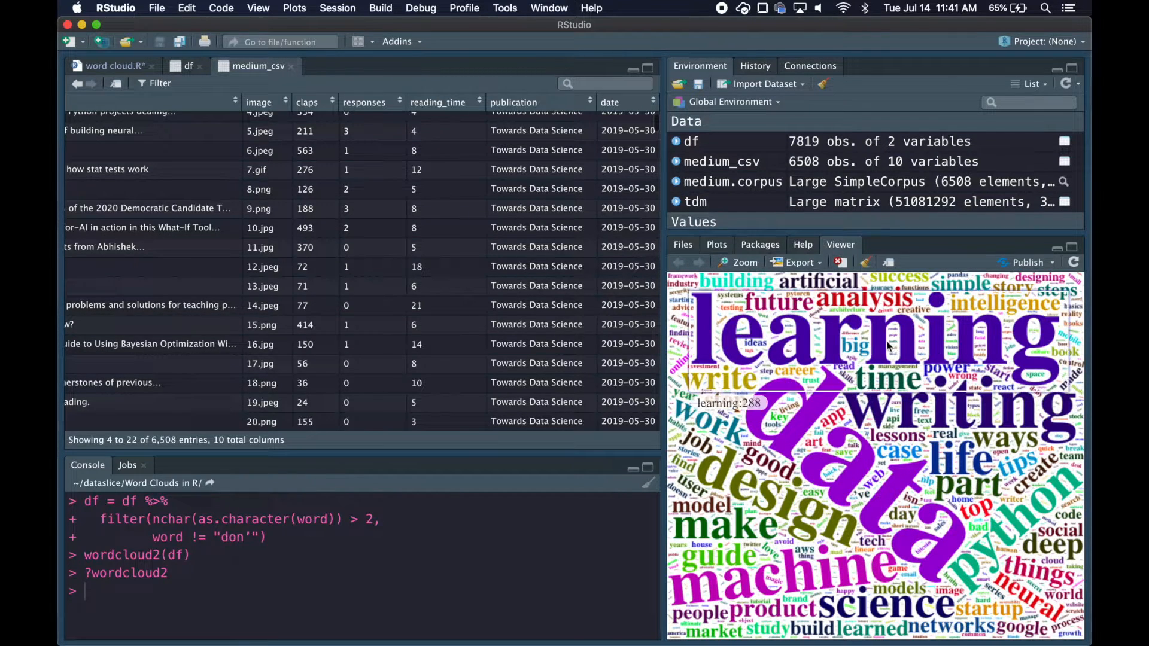
scroll(down, 3)
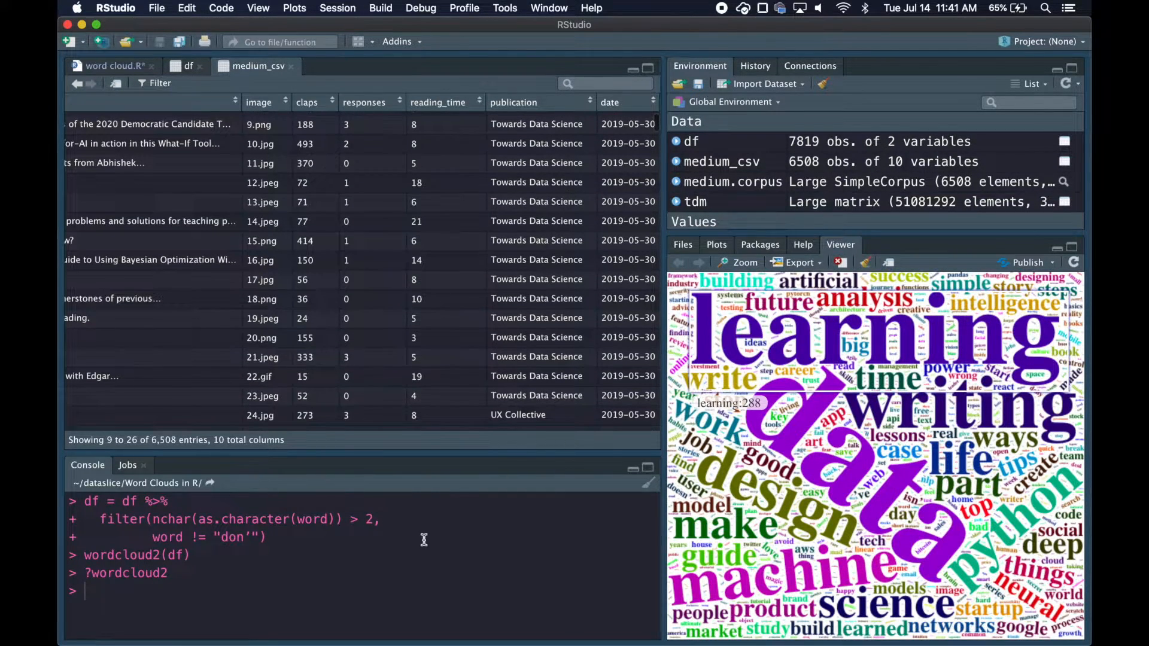
text(table()
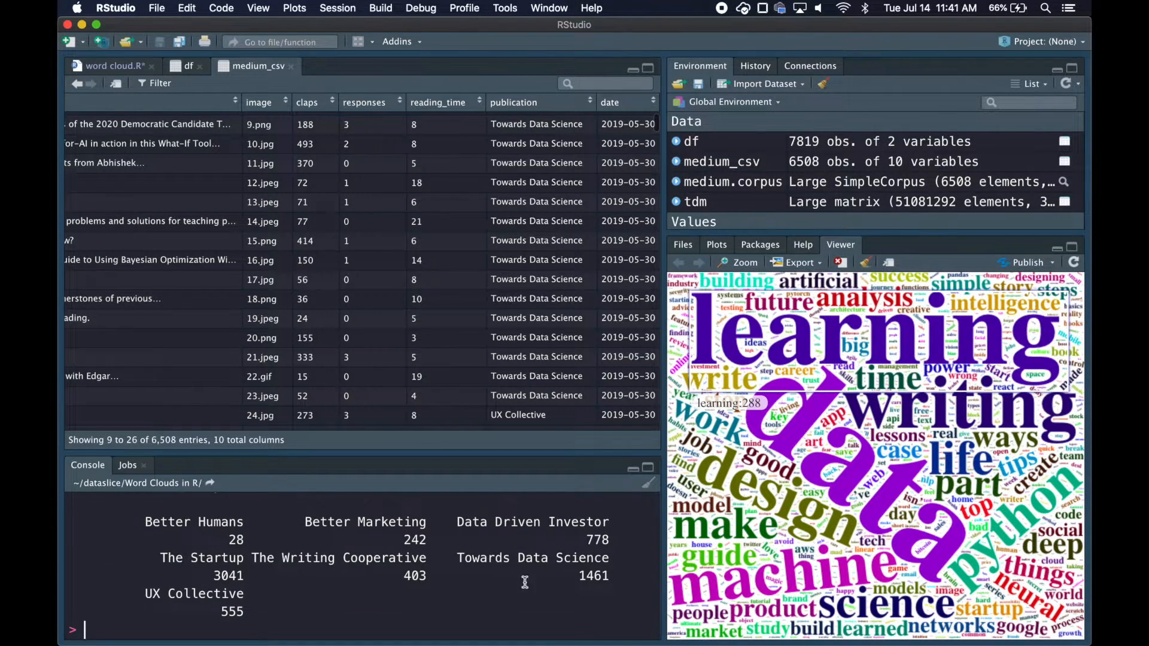
double_click(533, 558)
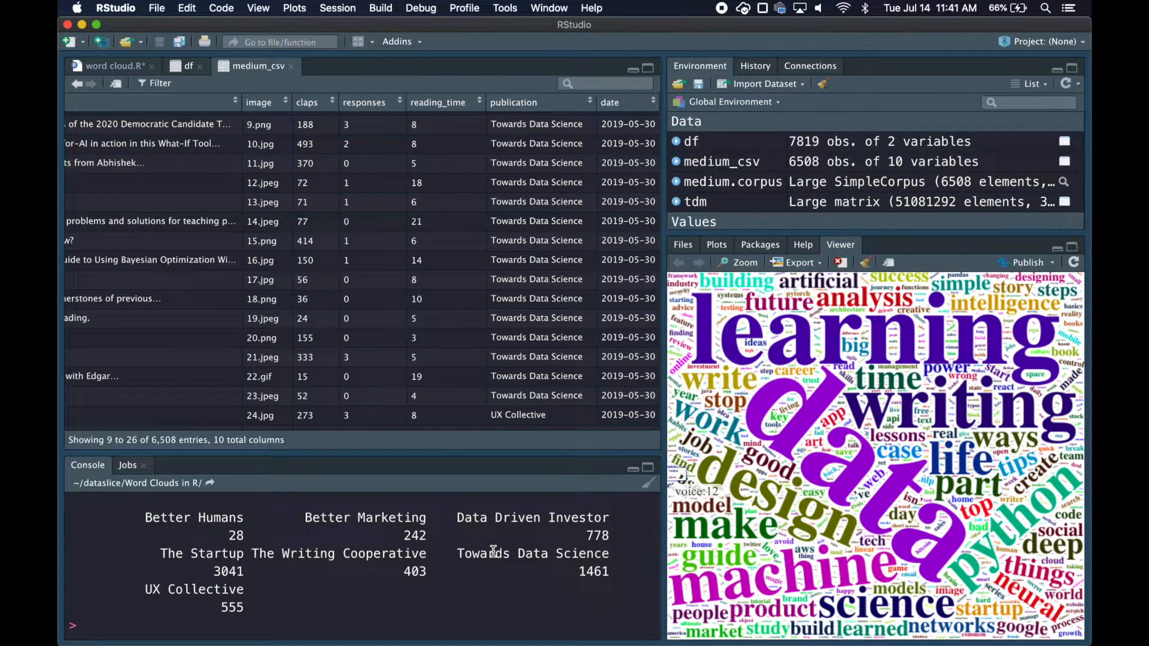
double_click(532, 553)
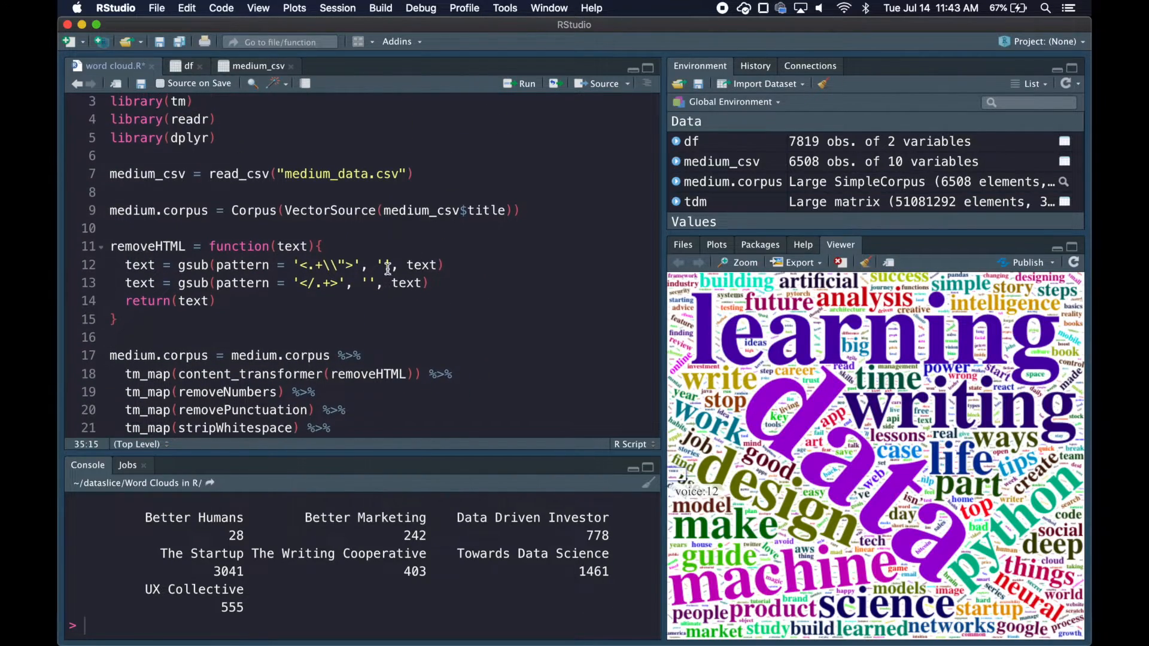
Filter read_csv to publication == 'UX Collective' and rerun the script for its word cloud
click(421, 173)
text(filter()
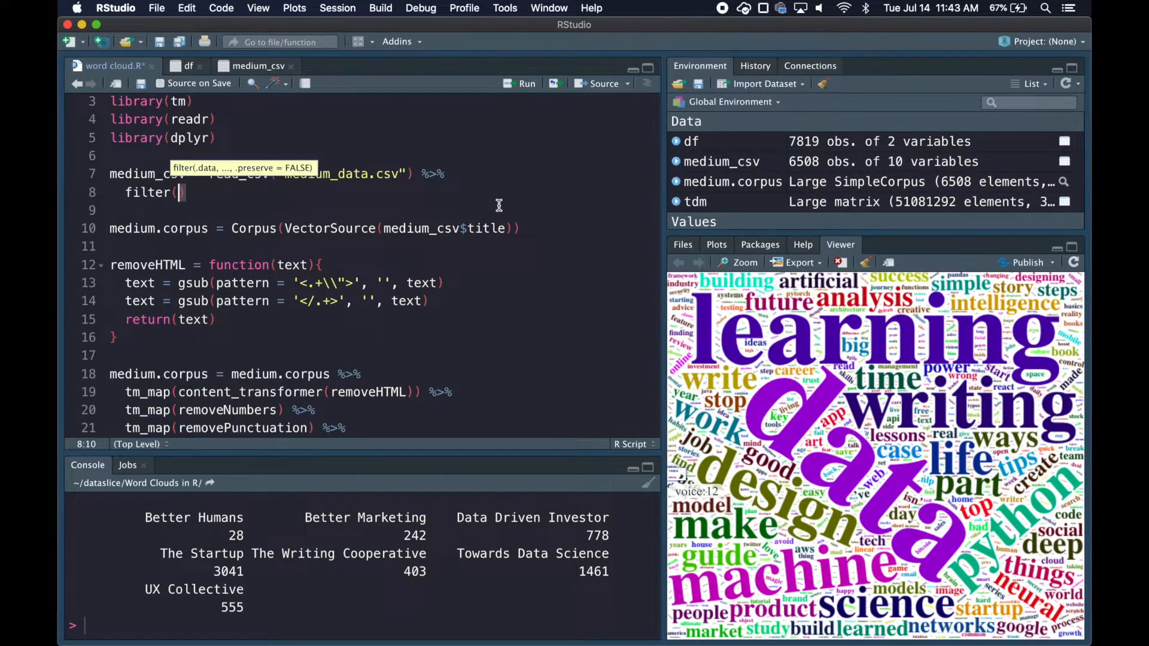
text(publication == '')
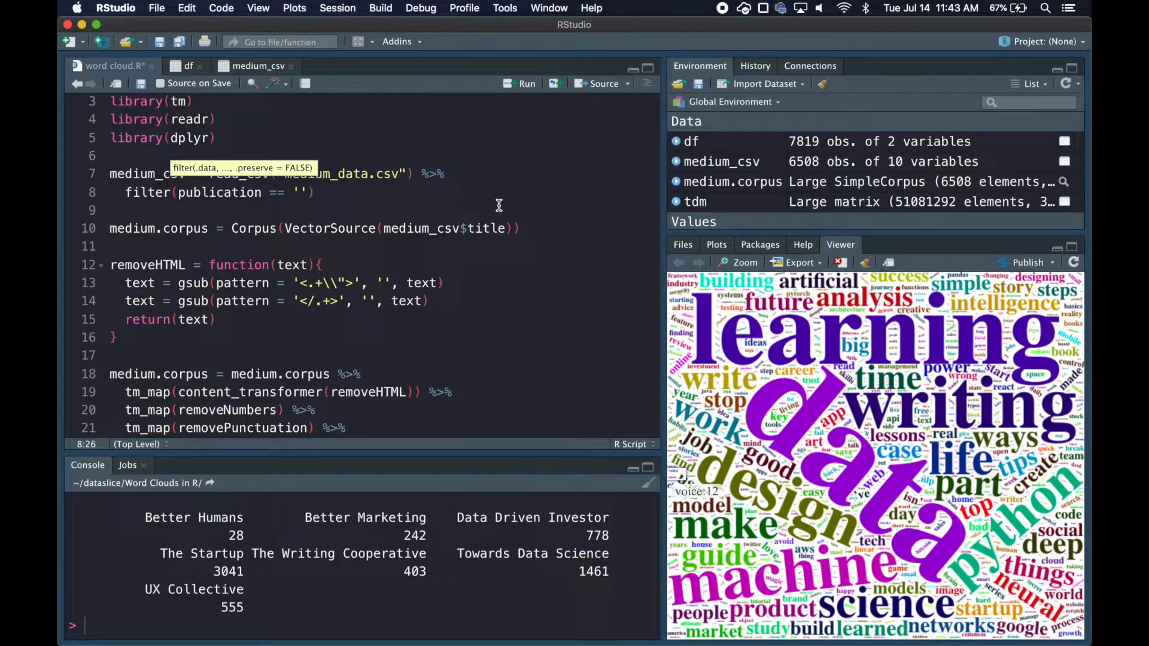
text(UX Collective)
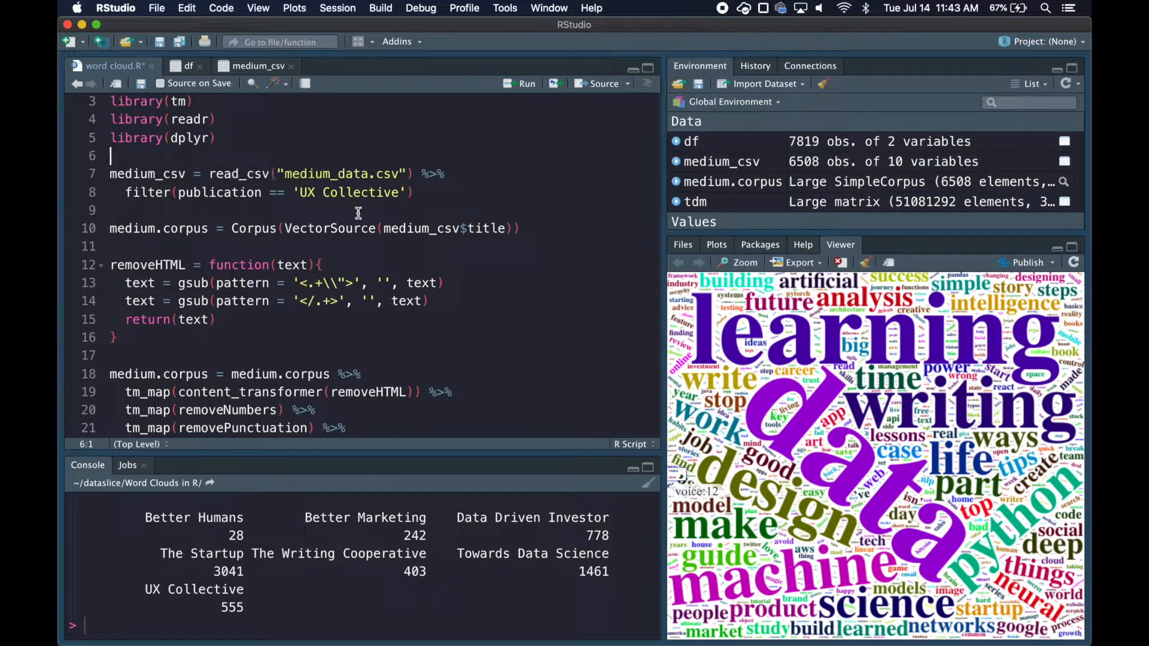
click(525, 82)
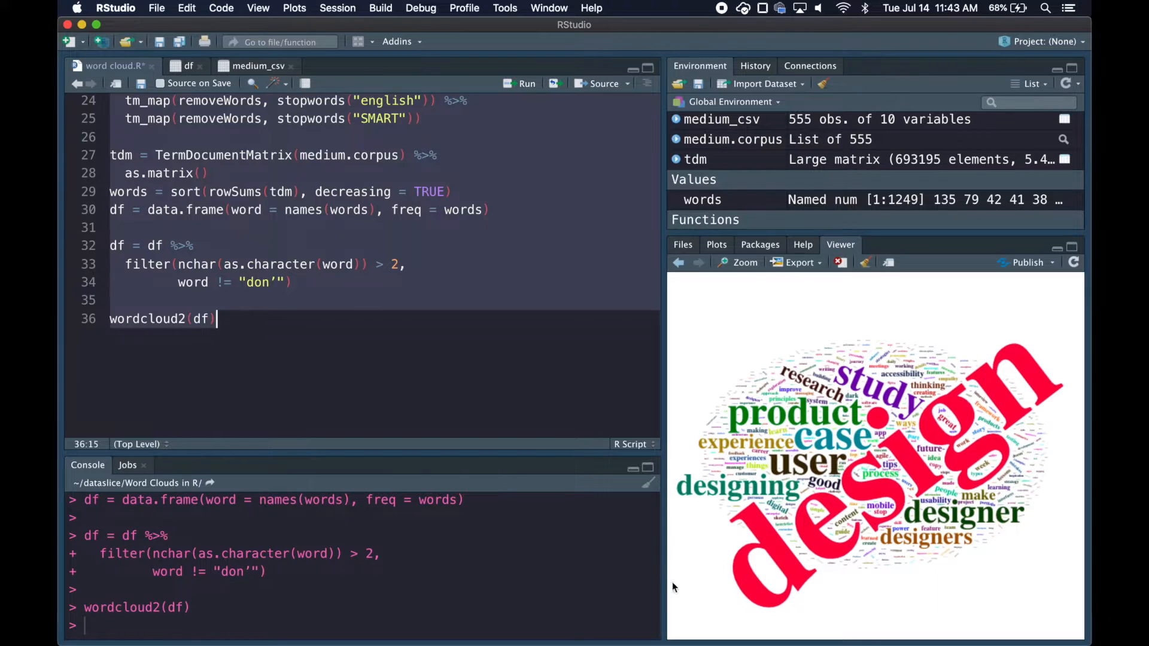
mouse_move(811, 523)
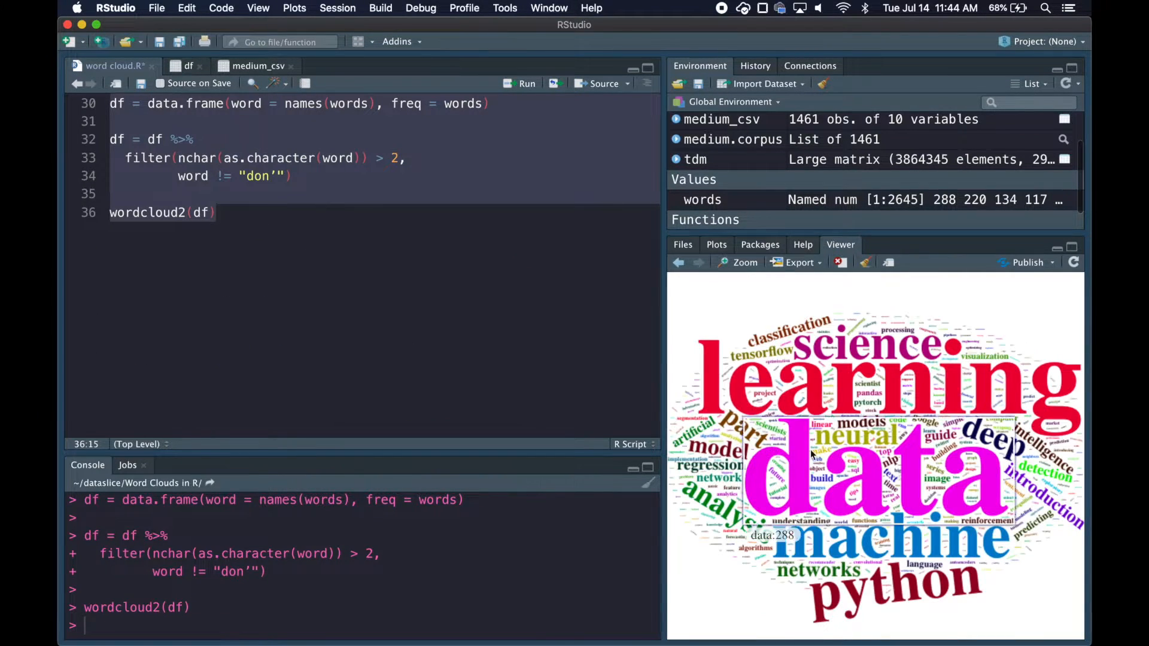
mouse_move(864, 424)
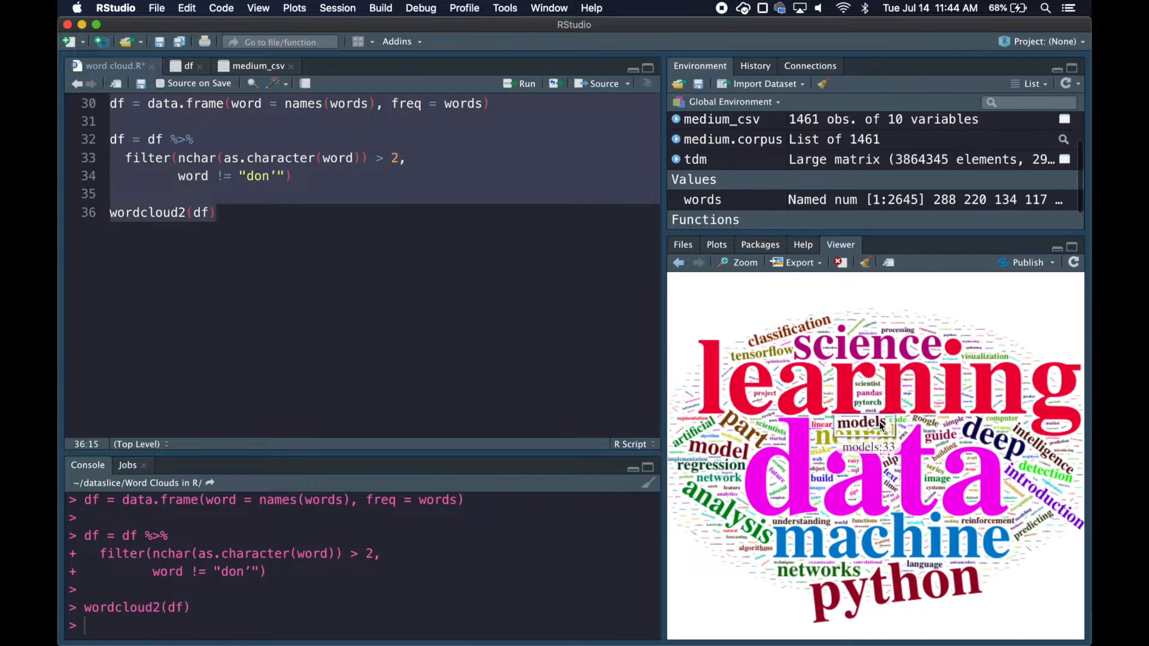
mouse_move(520, 407)
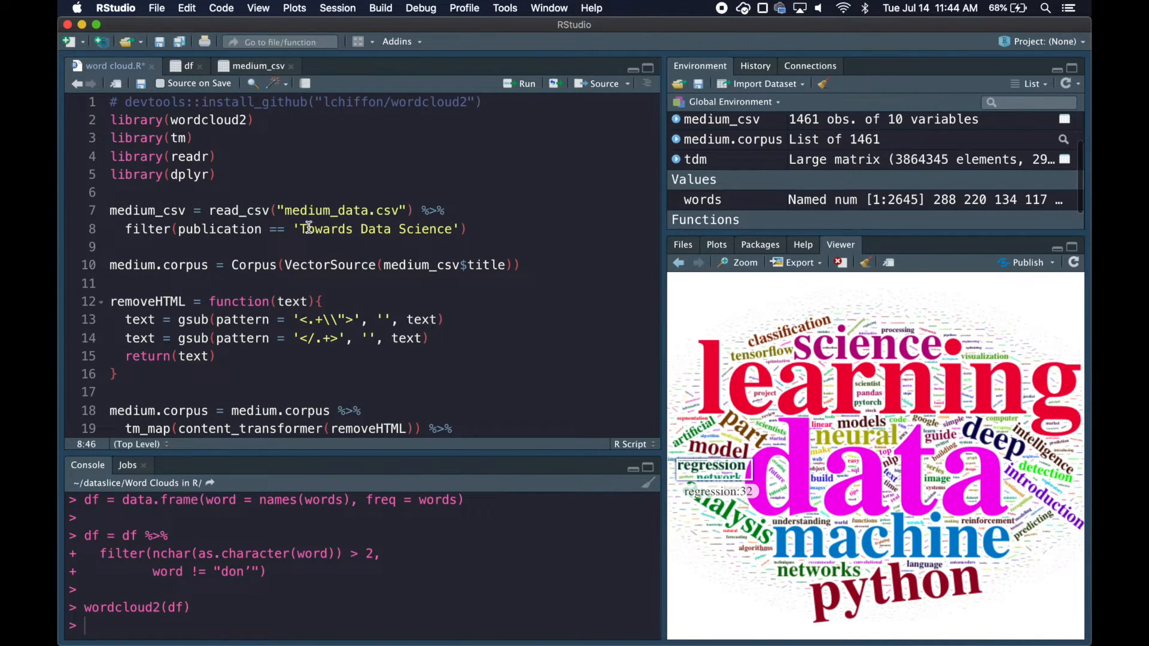
text(UX Collec)
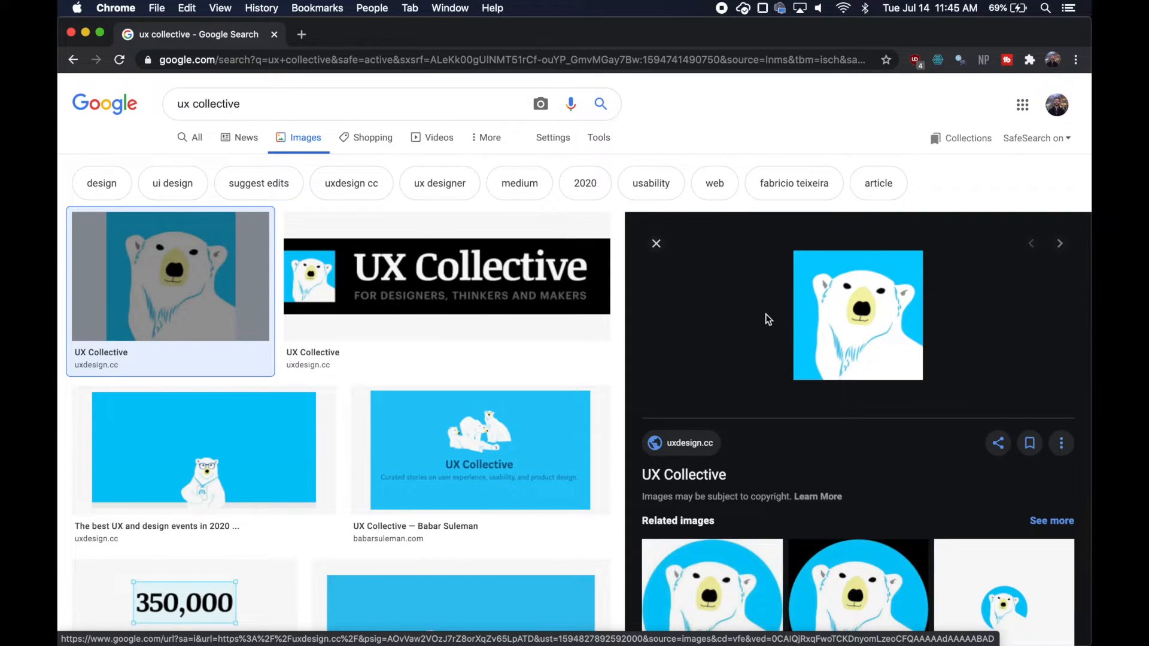
mouse_move(821, 280)
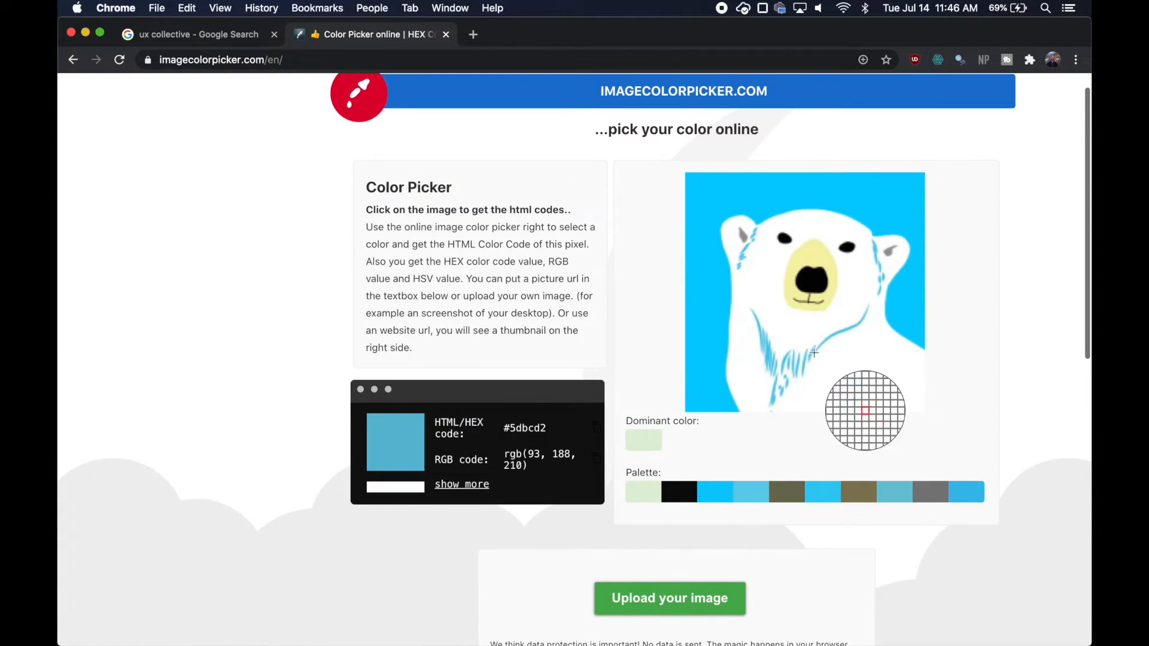
Sample a HEX colour from the UX Collective polar bear logo on imagecolorpicker.com
click(814, 326)
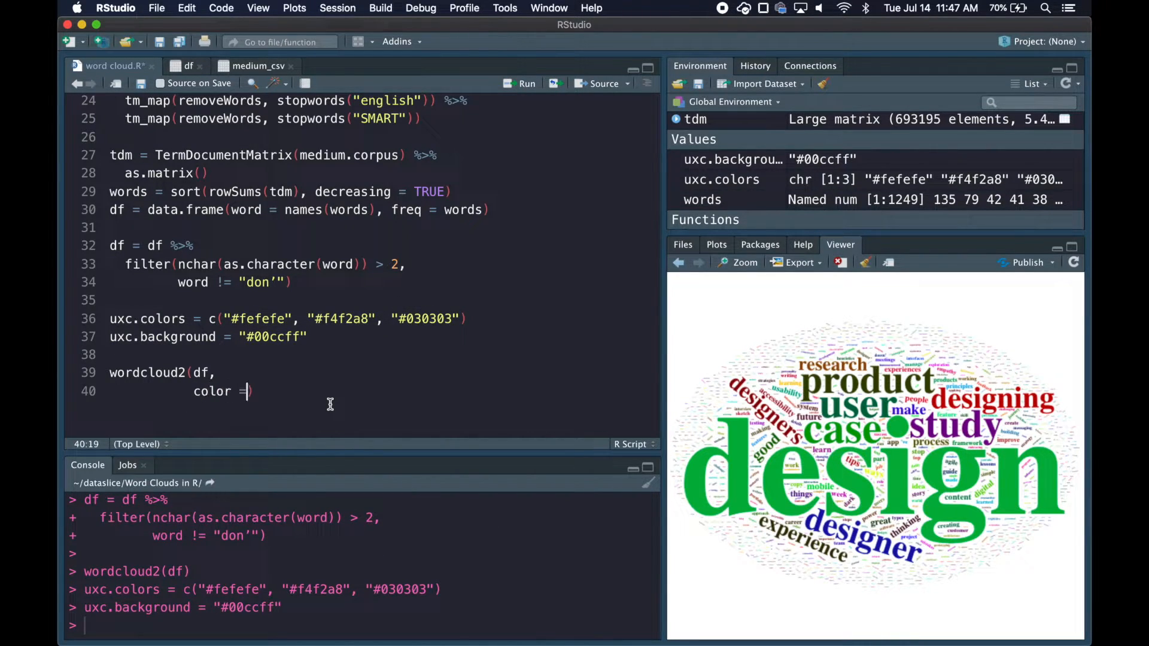
Pass uxc.colors wrapped in rep_len(uxc.colors, nrow(df)) and uxc.background to wordcloud2
text(uxc.colors,)
text(backgroundColor = uxc.background))
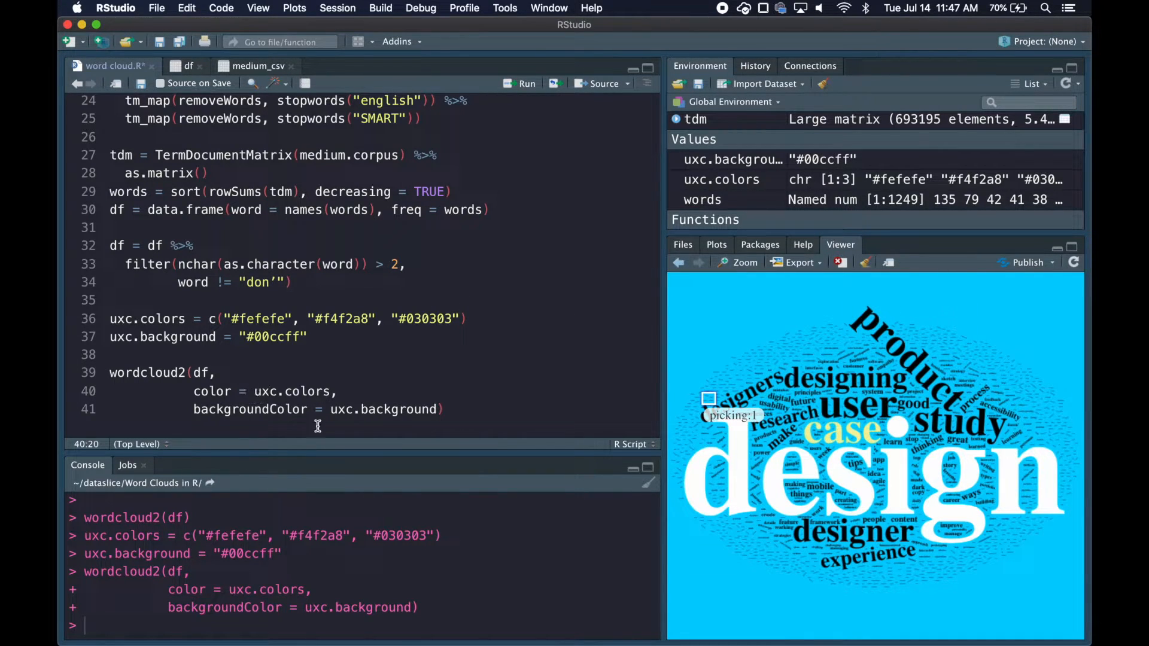
text(rep_len()
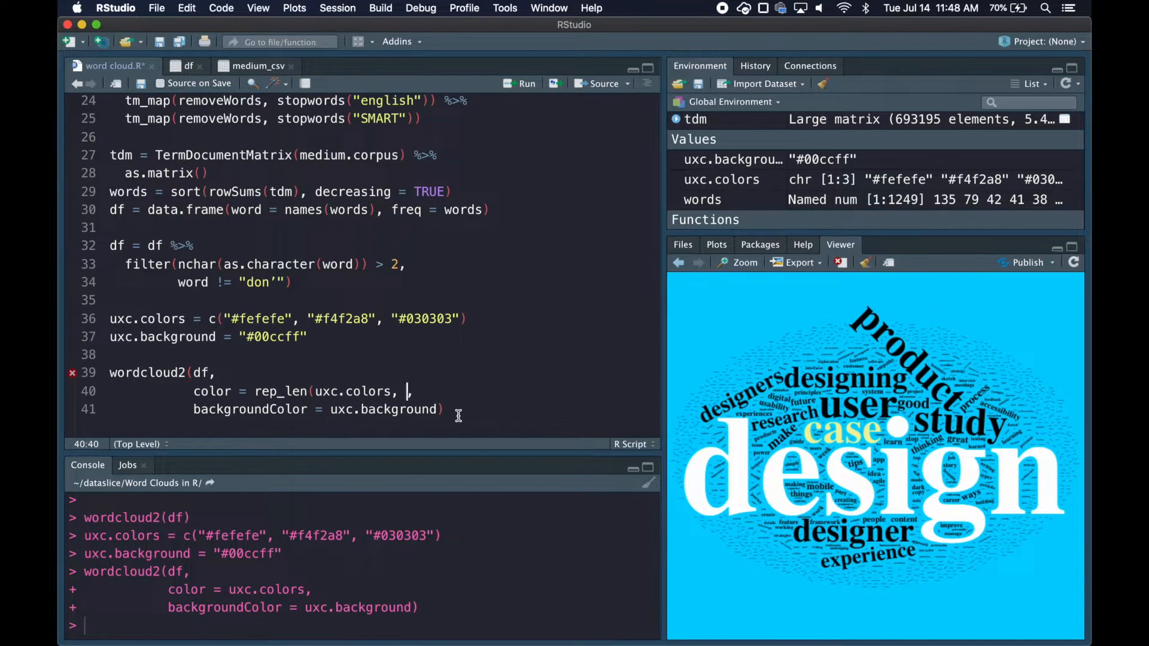
text(nrow()
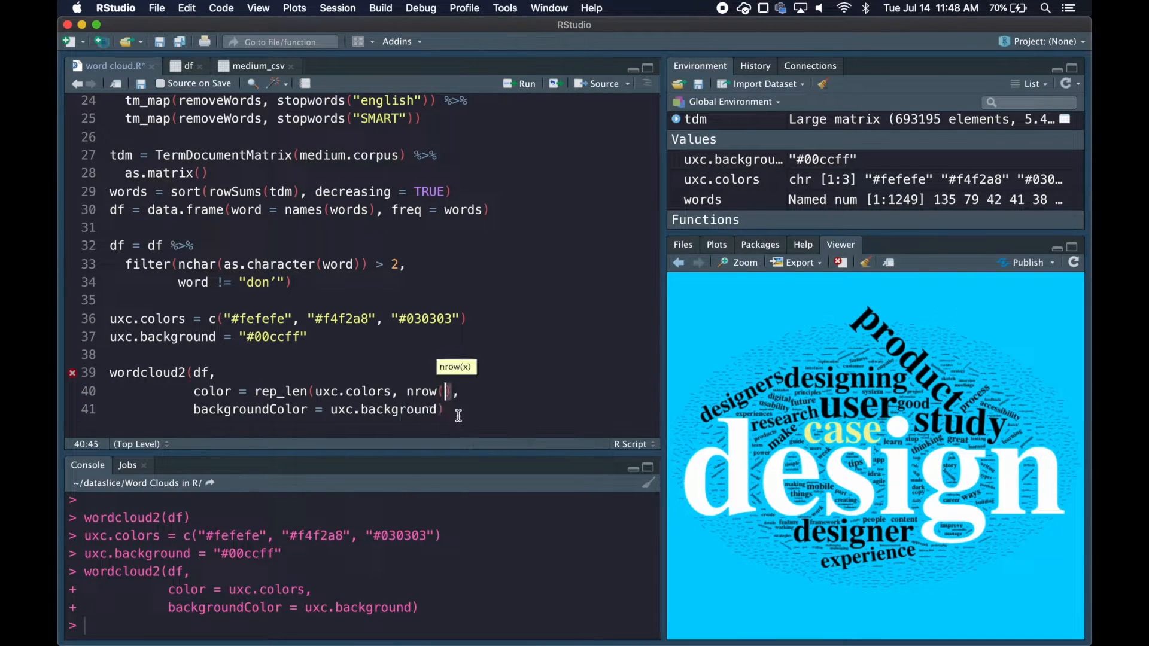
text(df)
text(lib)
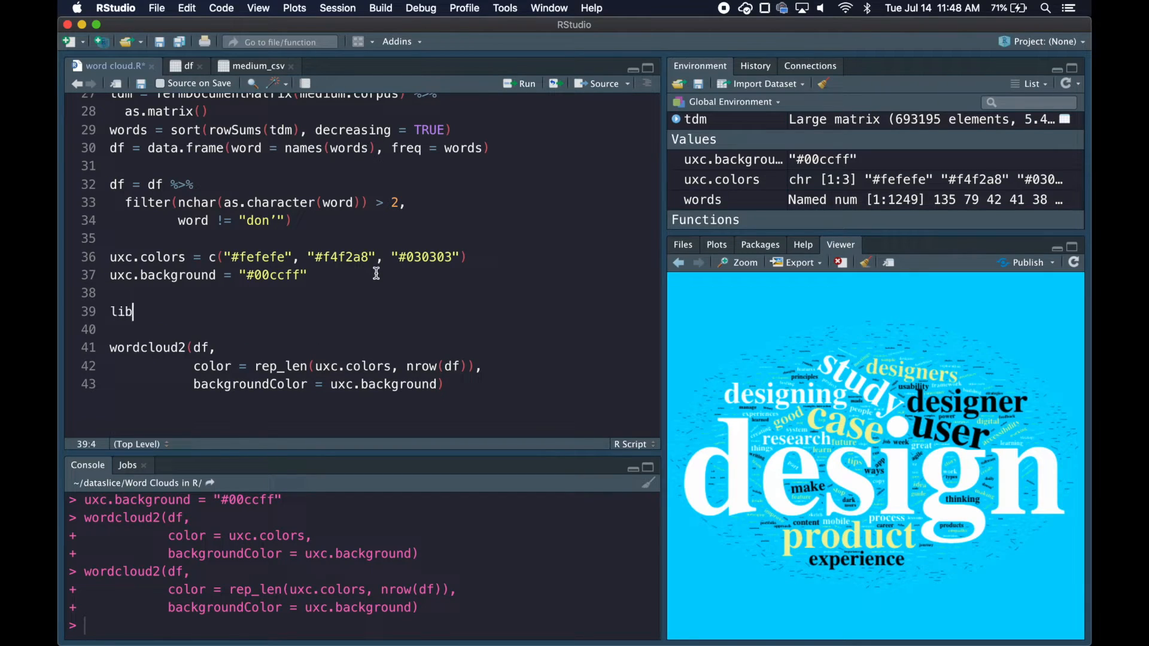
Add library(extrafont), a commented font_import() and fonts(), then list the installed fonts
text(rary(en)
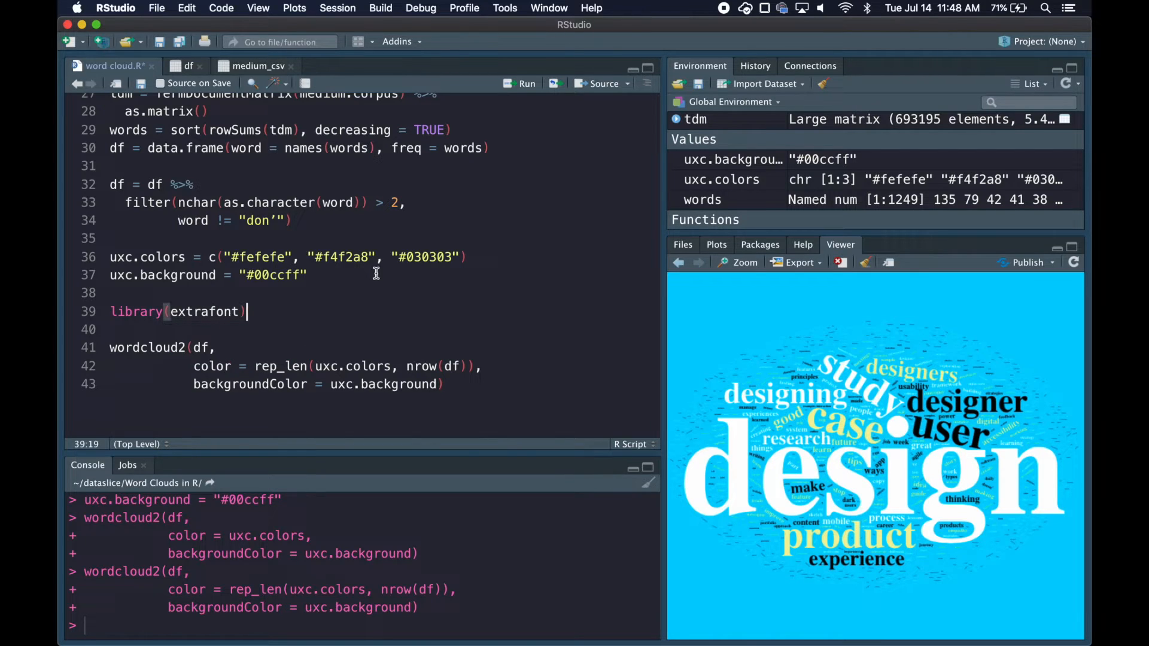
text(font_import())
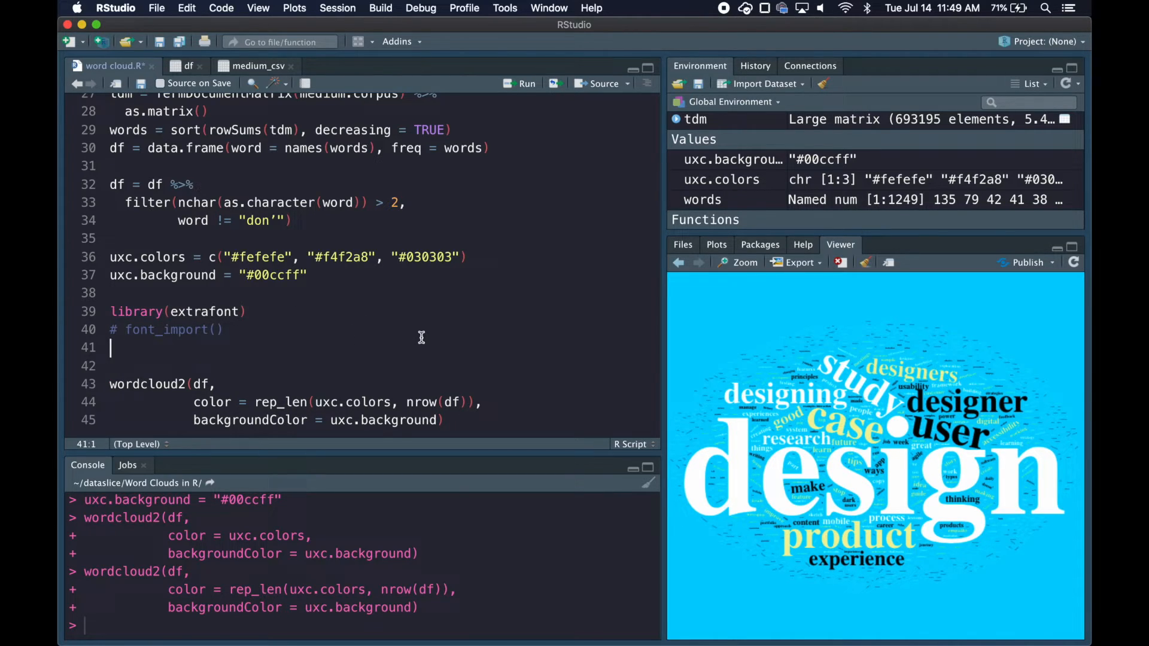
text(fonts()
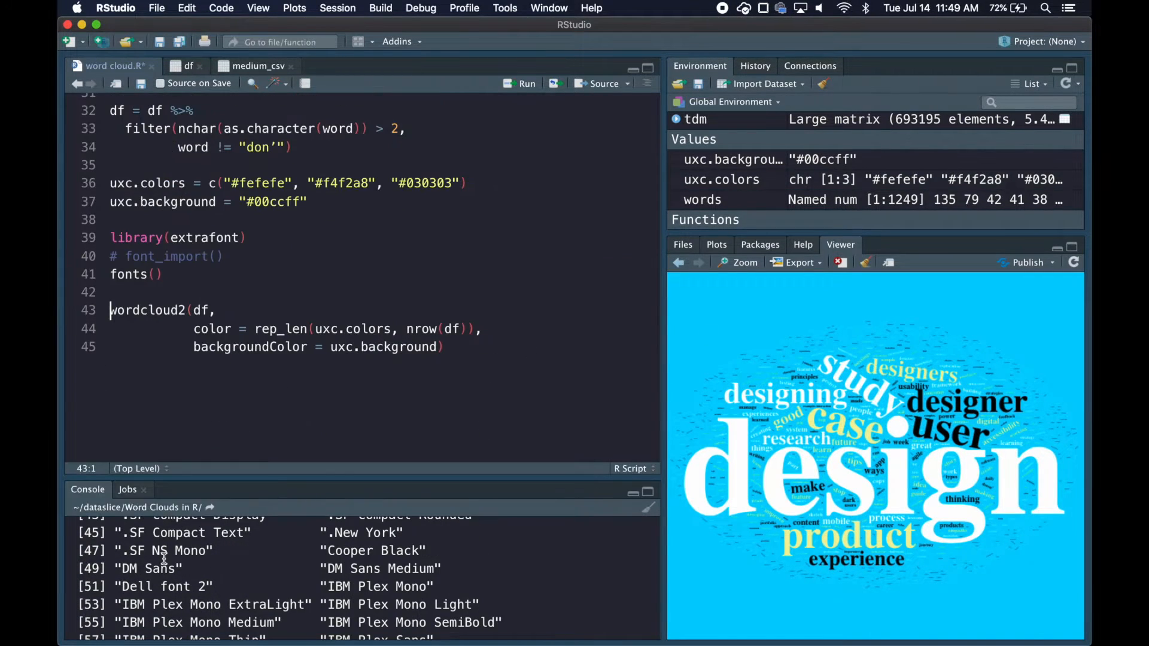
Copy "DM Sans" from the font list and add fontFamily = "DM Sans" to the wordcloud2 call
double_click(151, 569)
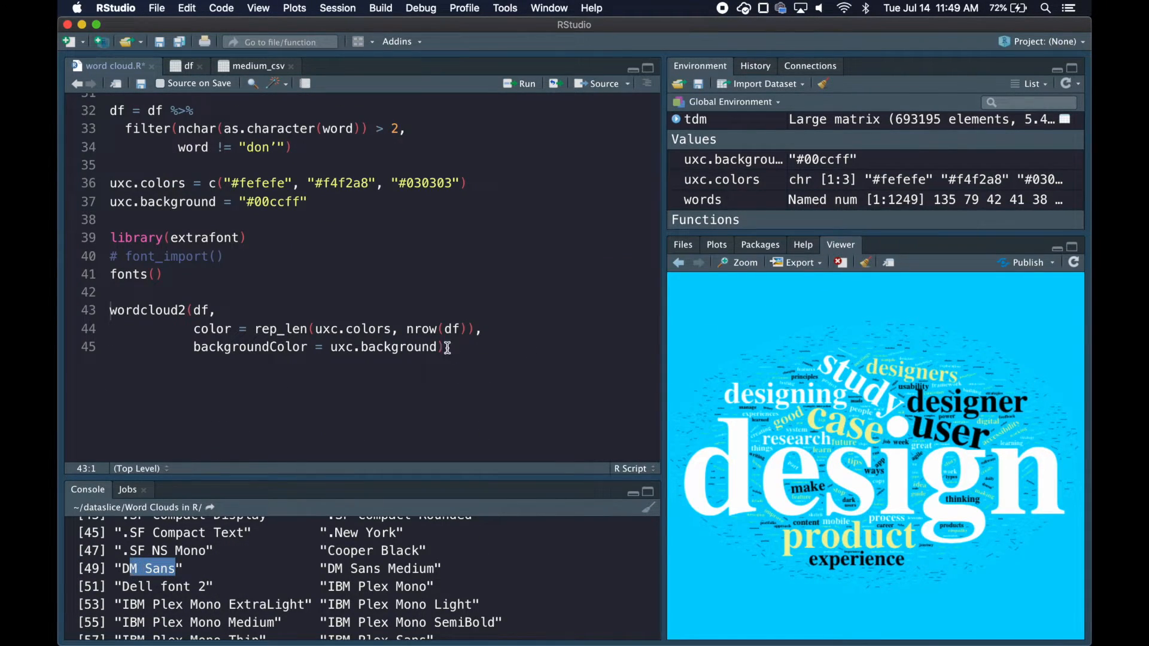
text(fontFamily = "DM Sans"))
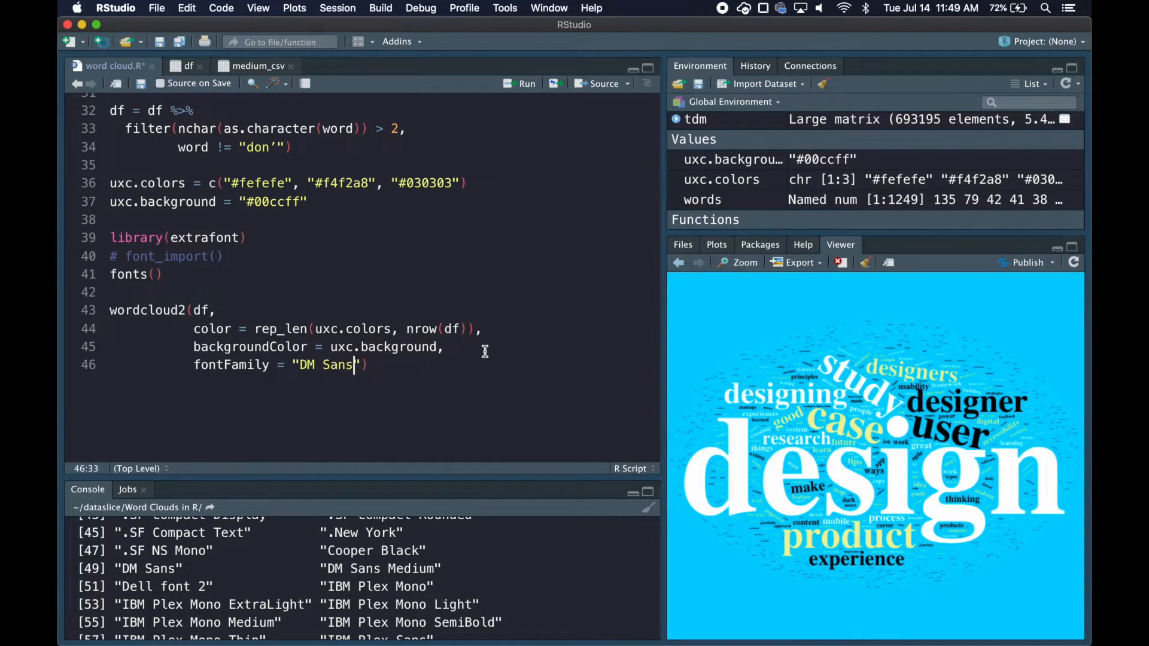
click(523, 82)
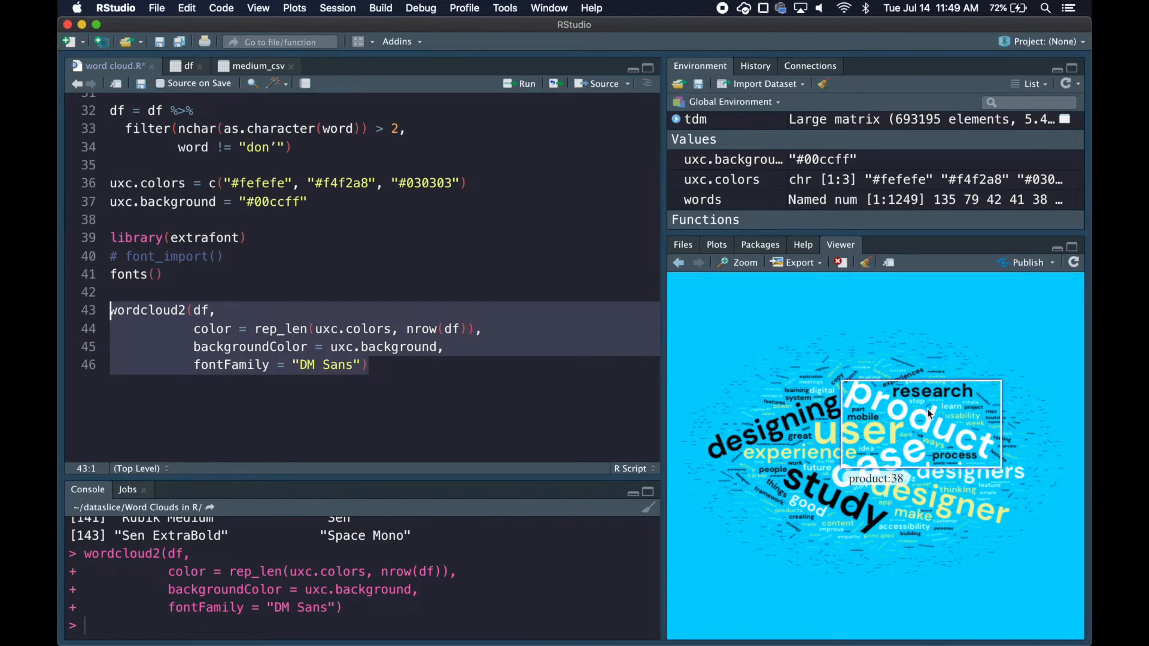
mouse_move(864, 440)
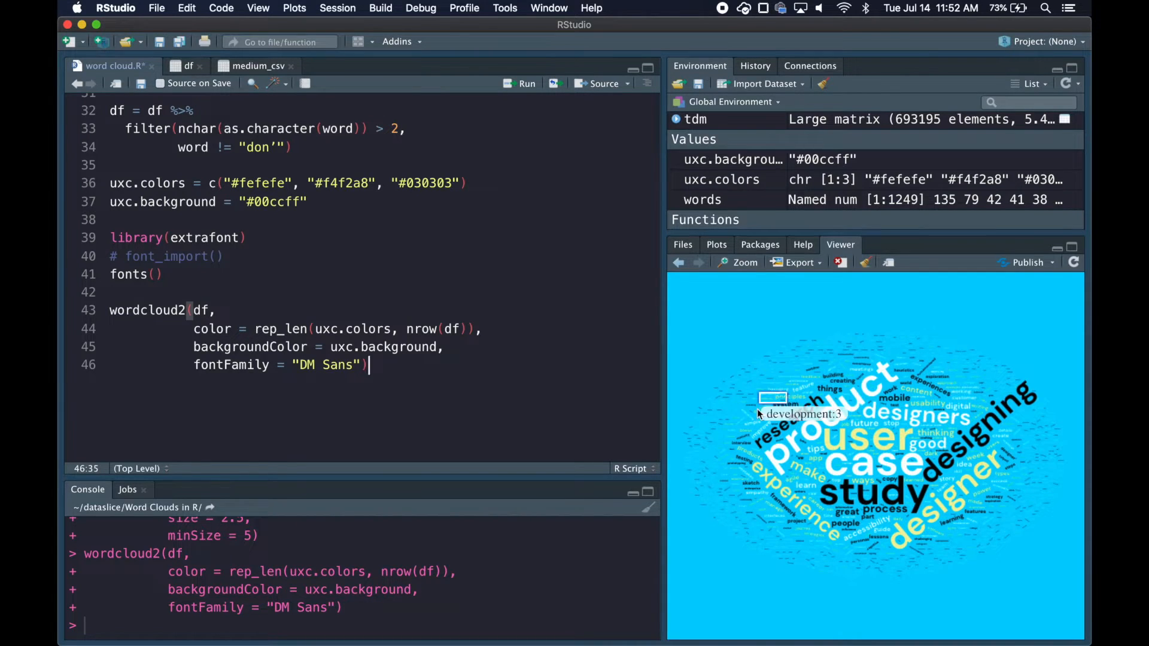
mouse_move(928, 332)
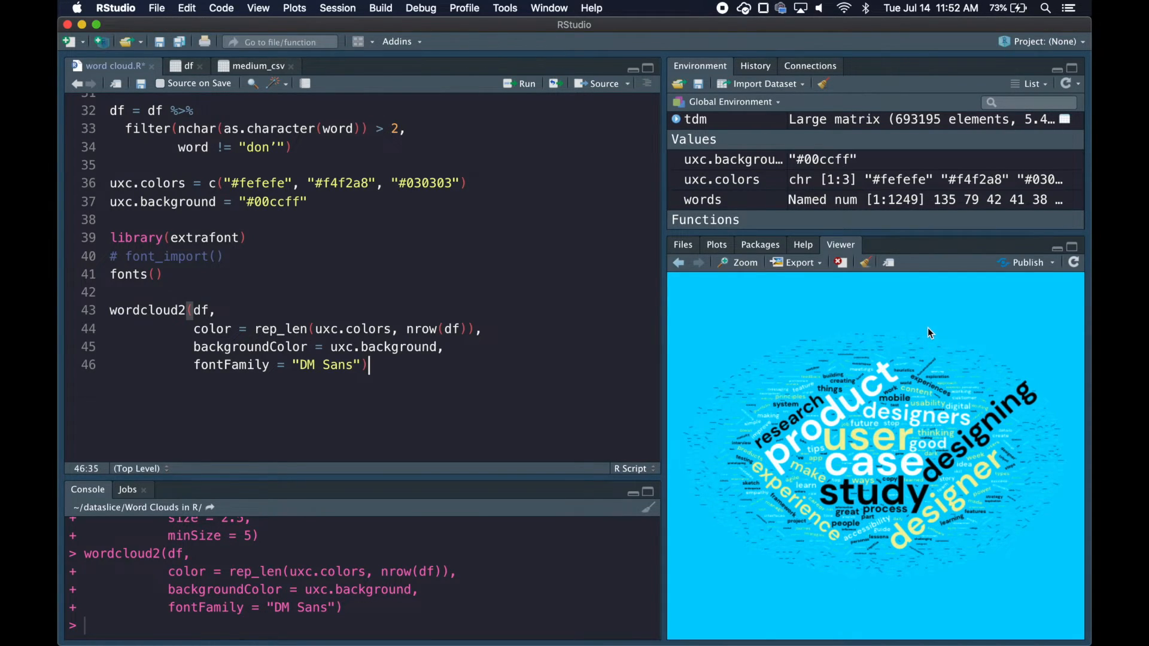
mouse_move(690, 303)
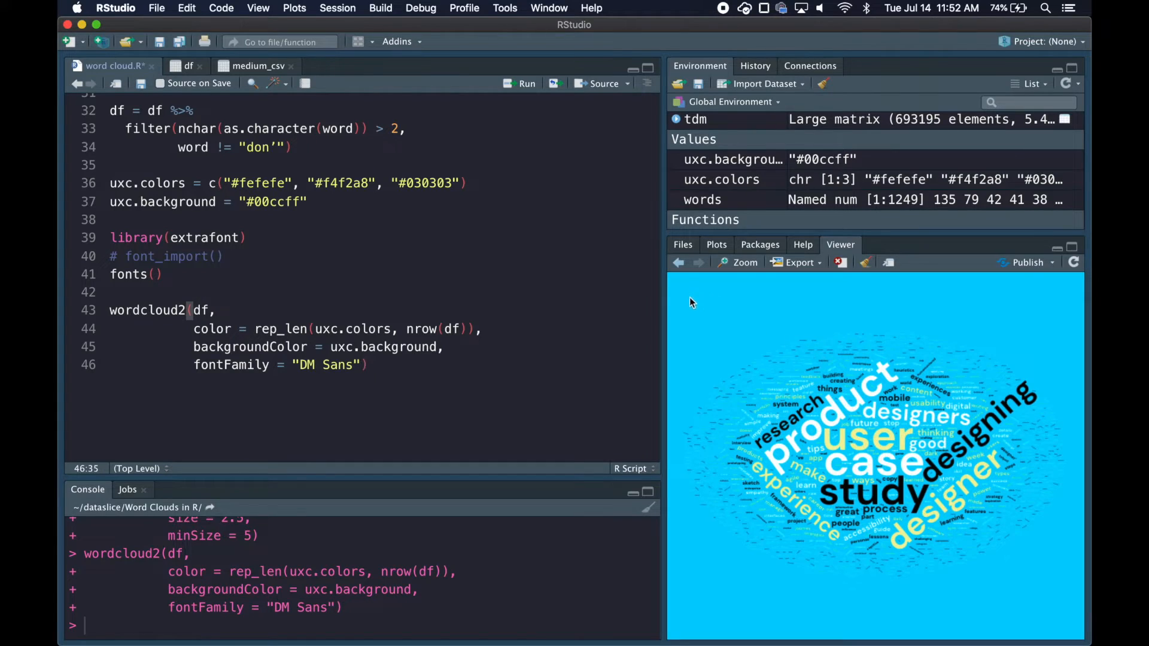
mouse_move(919, 300)
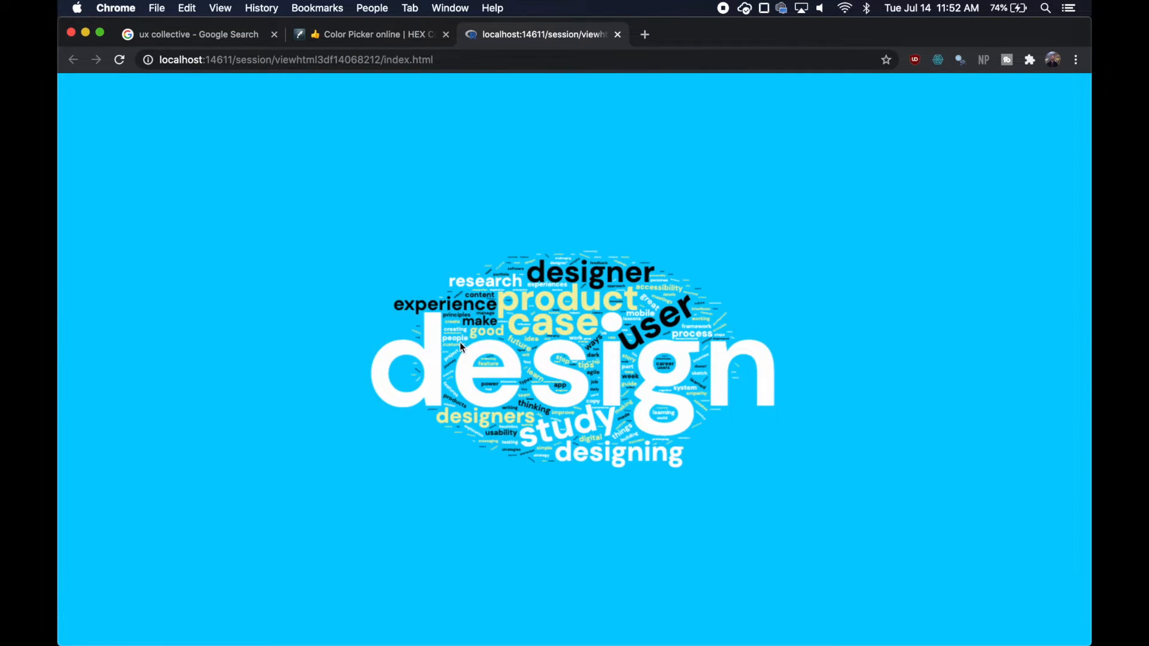
mouse_move(591, 273)
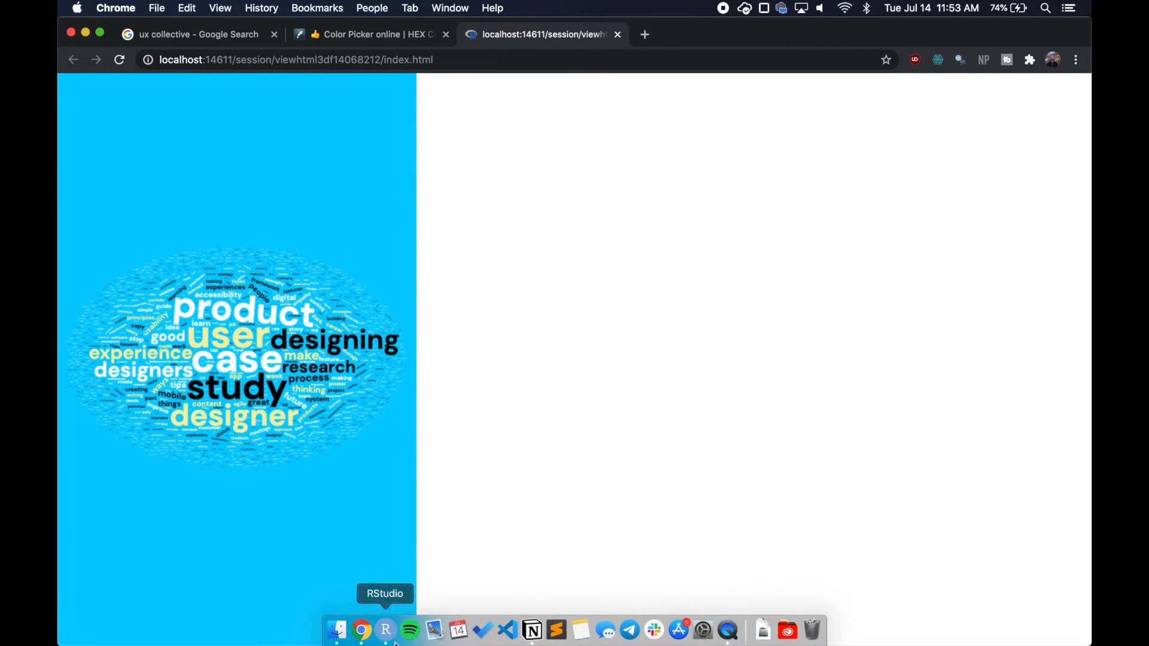
mouse_move(648, 425)
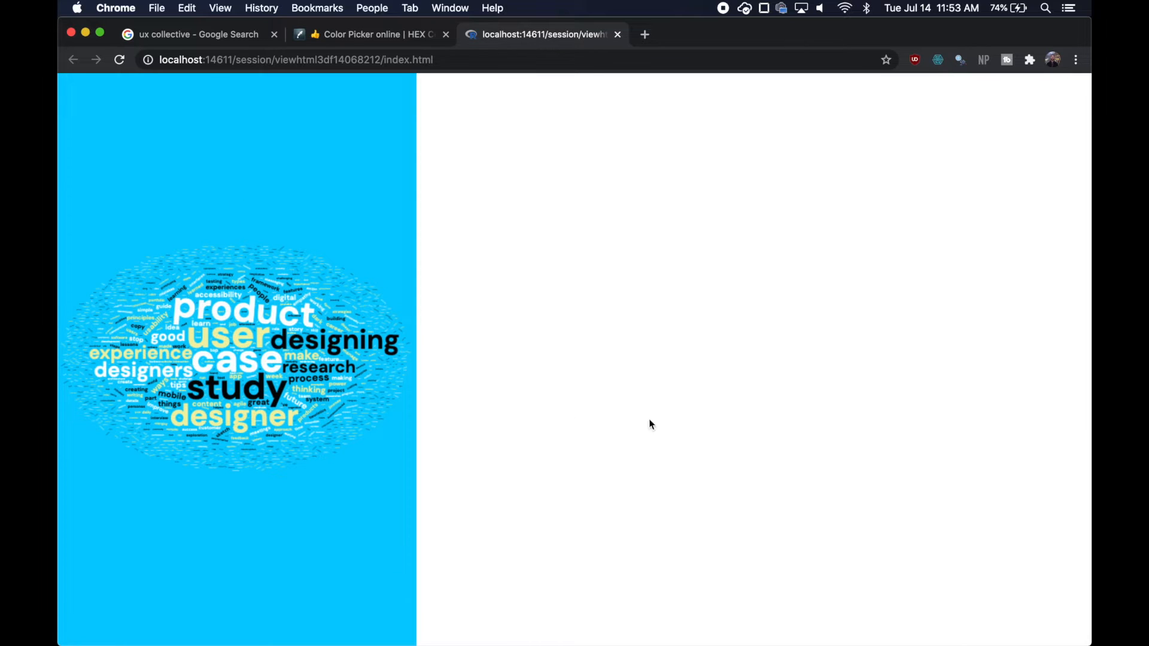
mouse_move(544, 611)
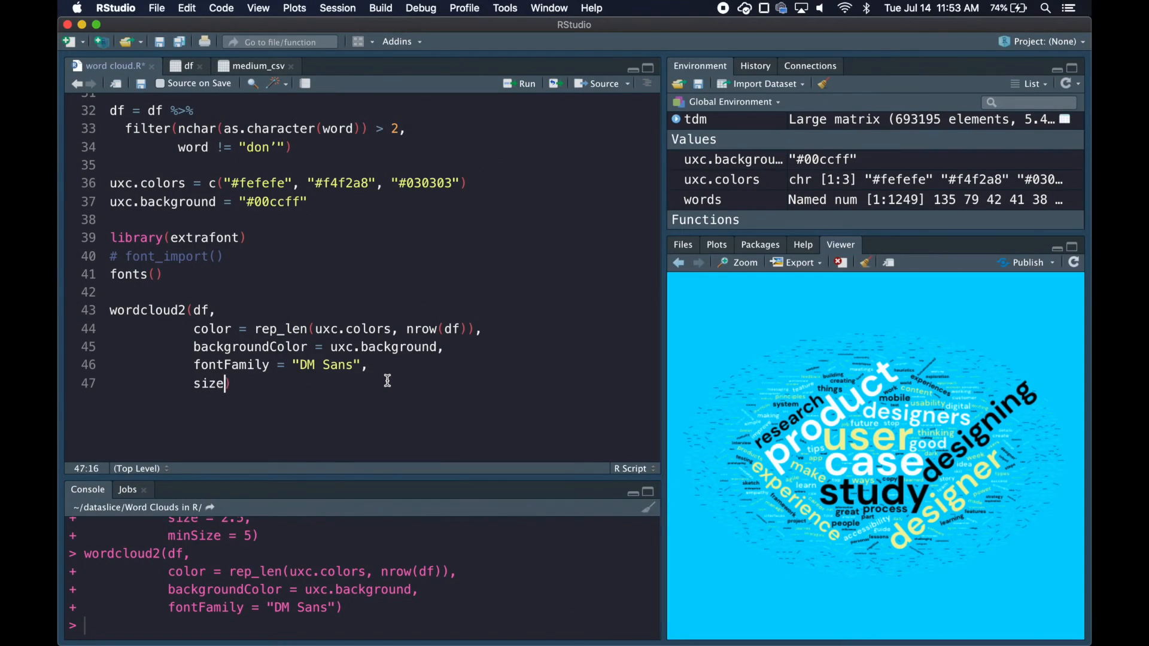
Add size = 2.5 and minSize = 5 arguments to the wordcloud2 call
text(= 2.5,)
text(m))
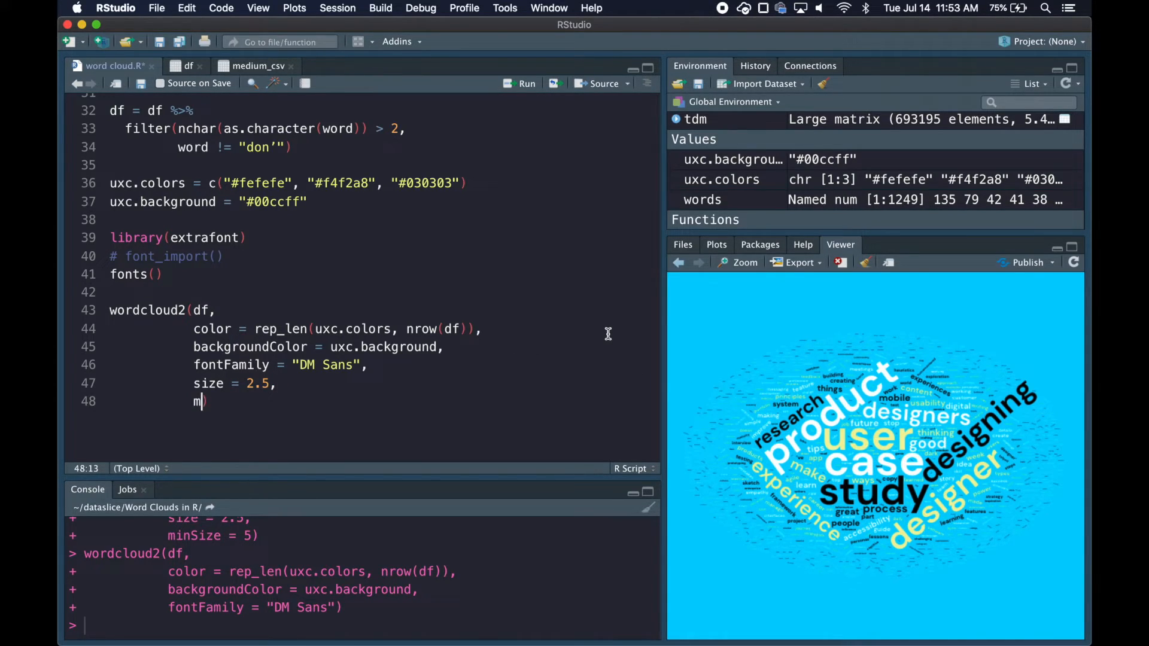
text(inSize = 5)
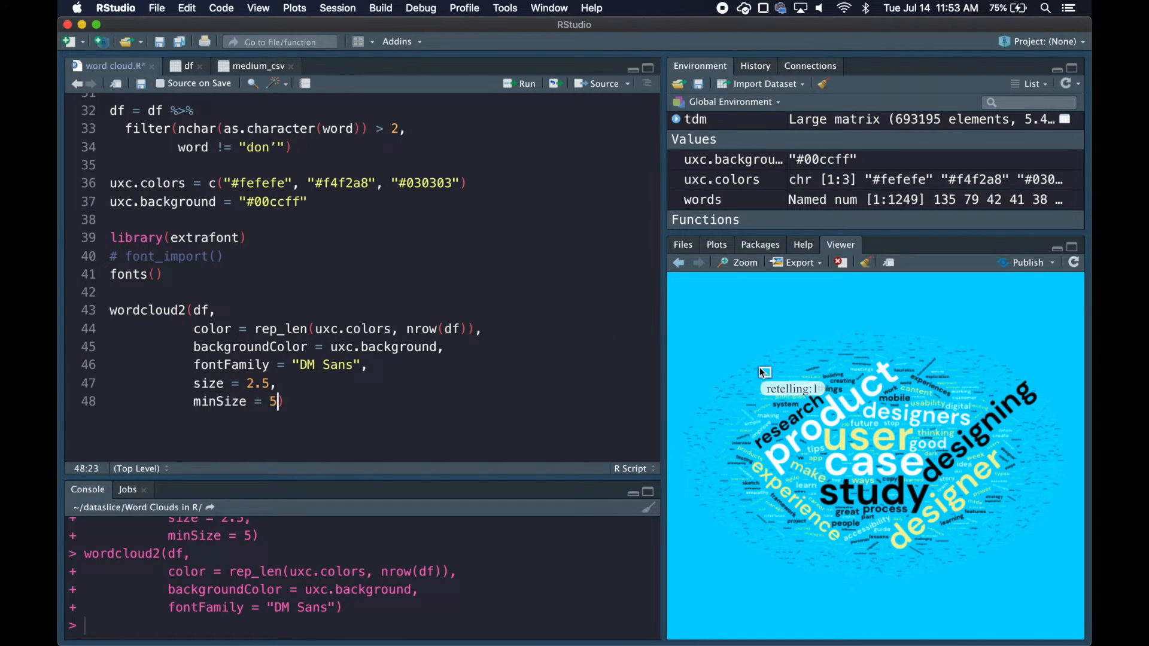
mouse_move(764, 514)
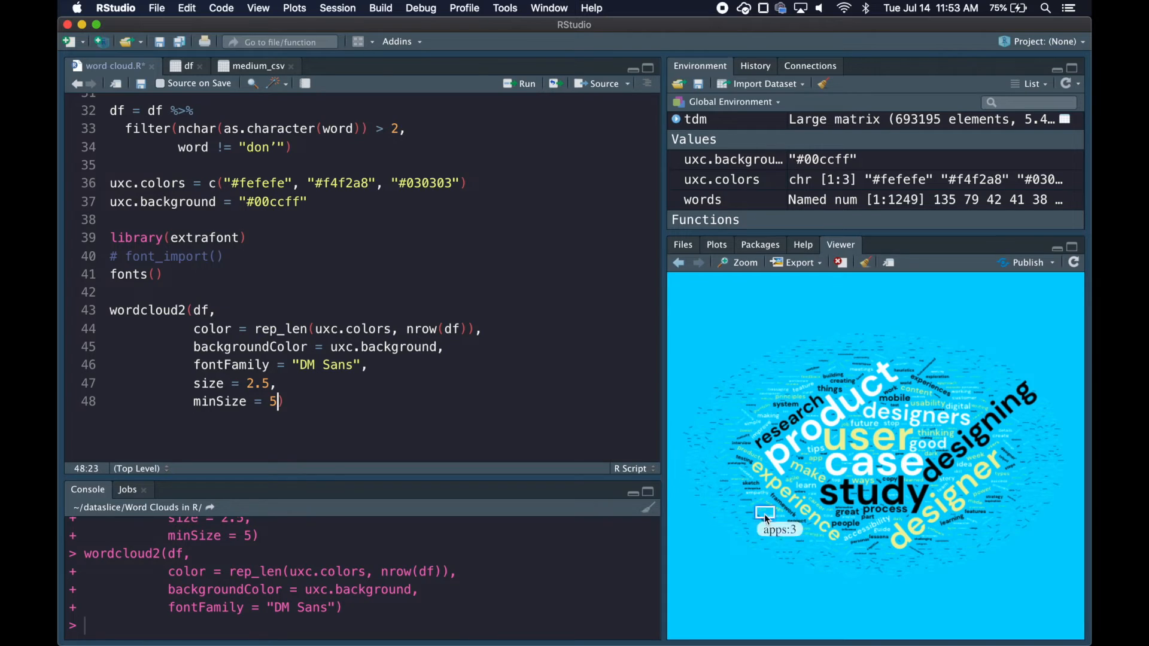
mouse_move(677, 383)
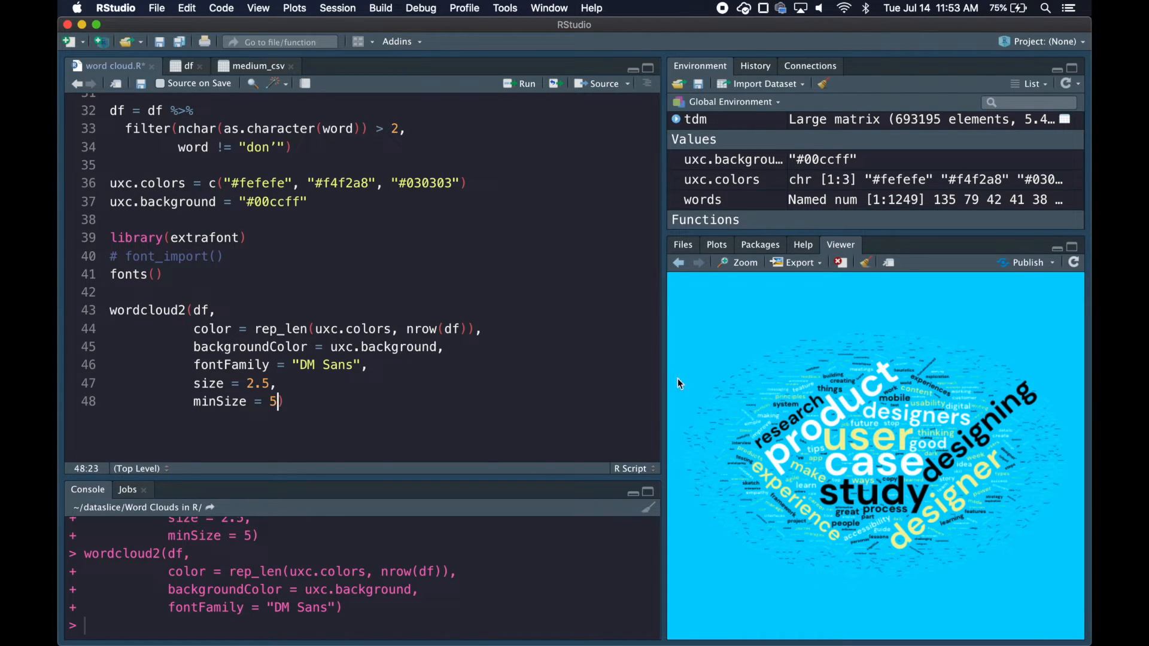
mouse_move(759, 373)
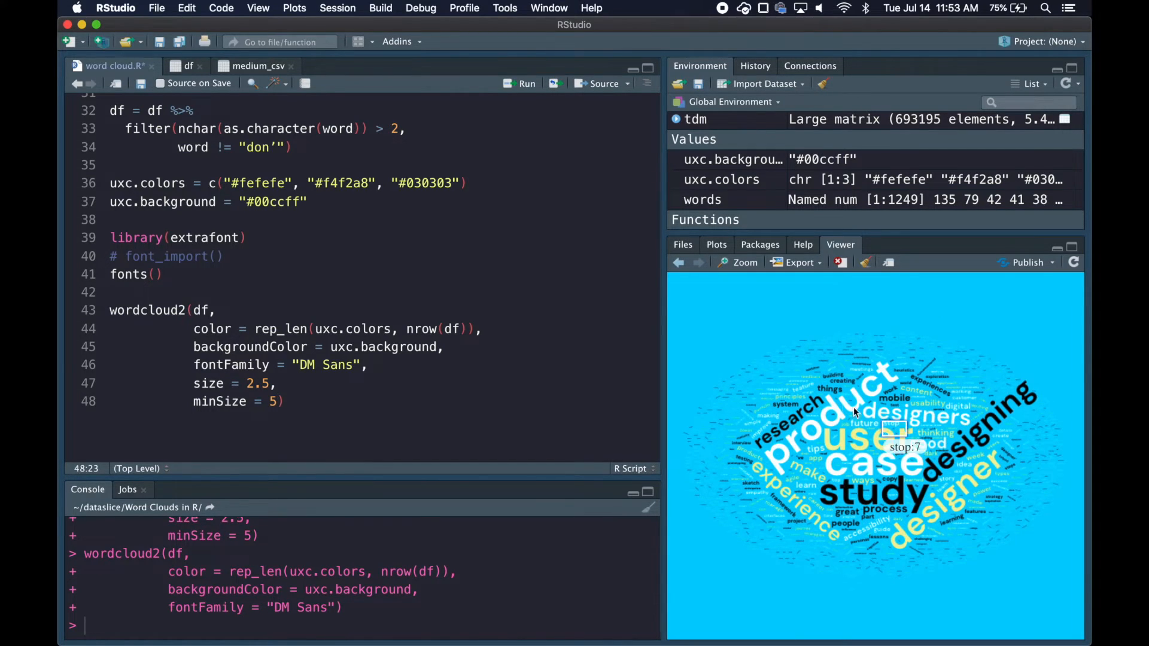
mouse_move(915, 416)
text(r))
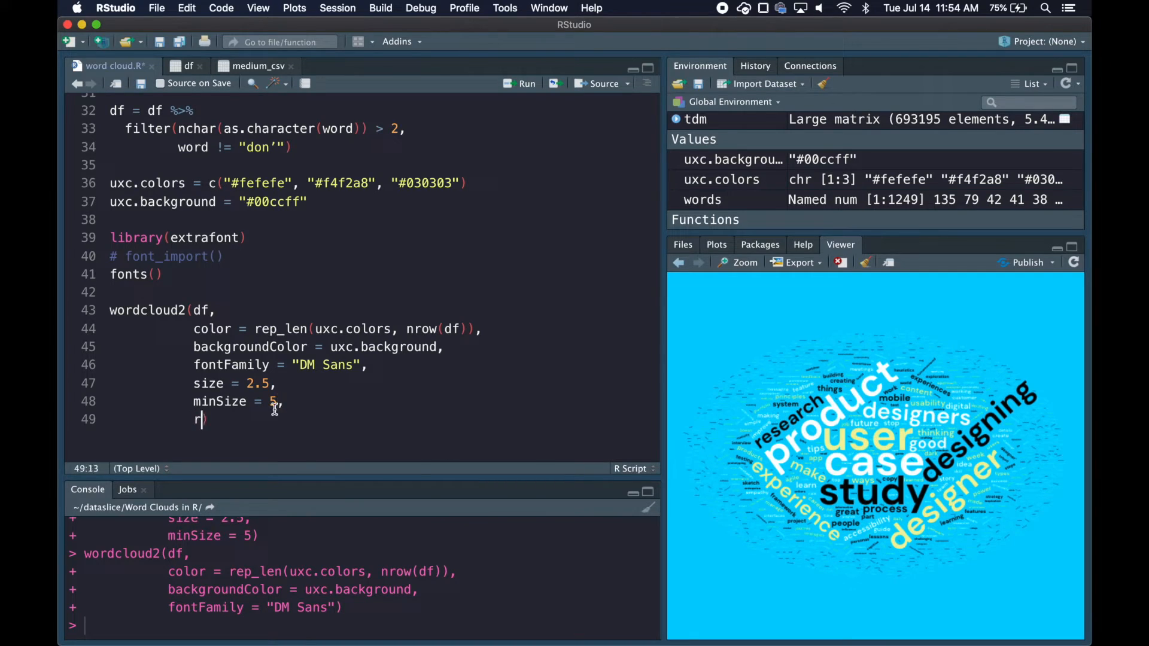
Add rotateRatio = 0 to wordcloud2 so every word is drawn horizontally
text(otateRatio =)
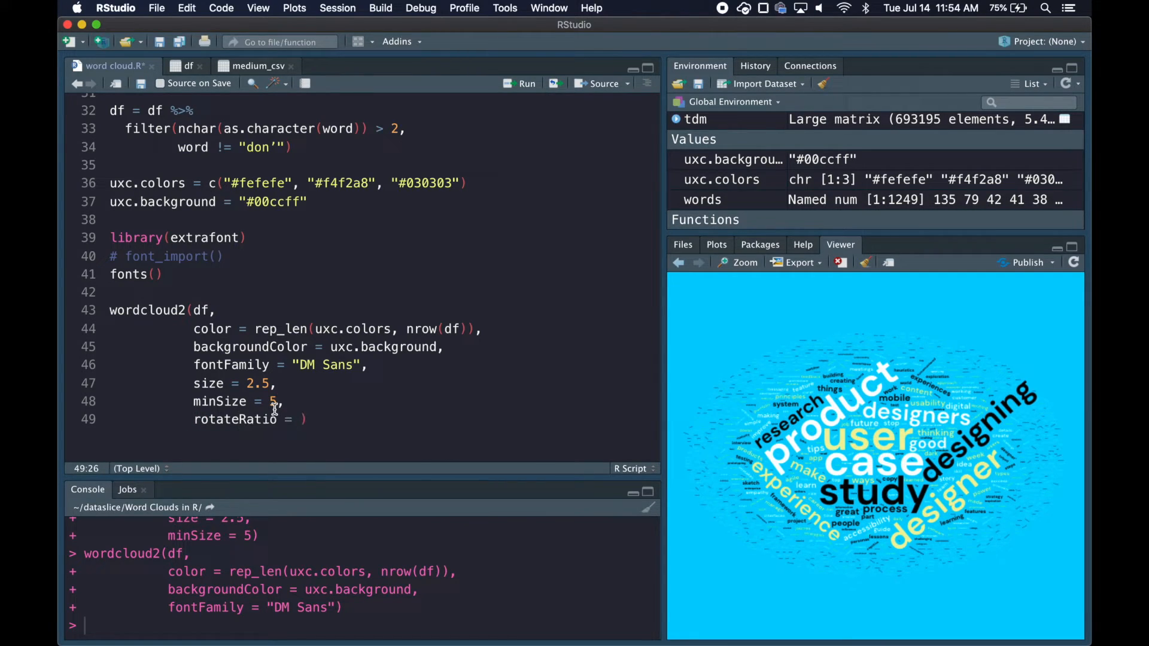
text(0)
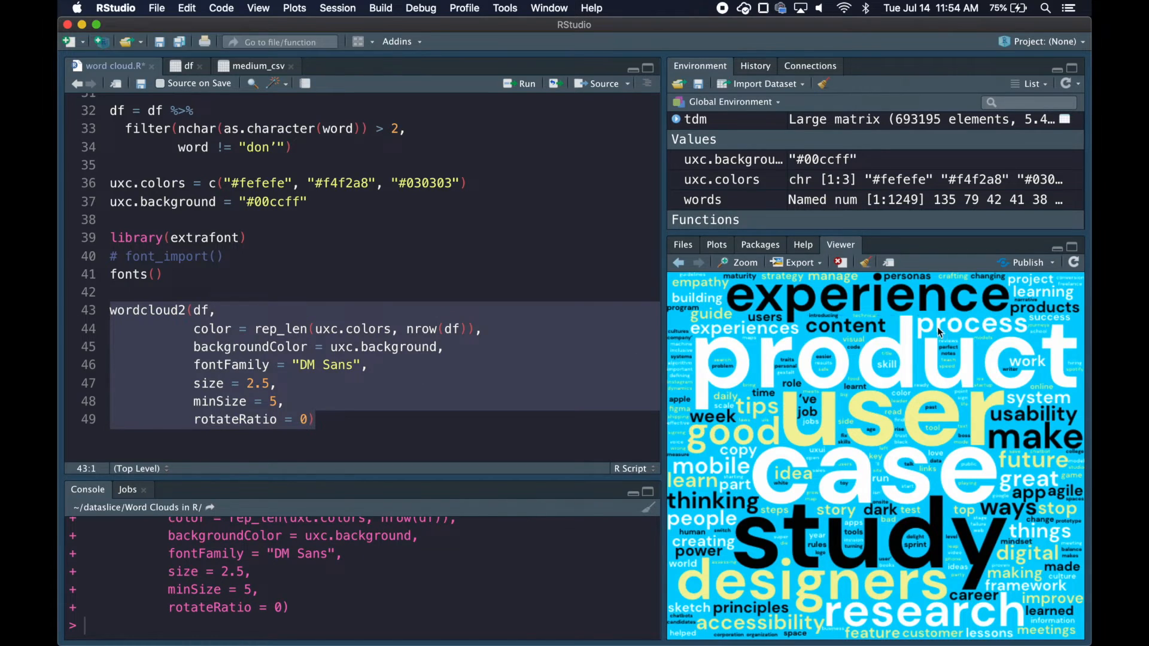
mouse_move(938, 456)
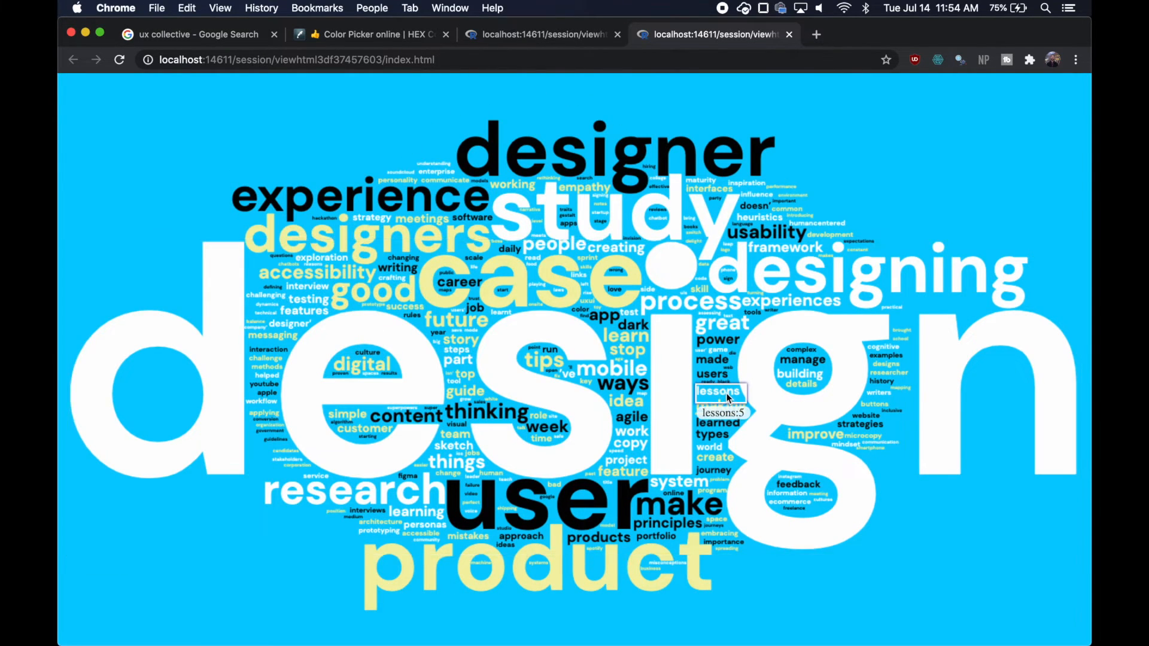
Show the horizontal-word UX Collective cloud full-window in a new Chrome tab
right_click(720, 394)
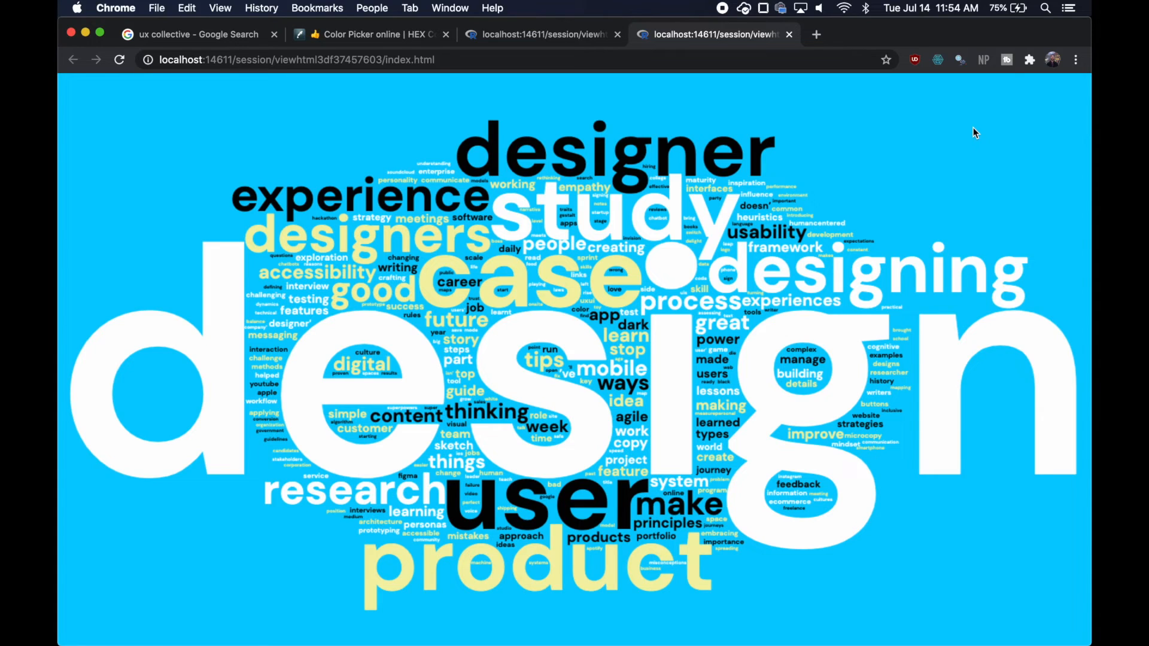
mouse_move(402, 114)
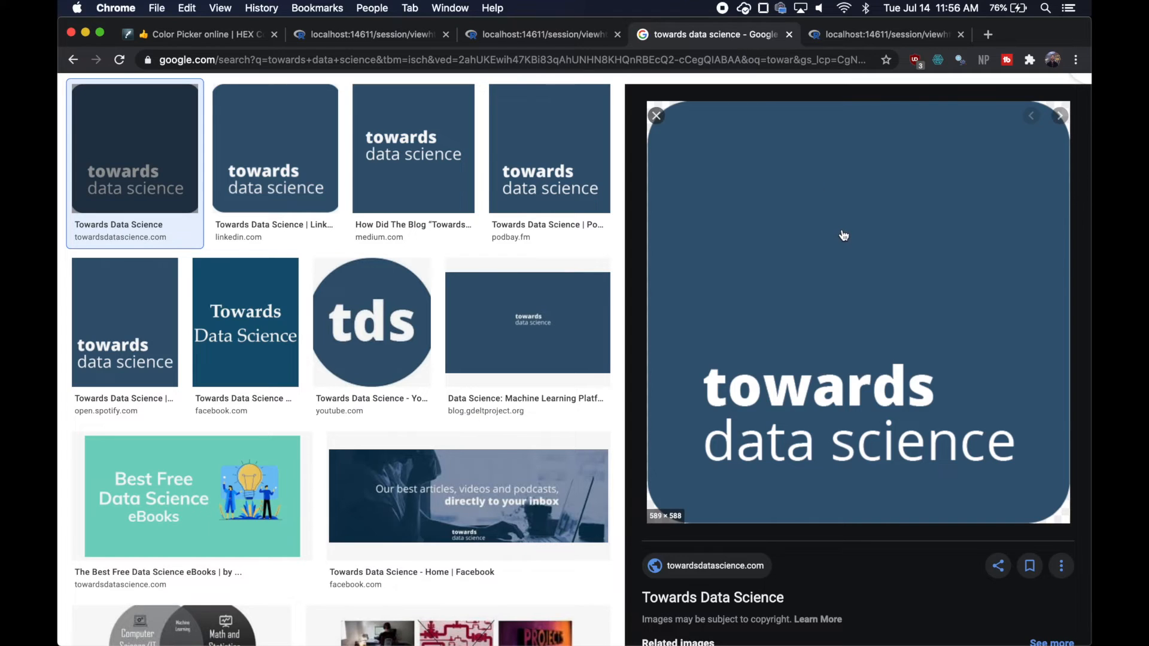
Search Google Images for towards data science and preview the first logo result
click(880, 35)
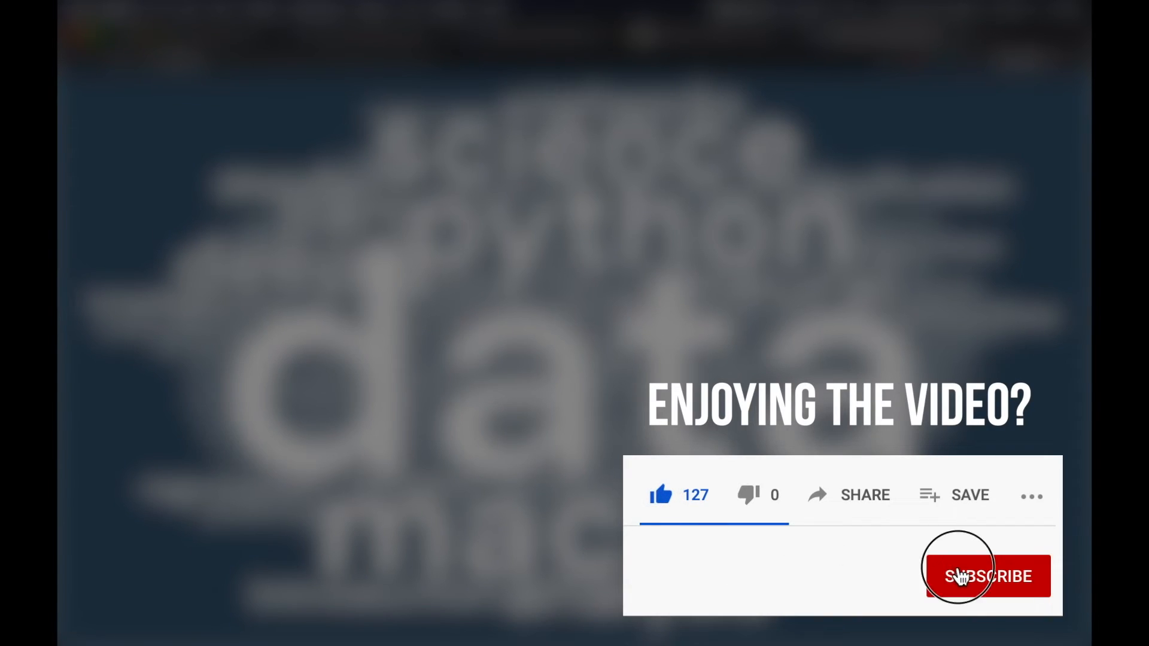
Run wordcloud2 with tds.colors, tds.background, DM Sans, size 2.5, minSize 5, rotateRatio 0
click(984, 576)
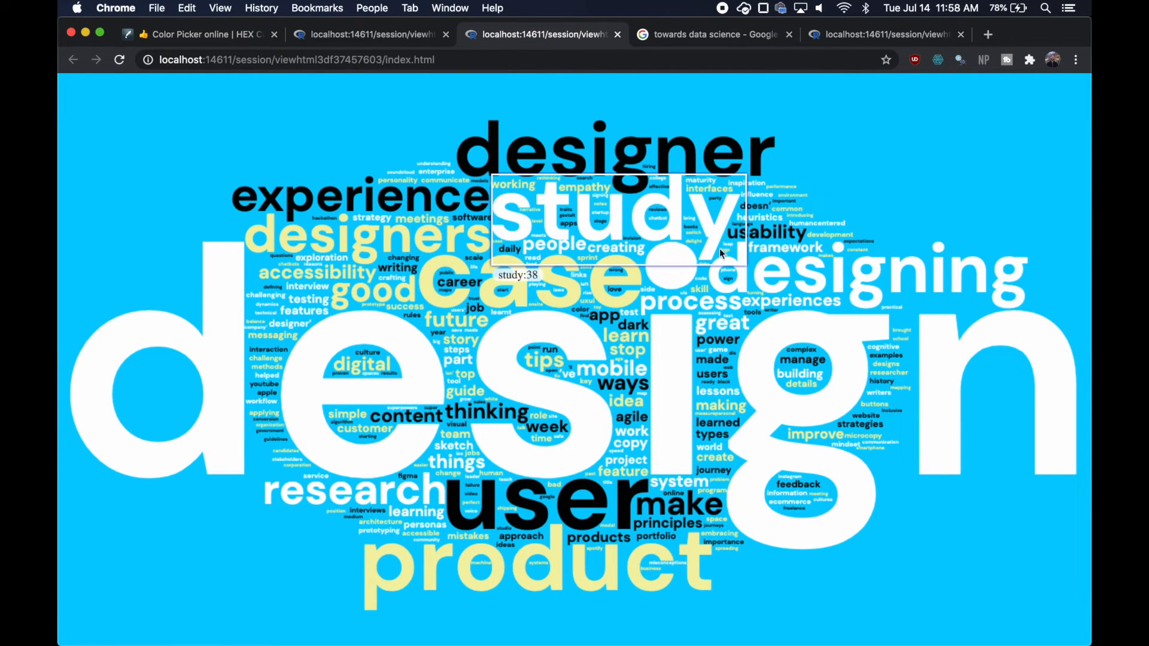
mouse_move(443, 245)
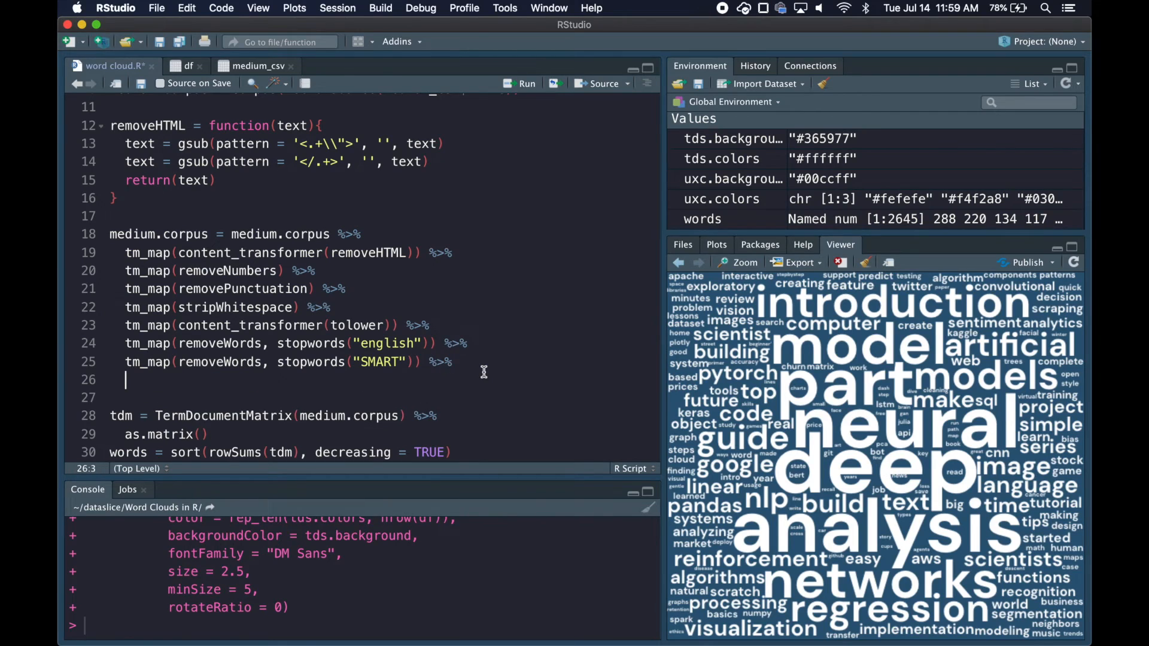
Start a new tm_map( line in the corpus cleaning pipeline
text(tm_map()
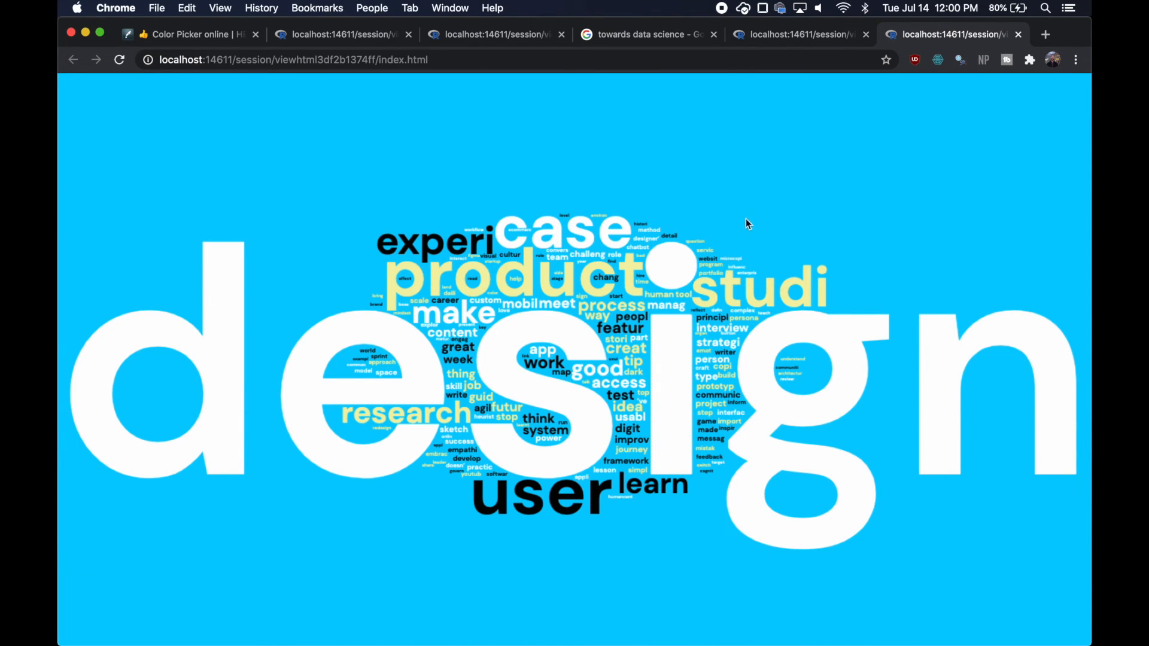
mouse_move(760, 288)
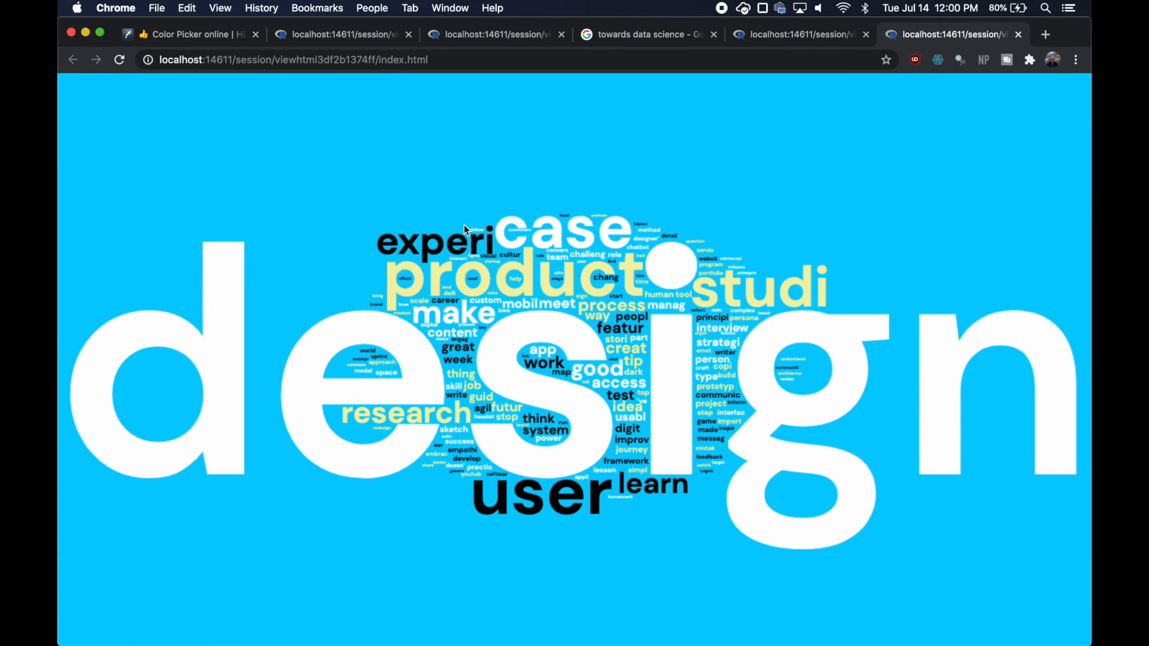
mouse_move(439, 243)
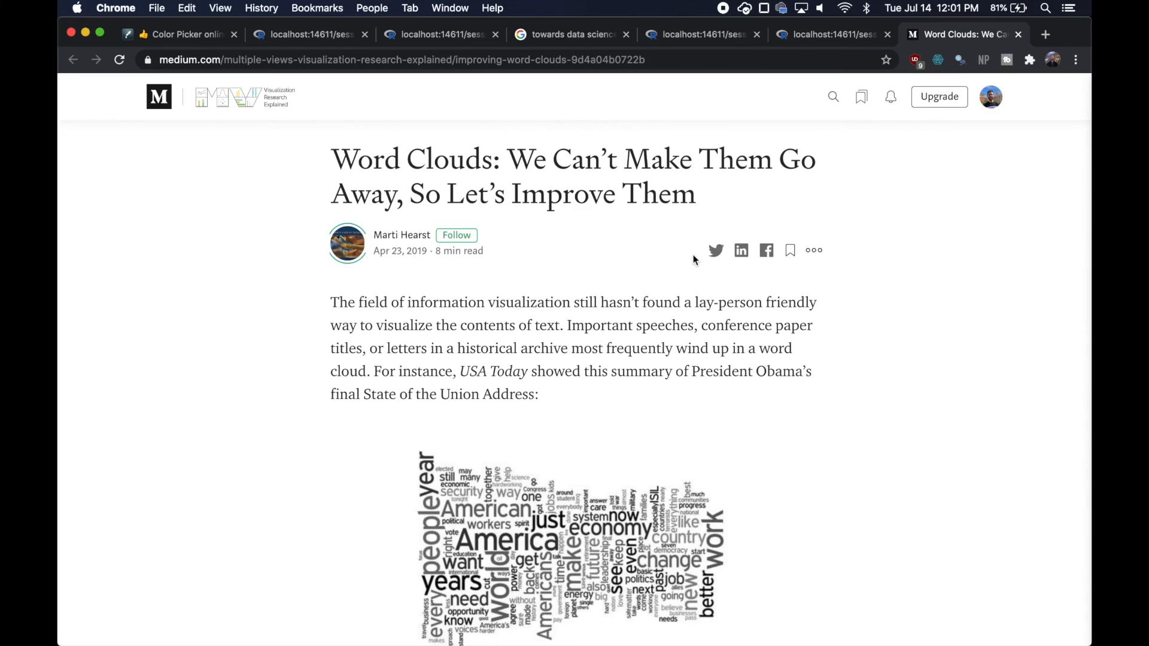
mouse_move(402, 235)
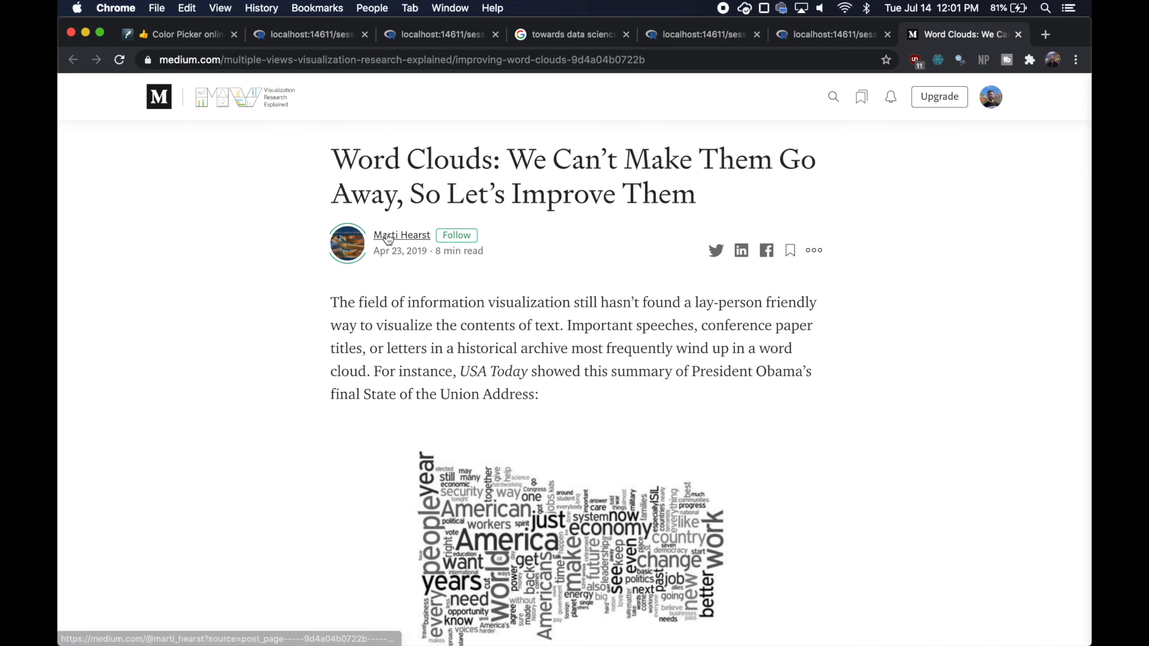
mouse_move(641, 146)
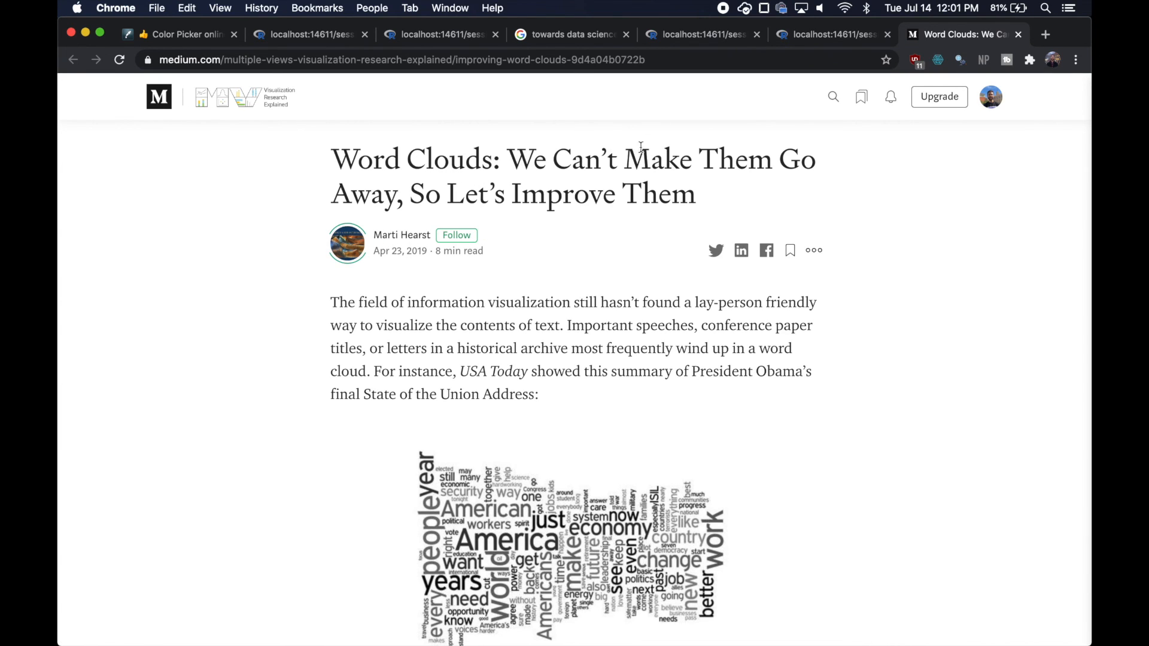
Scroll down the Medium article to its grouped alternative word cloud
scroll(down, 3)
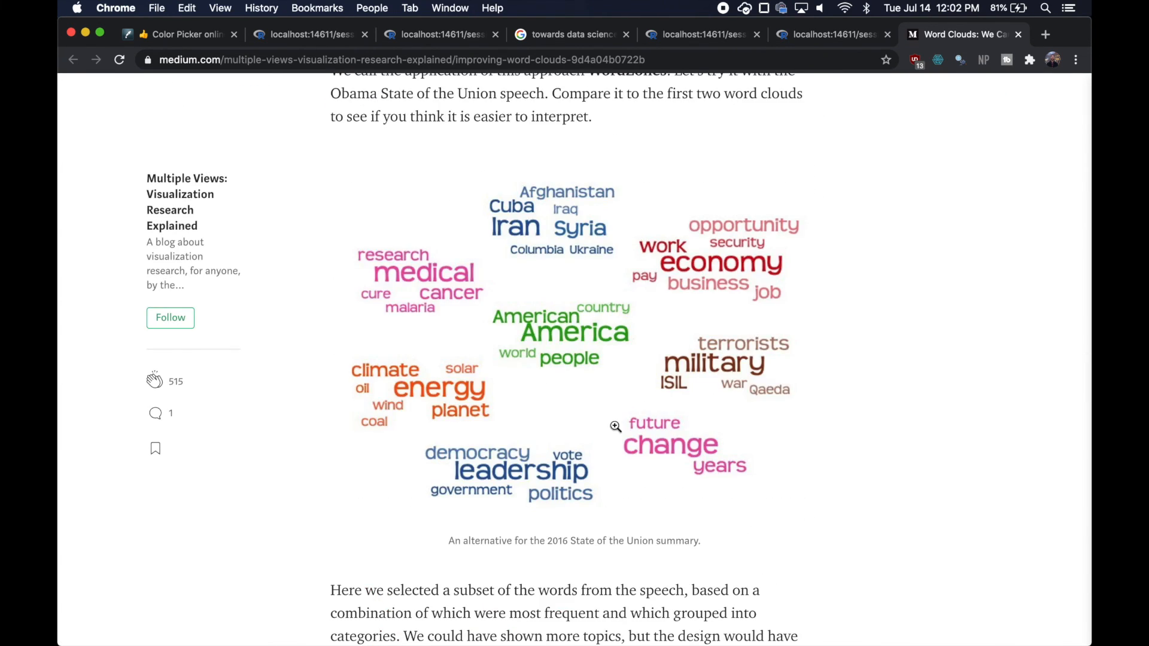